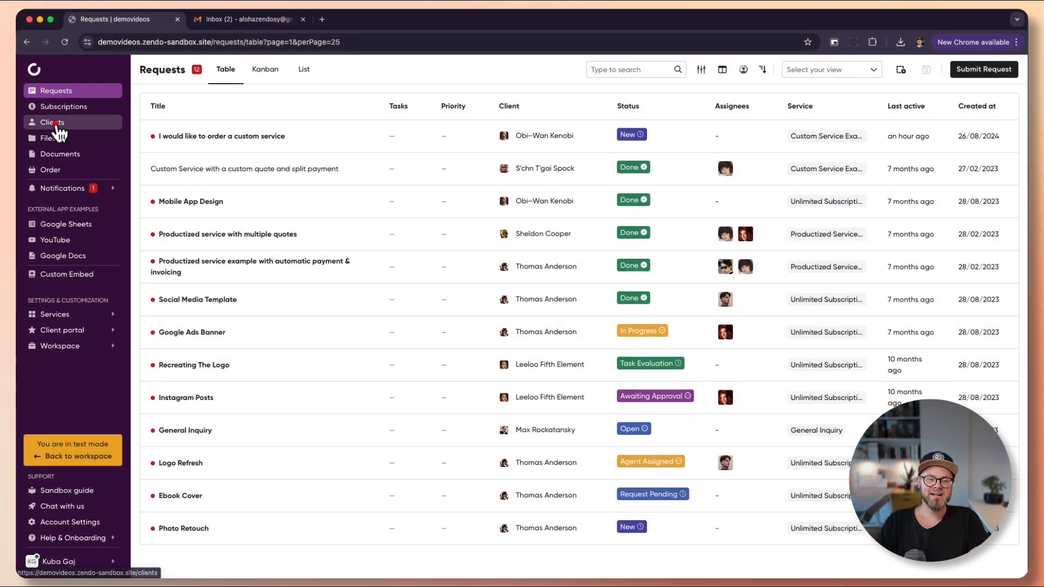
- Show the Clients list with its six verified clients and their emails
click(53, 122)
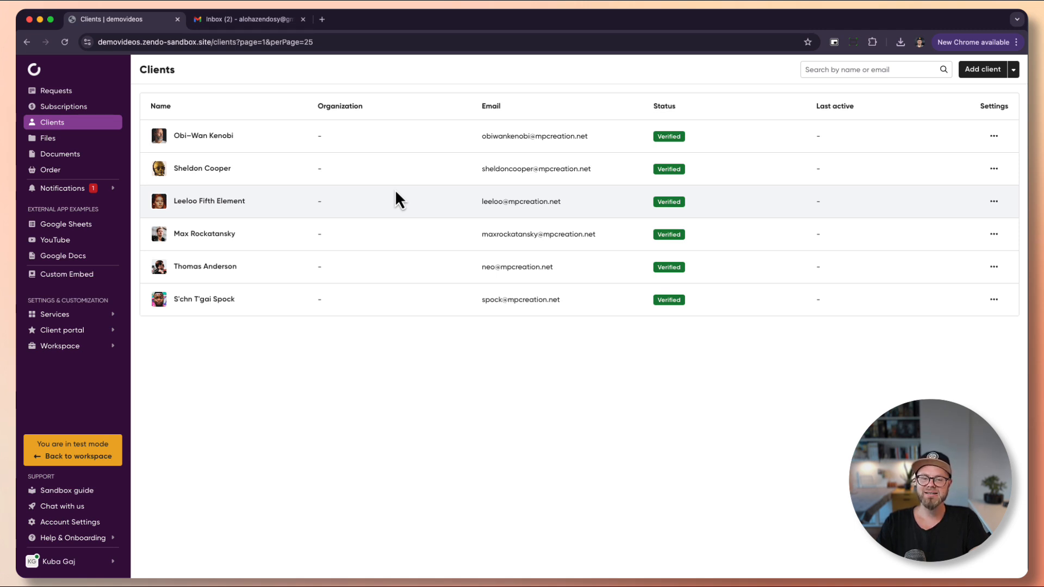
mouse_move(940, 111)
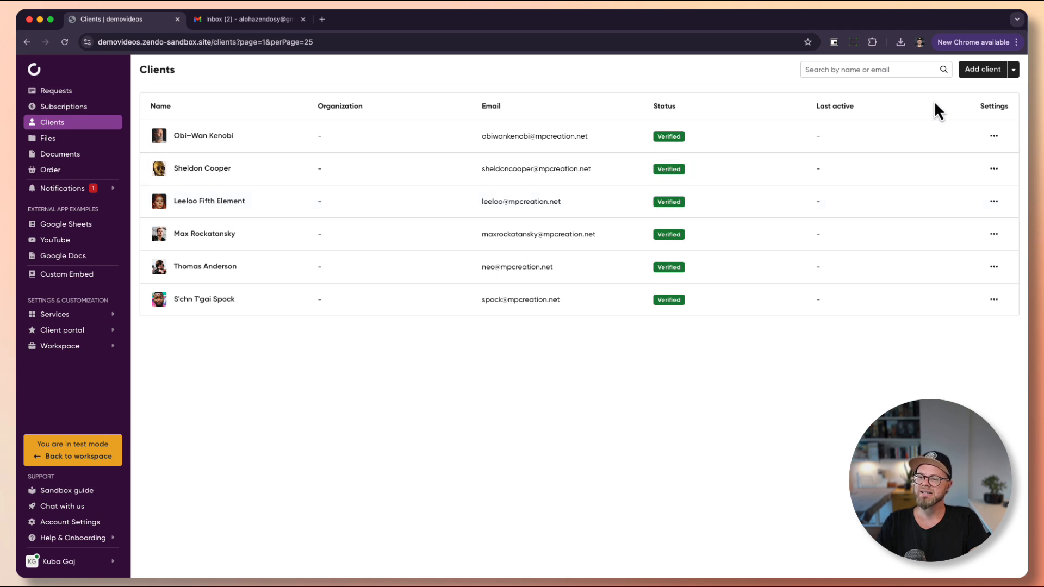
click(982, 69)
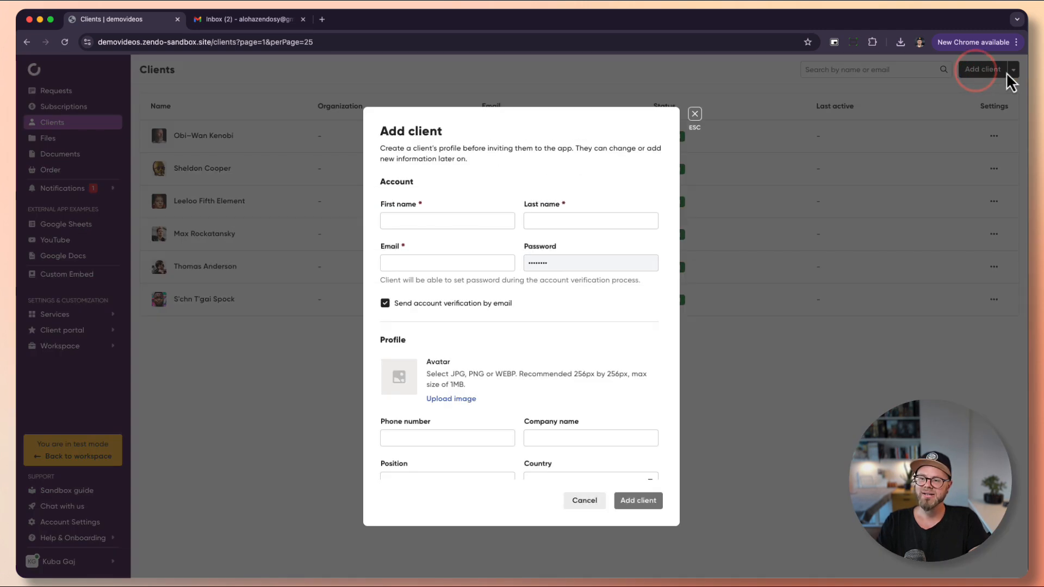
click(447, 220)
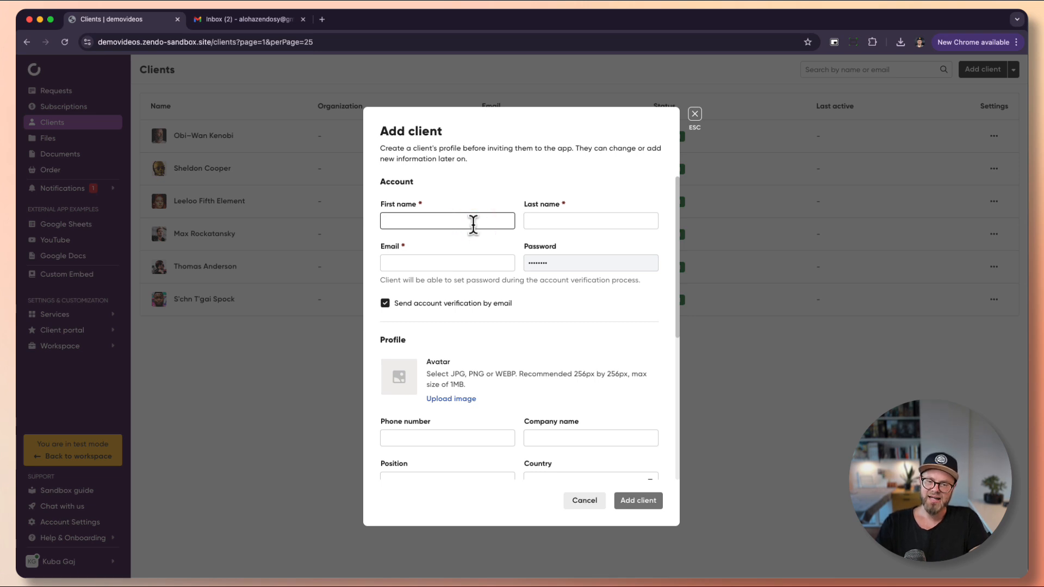
text(K)
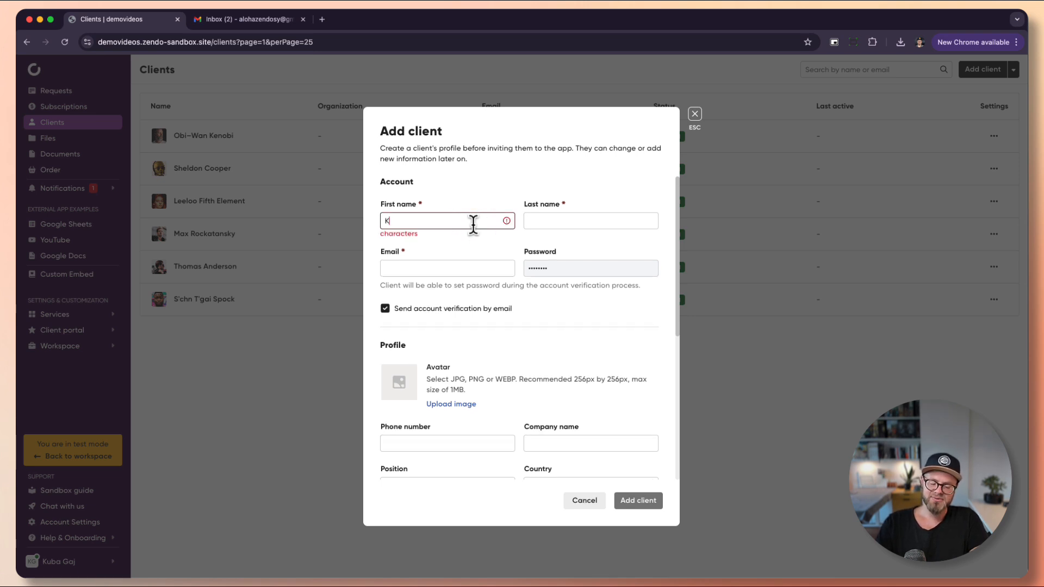
text(uba)
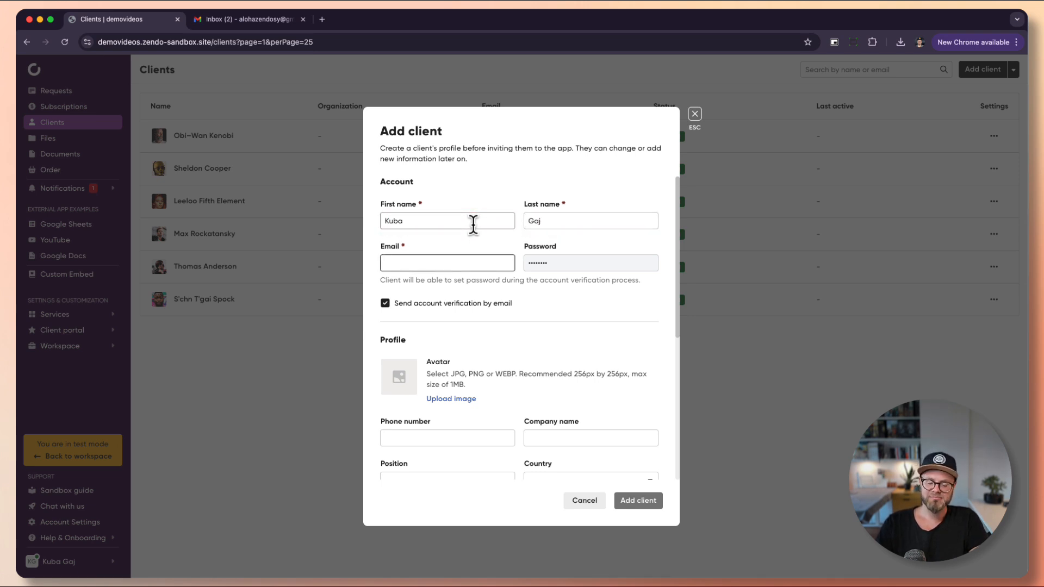
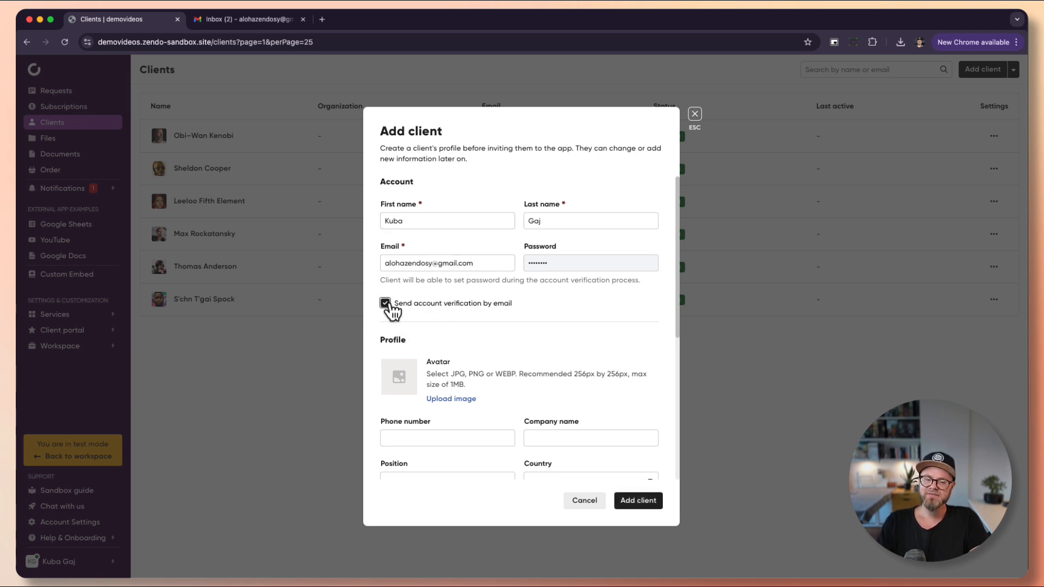
mouse_move(505, 313)
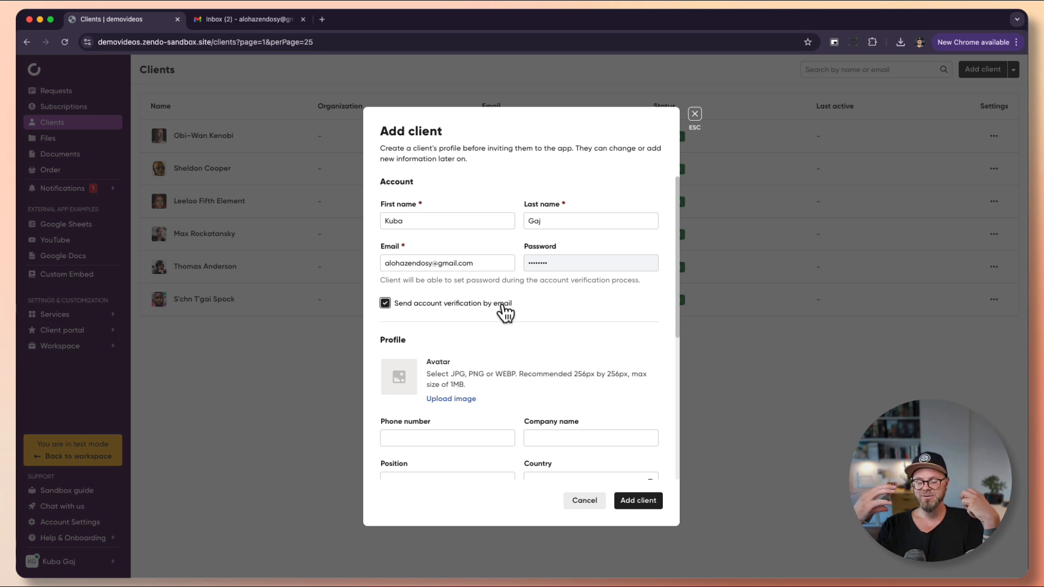
mouse_move(404, 326)
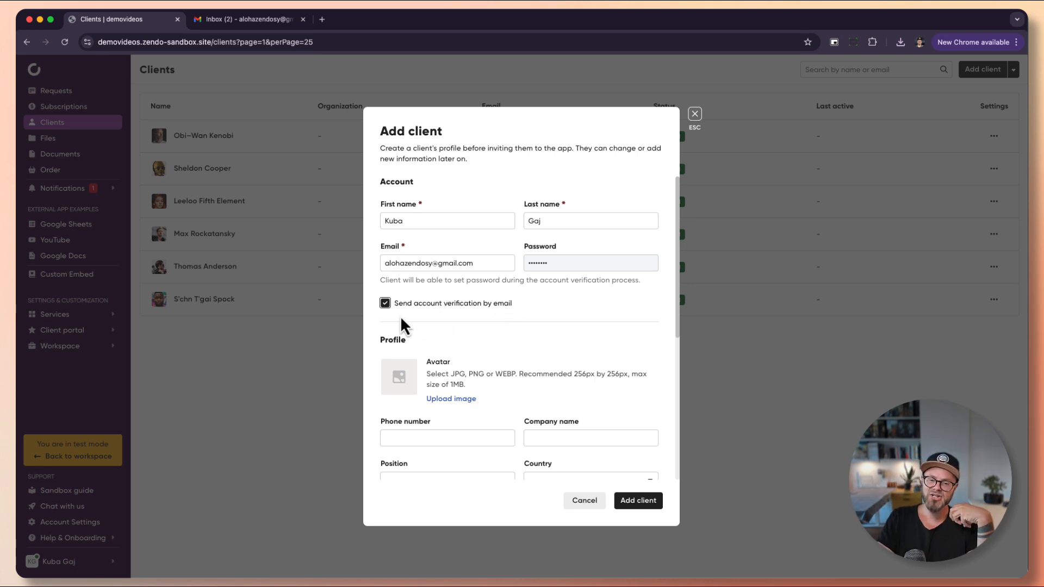
click(385, 303)
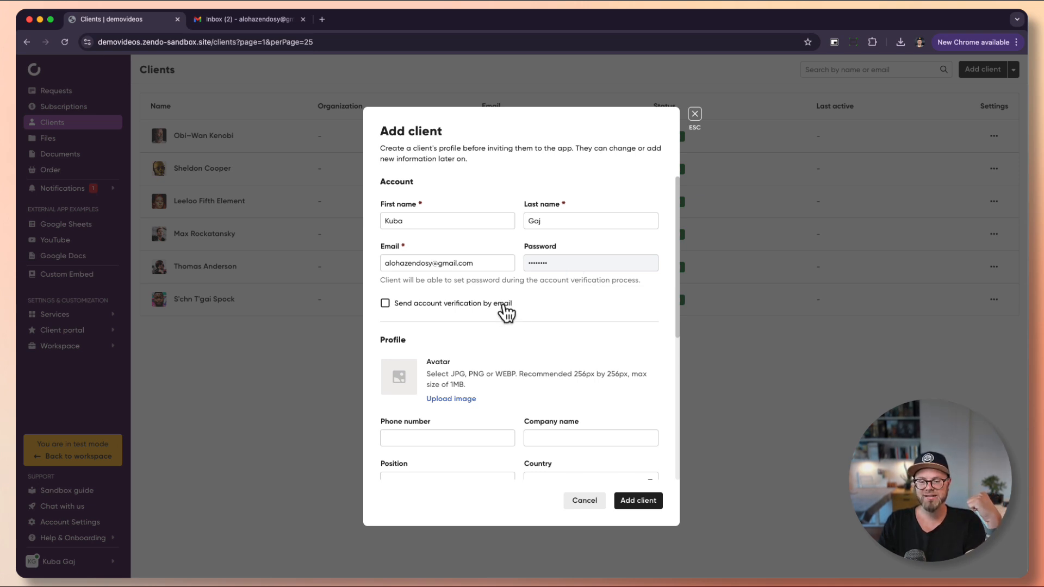
click(385, 303)
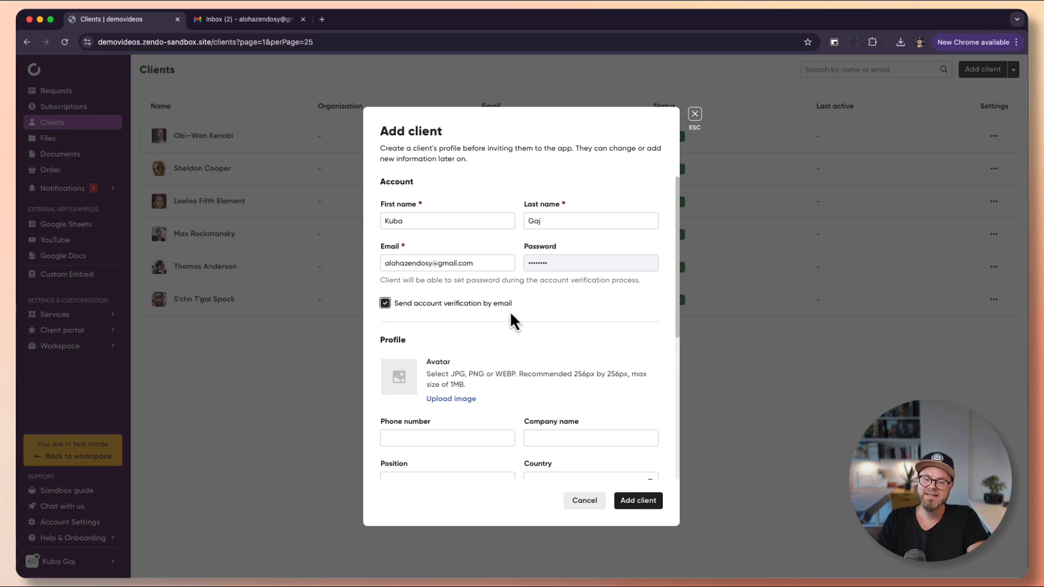
- Fill the client's billing first and last name, set country to Algeria, and submit
scroll(down, 3)
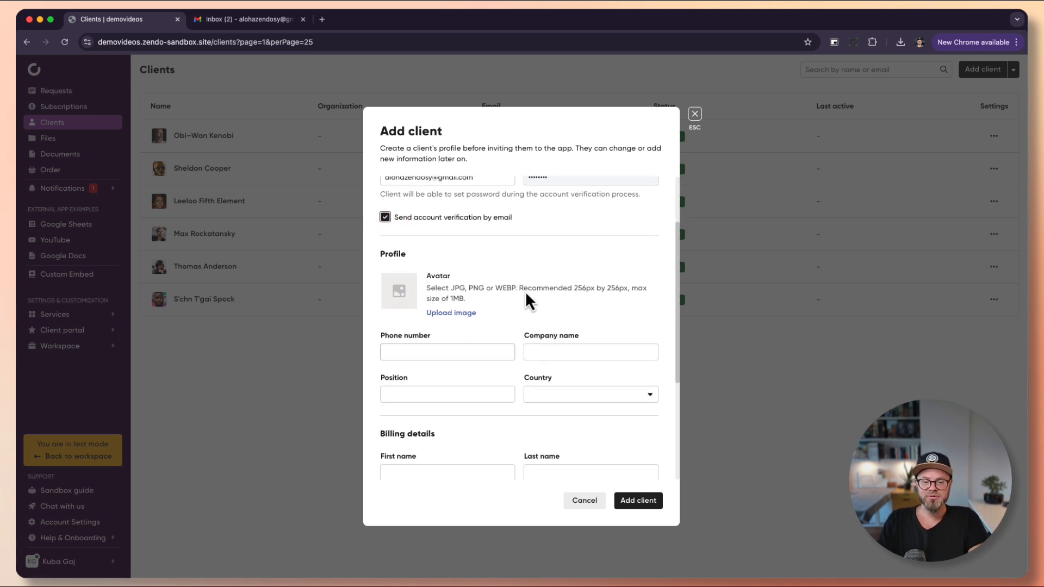
scroll(down, 3)
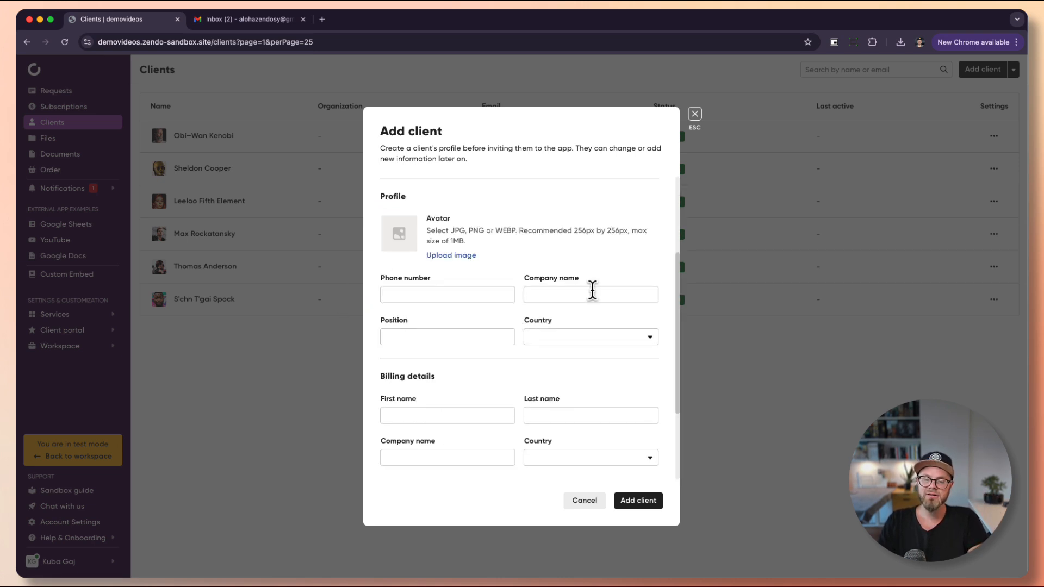
mouse_move(590, 373)
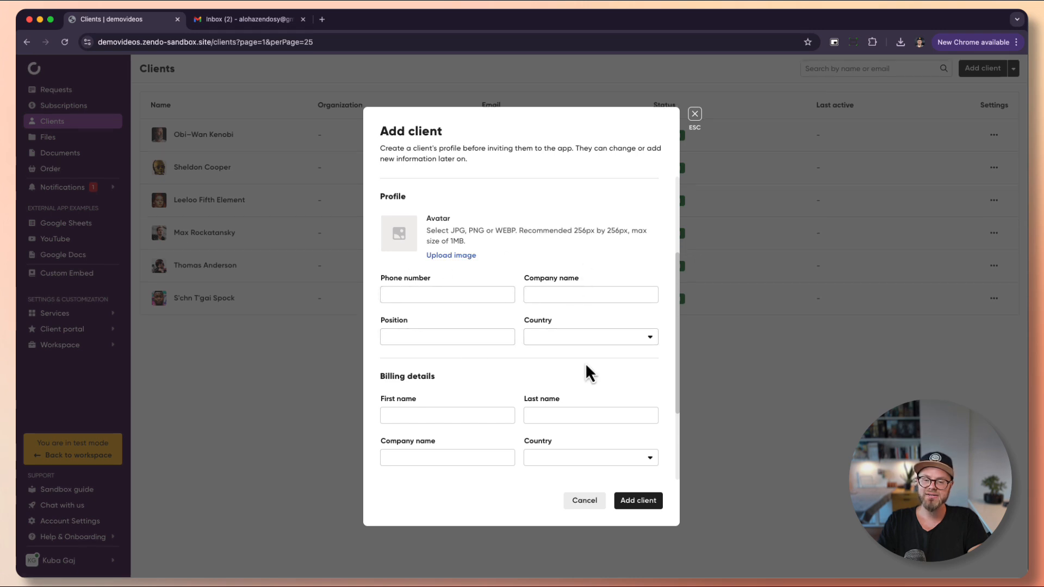
scroll(down, 3)
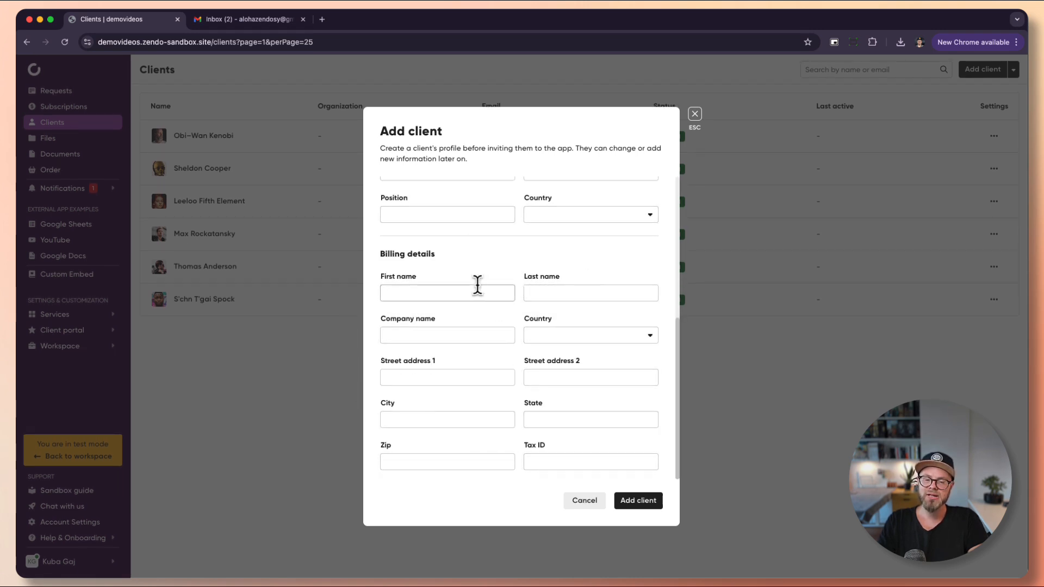
click(588, 335)
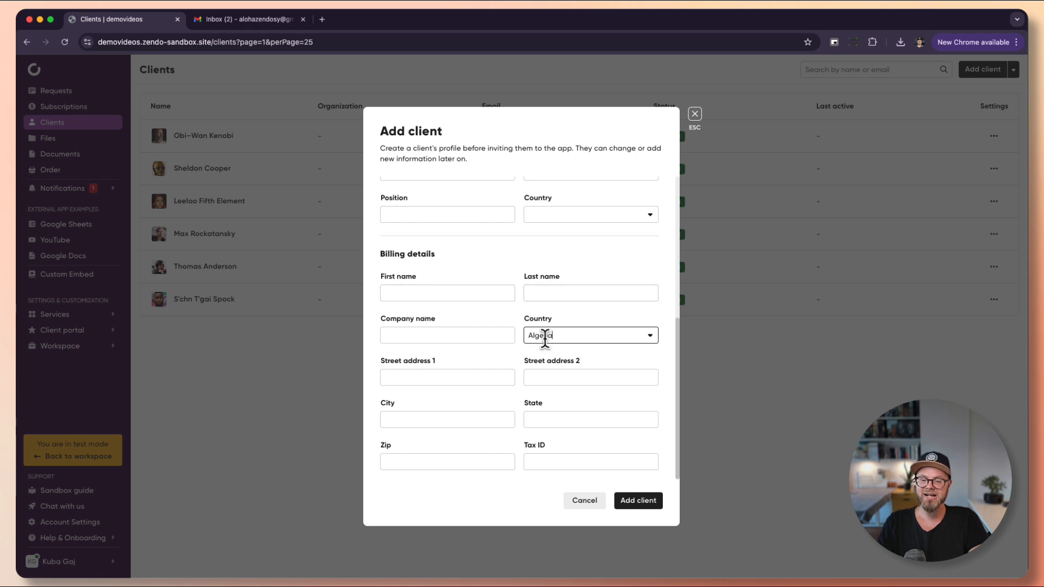
click(447, 293)
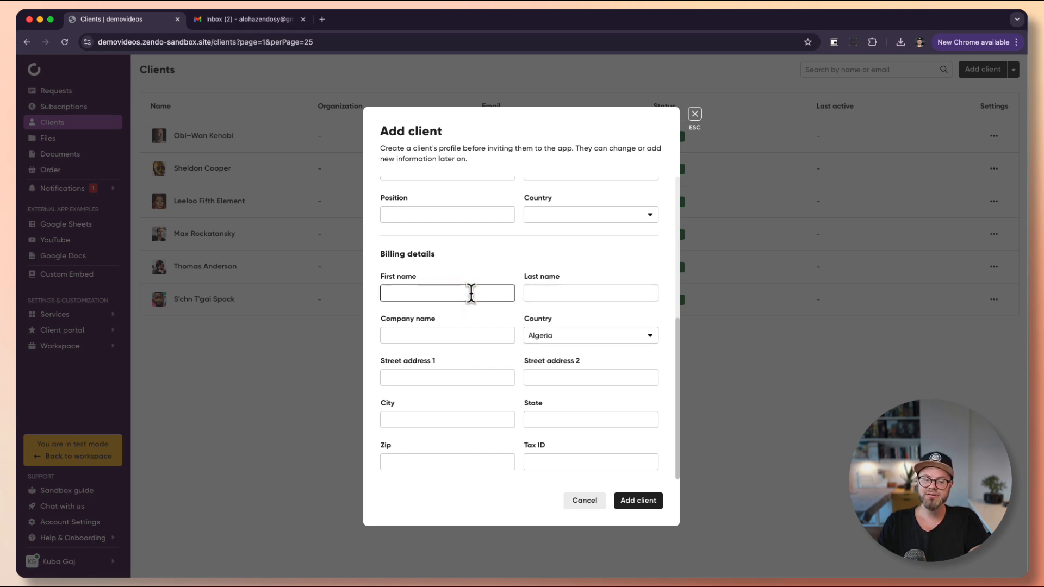
text(Jakub)
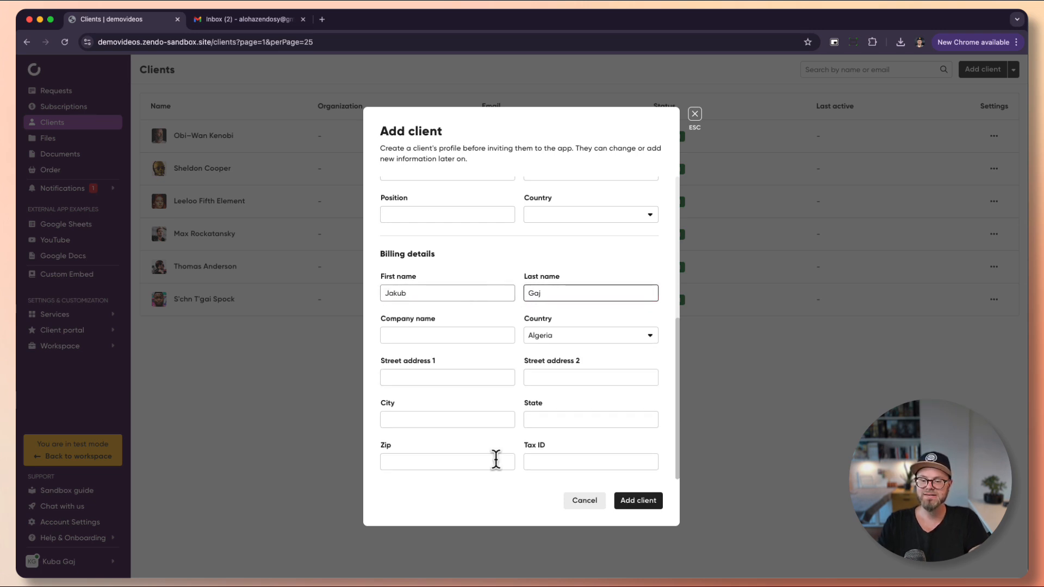
click(637, 500)
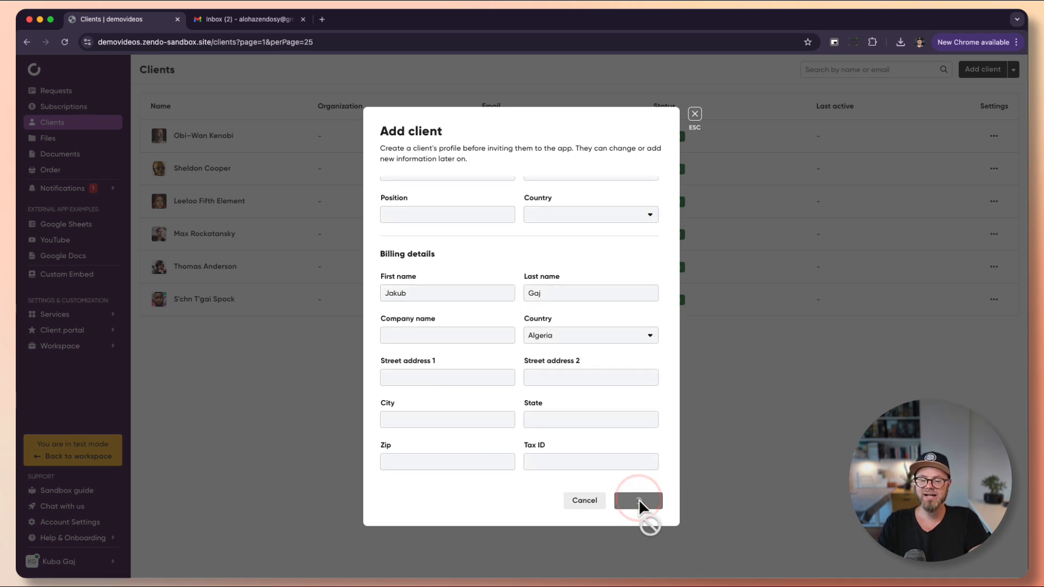
click(637, 501)
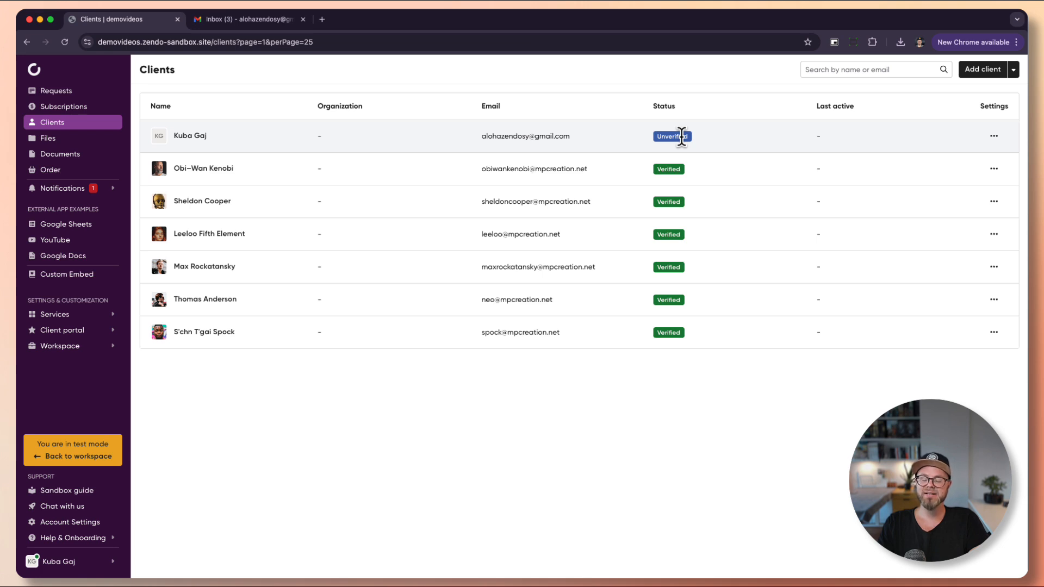
mouse_move(715, 142)
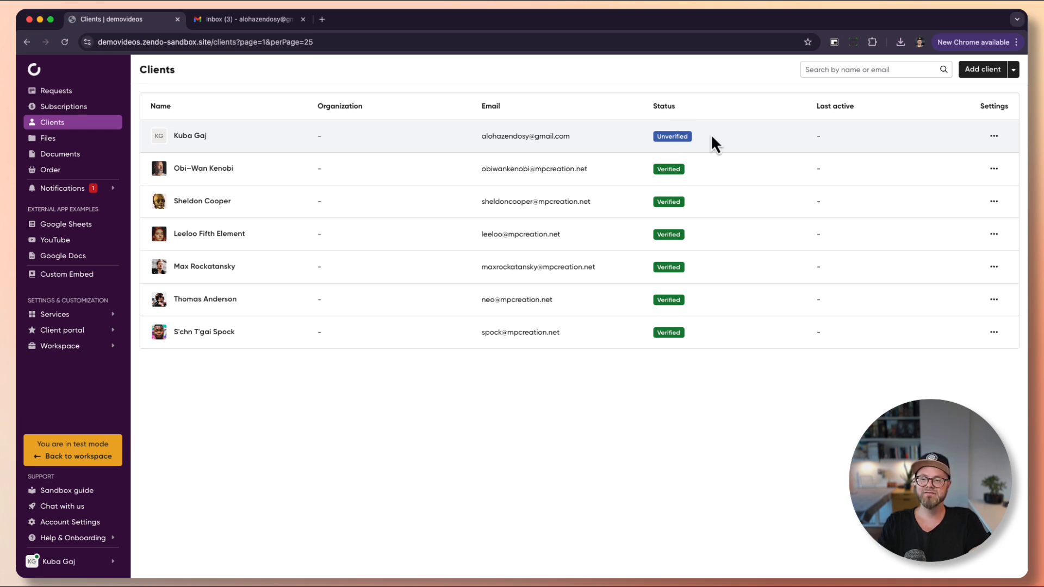
mouse_move(875, 143)
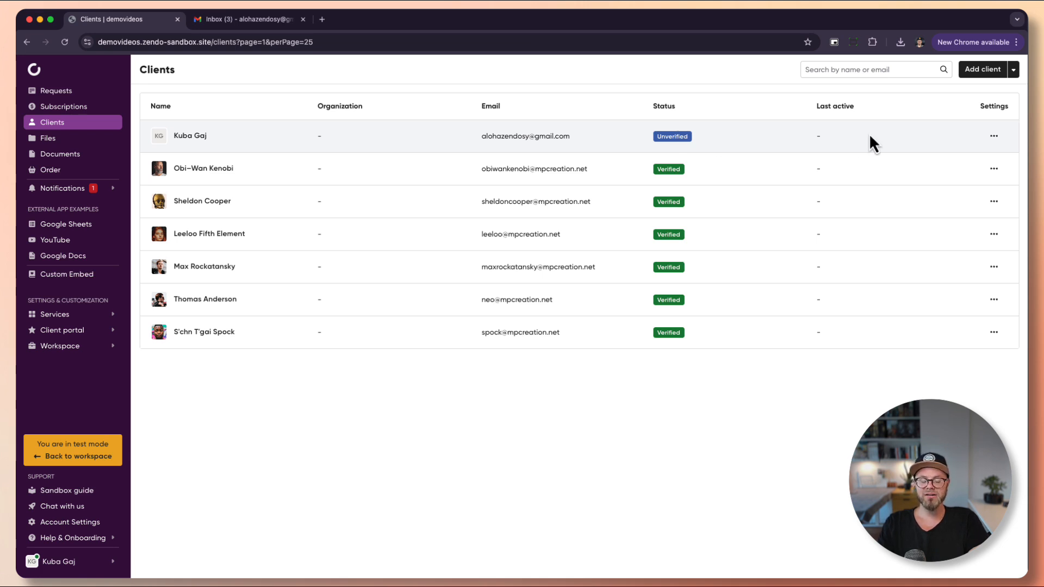
mouse_move(994, 142)
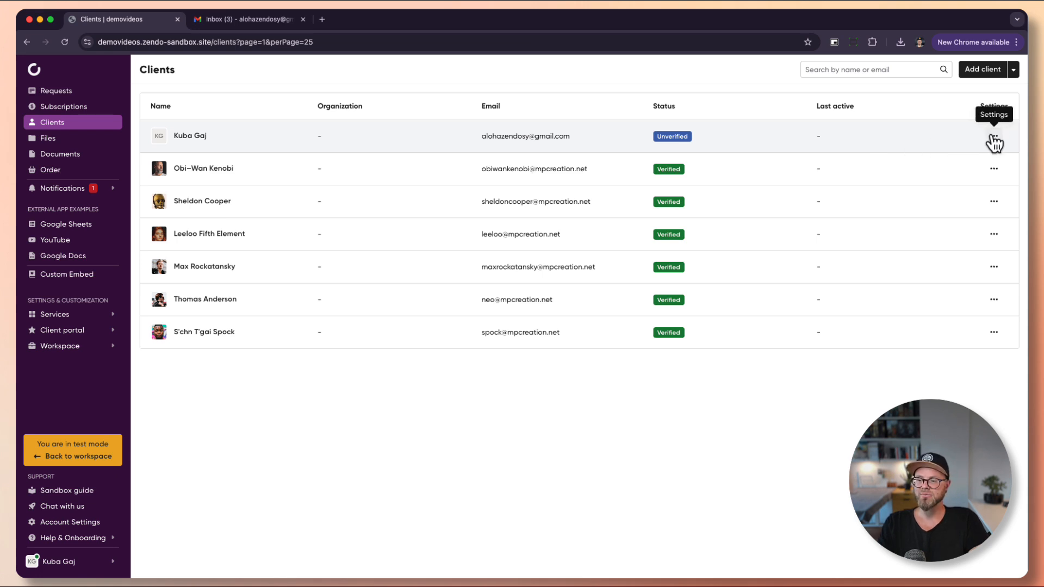
click(993, 142)
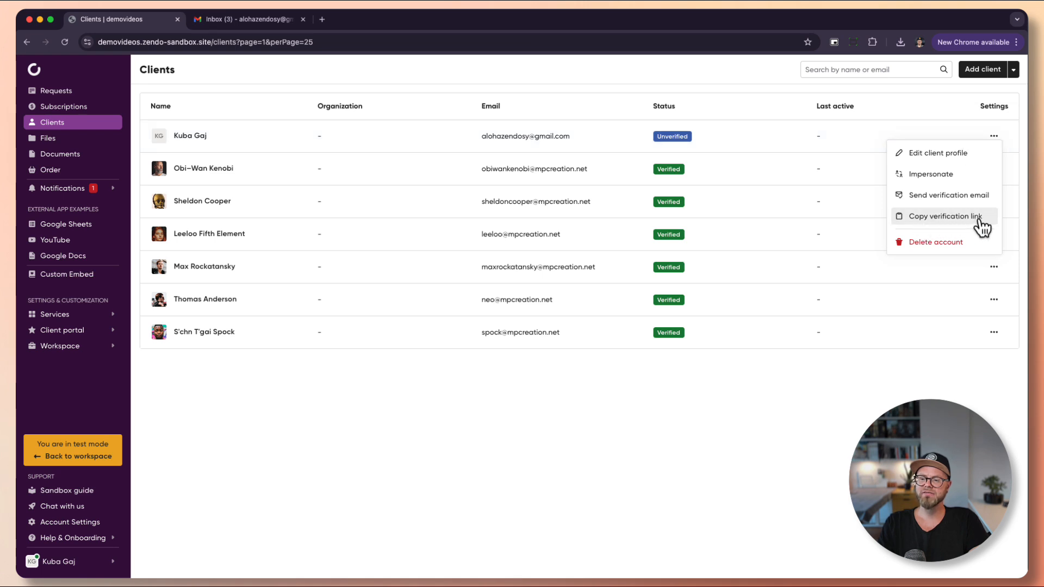
click(945, 216)
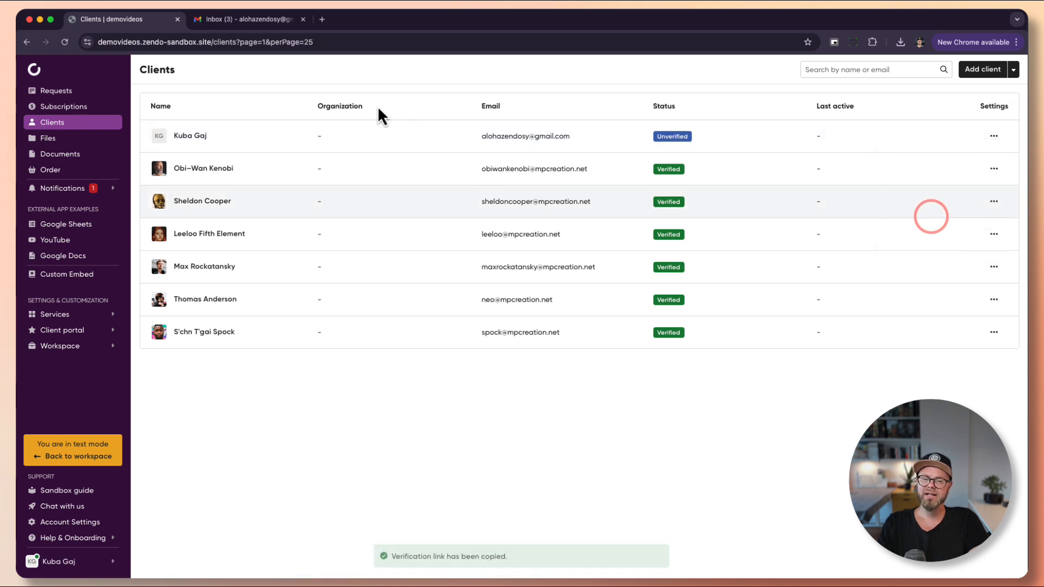
mouse_move(272, 35)
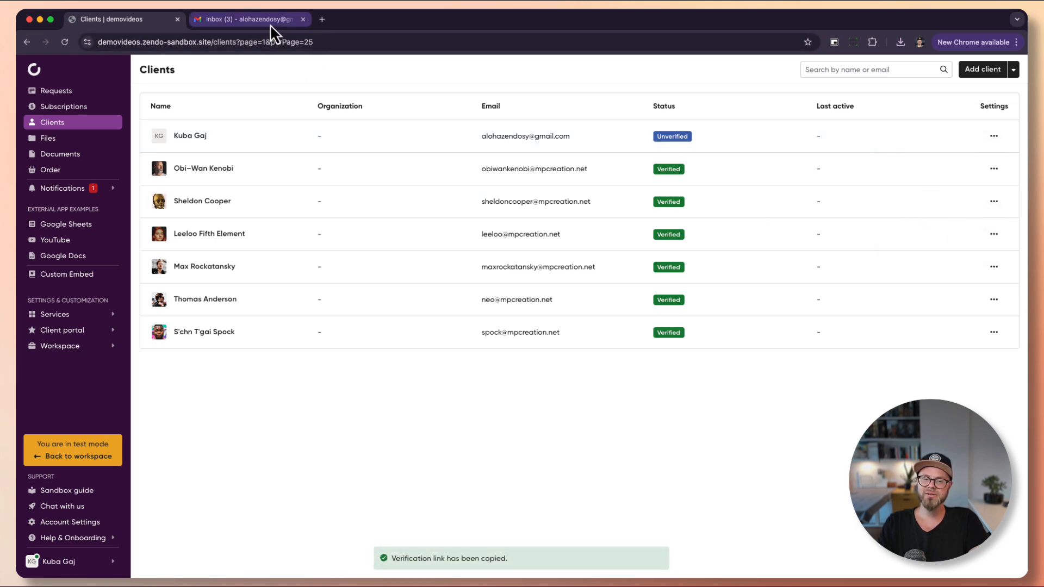
- Copy the Verify account link address from the verification email in Gmail
click(247, 18)
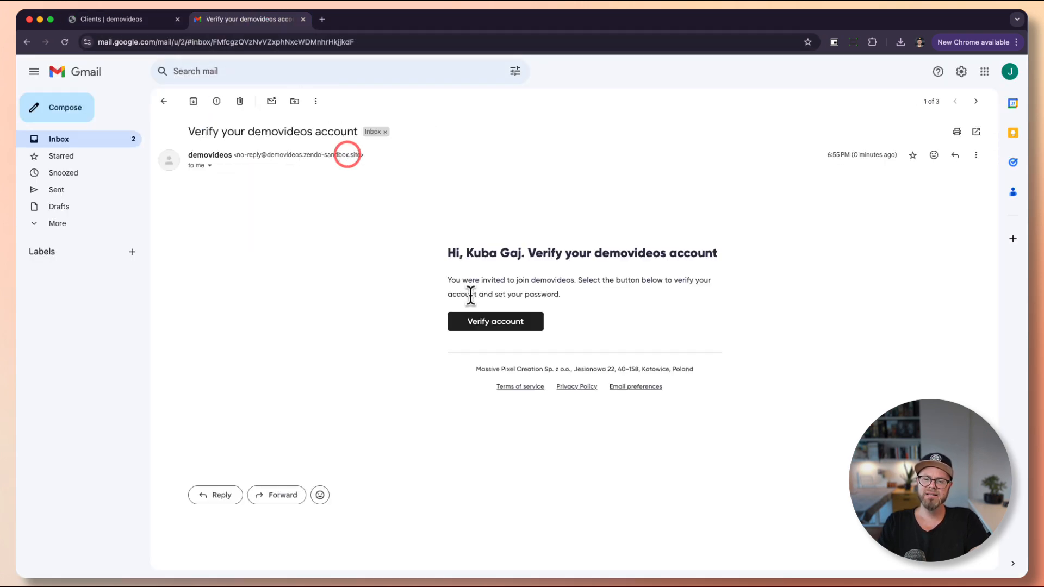
right_click(495, 321)
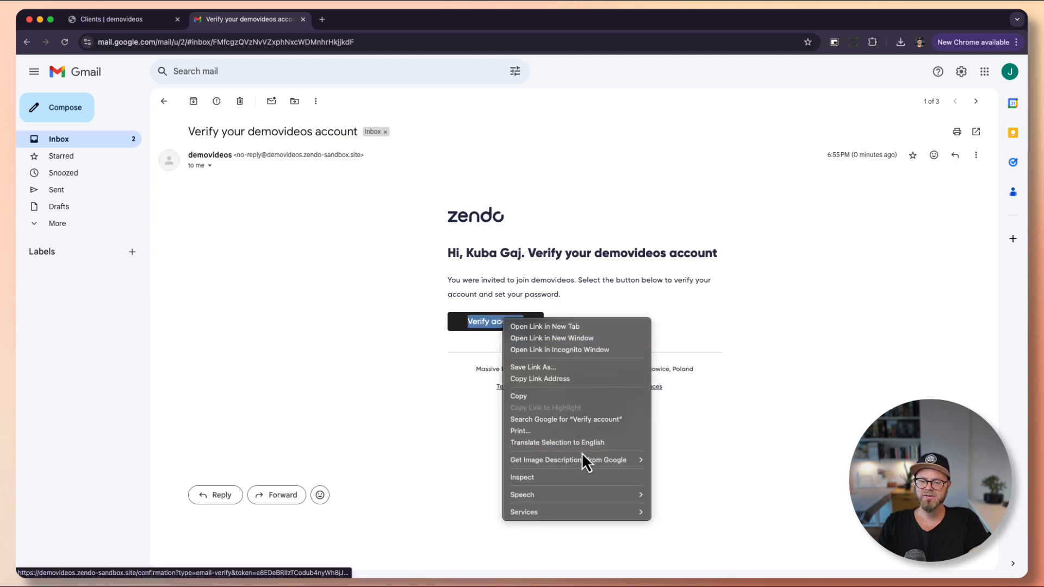
mouse_move(560, 386)
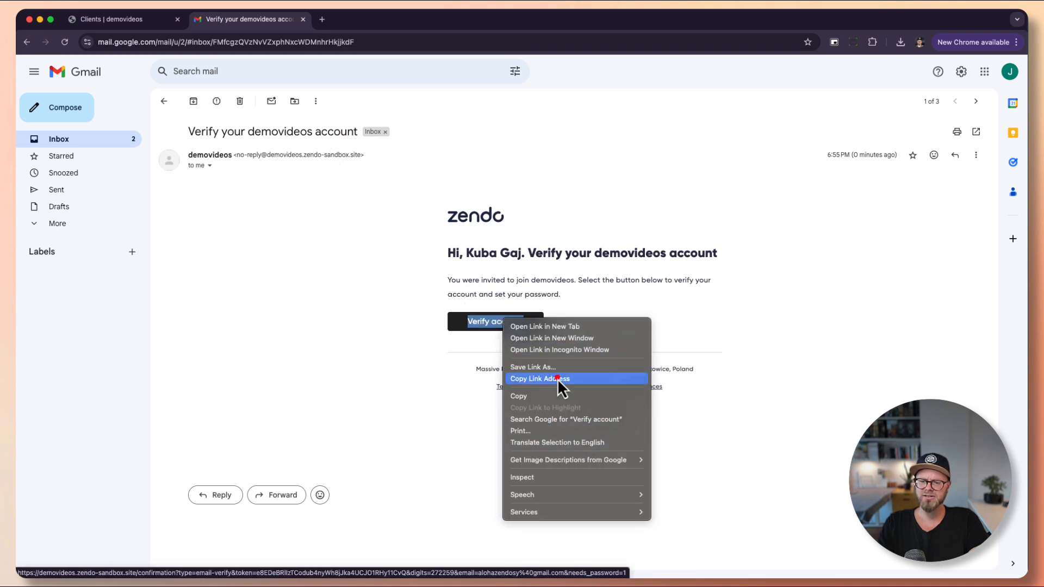
click(560, 350)
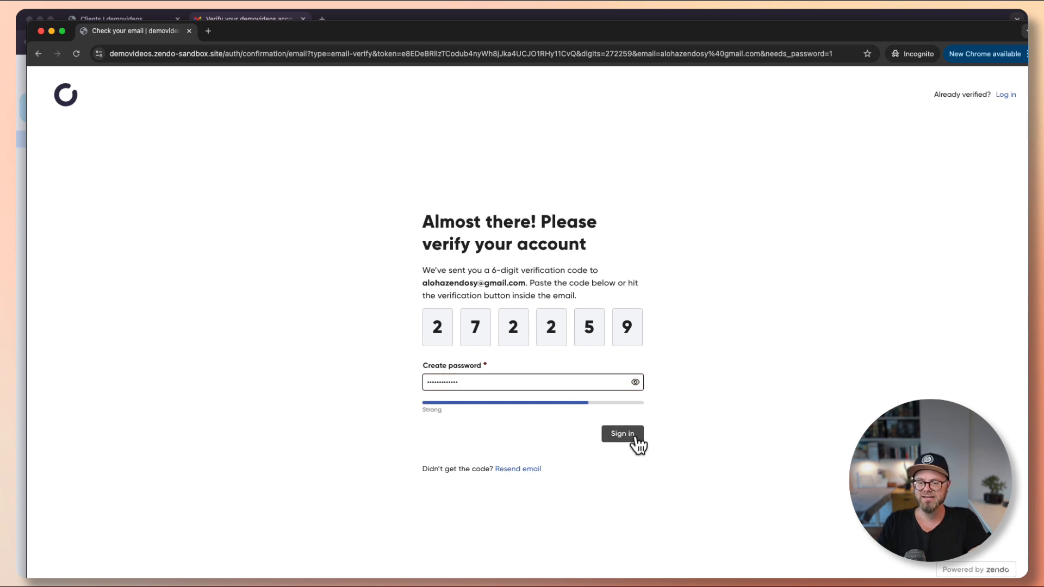
click(621, 434)
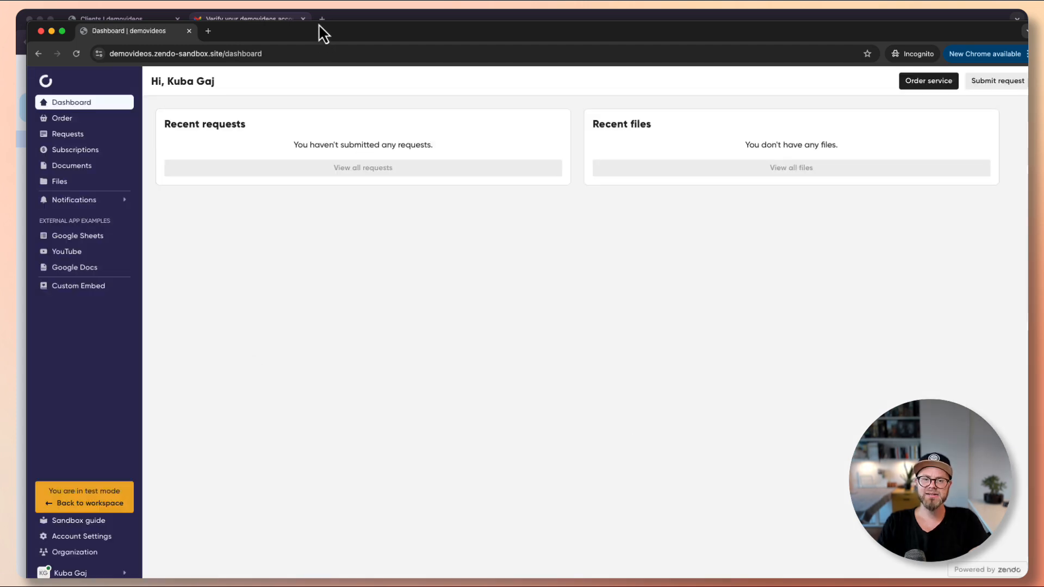
click(246, 20)
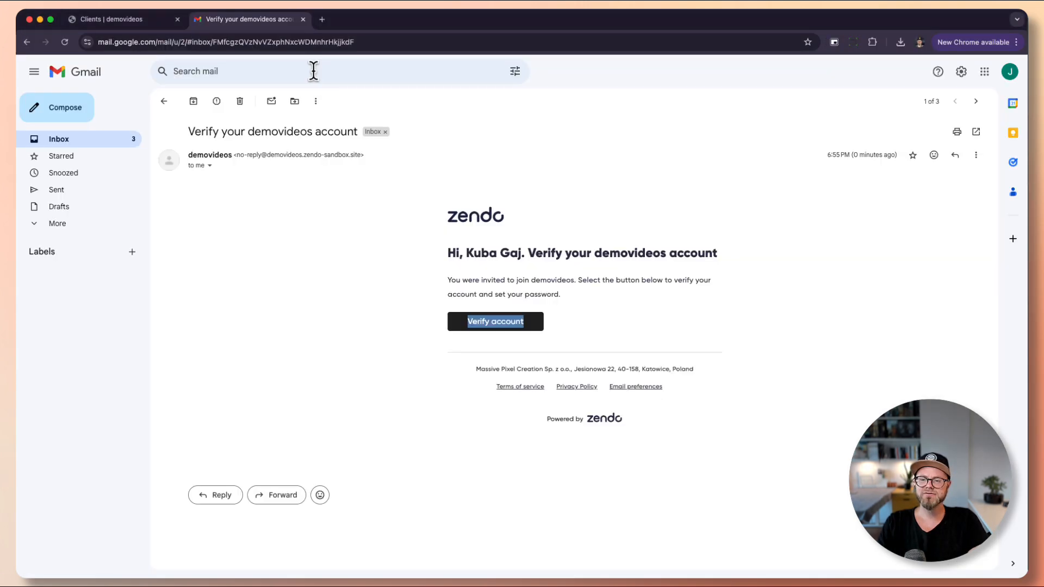
click(120, 18)
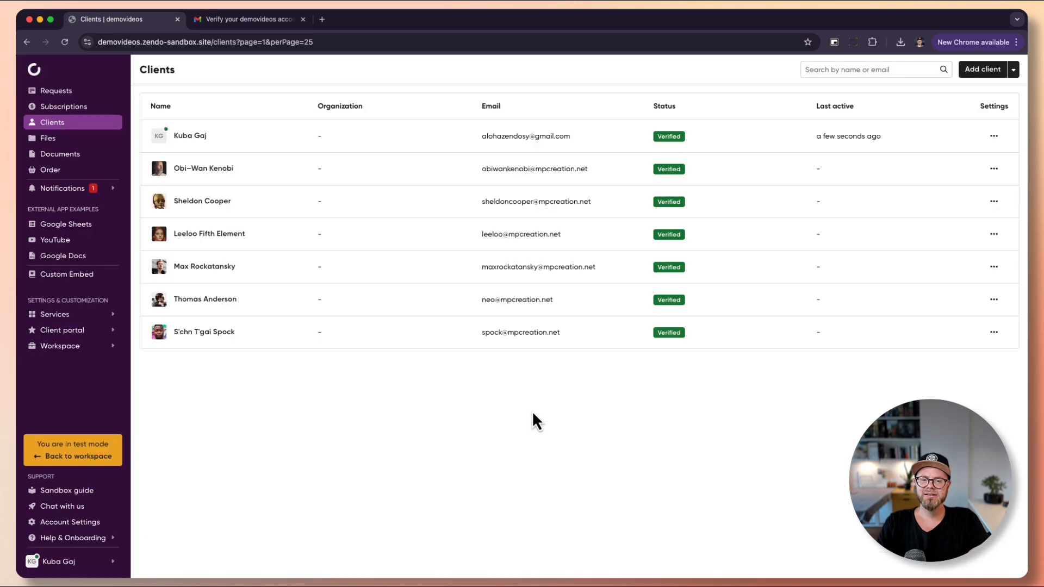
mouse_move(670, 128)
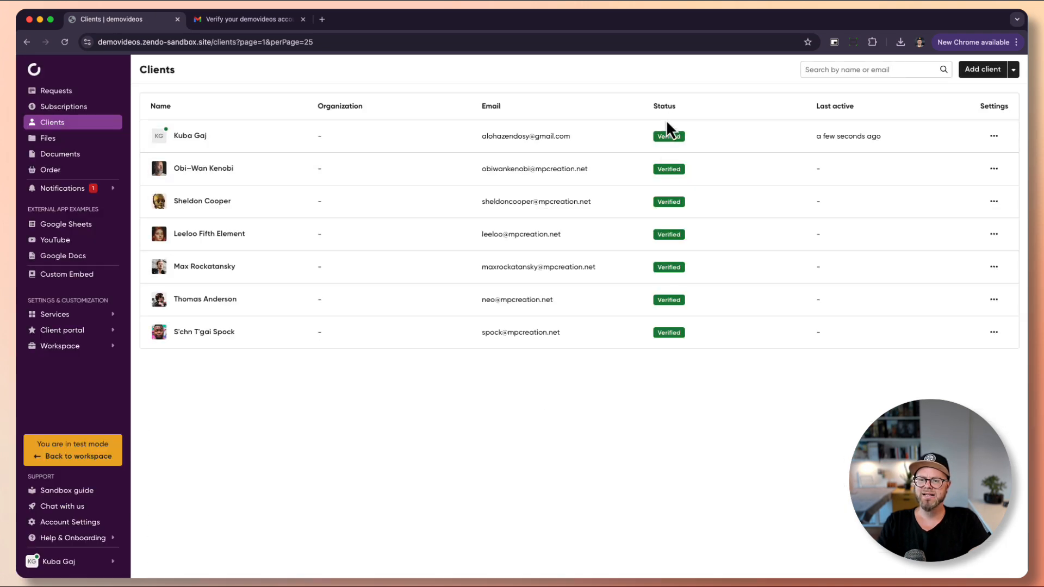
mouse_move(829, 113)
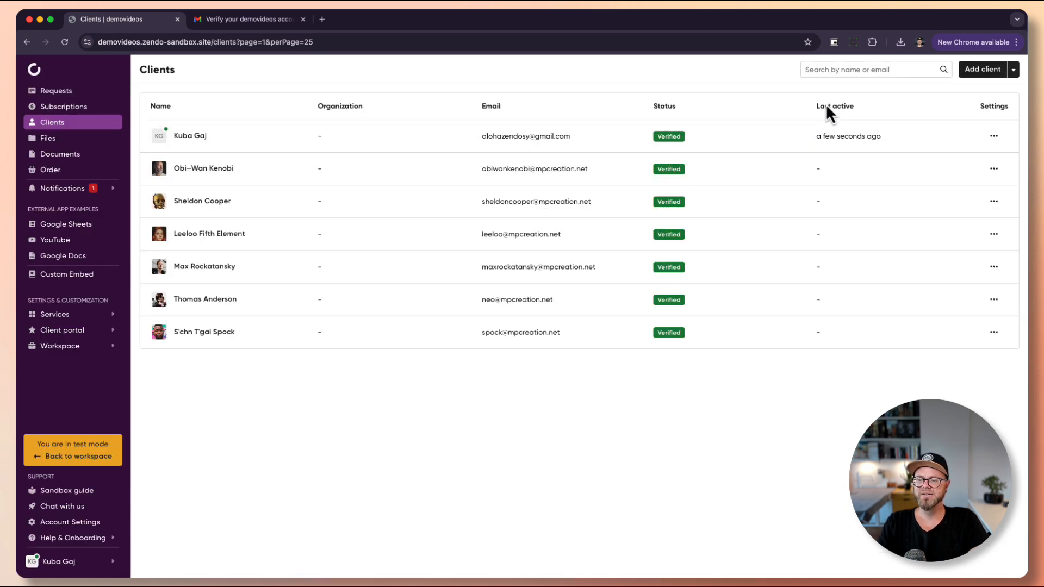
mouse_move(831, 136)
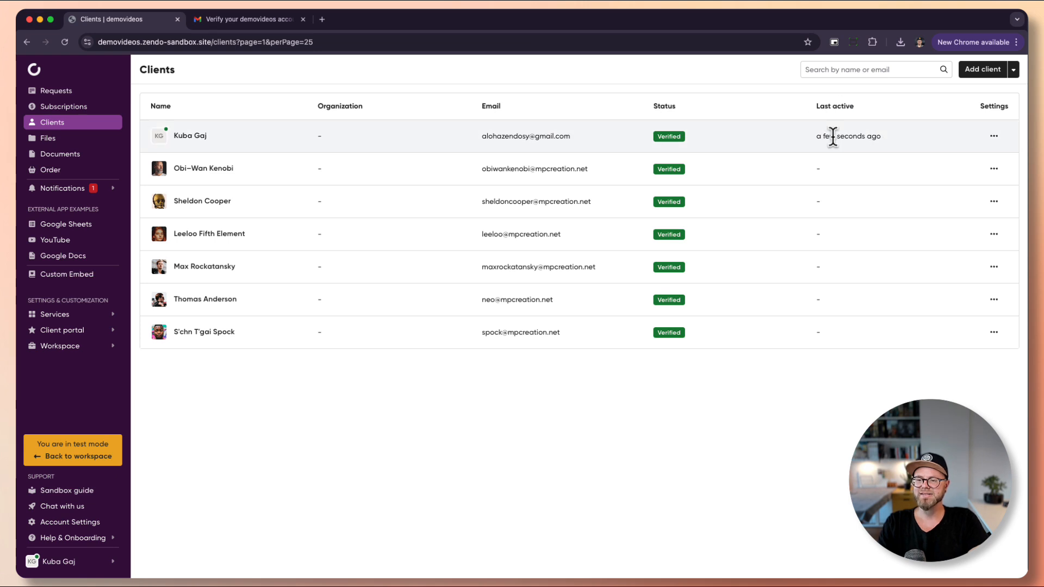
mouse_move(875, 136)
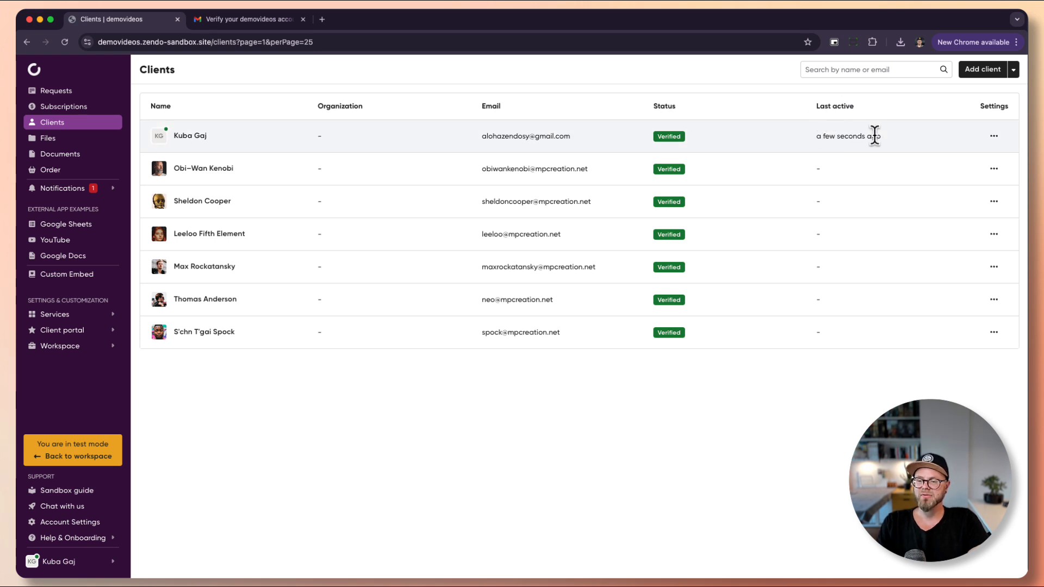
mouse_move(975, 124)
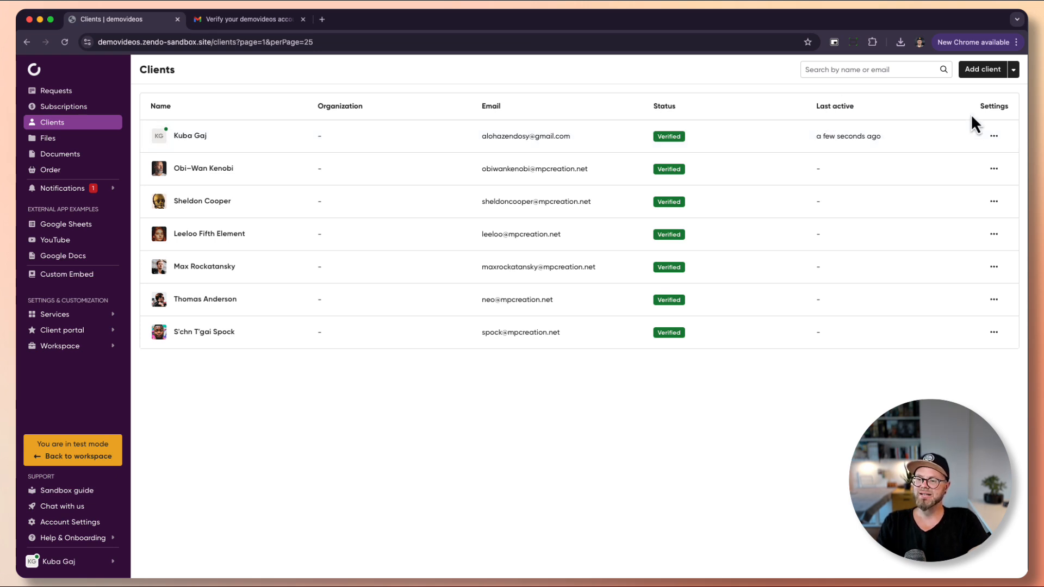
click(1012, 69)
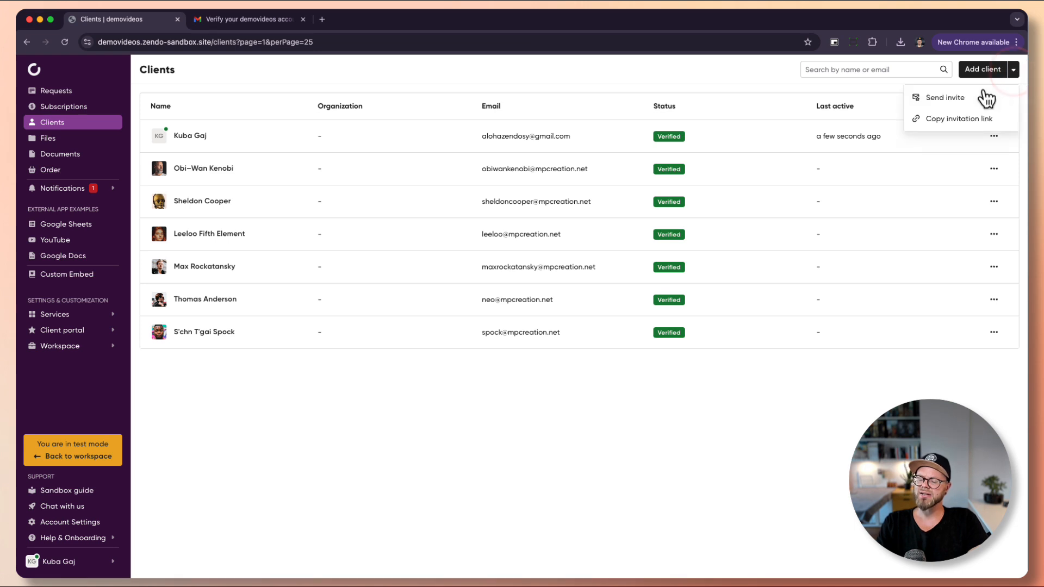
mouse_move(972, 130)
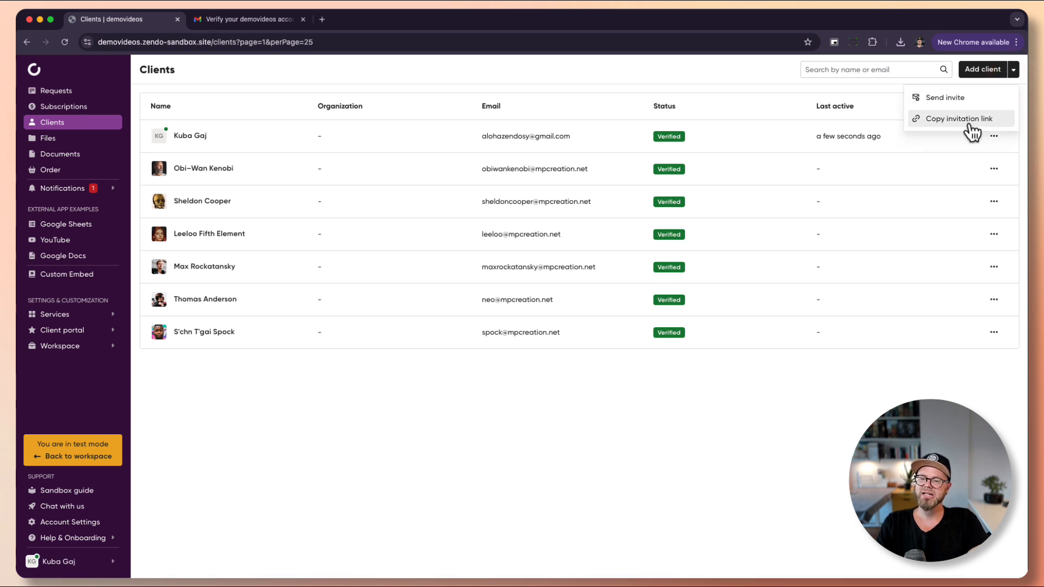
click(958, 119)
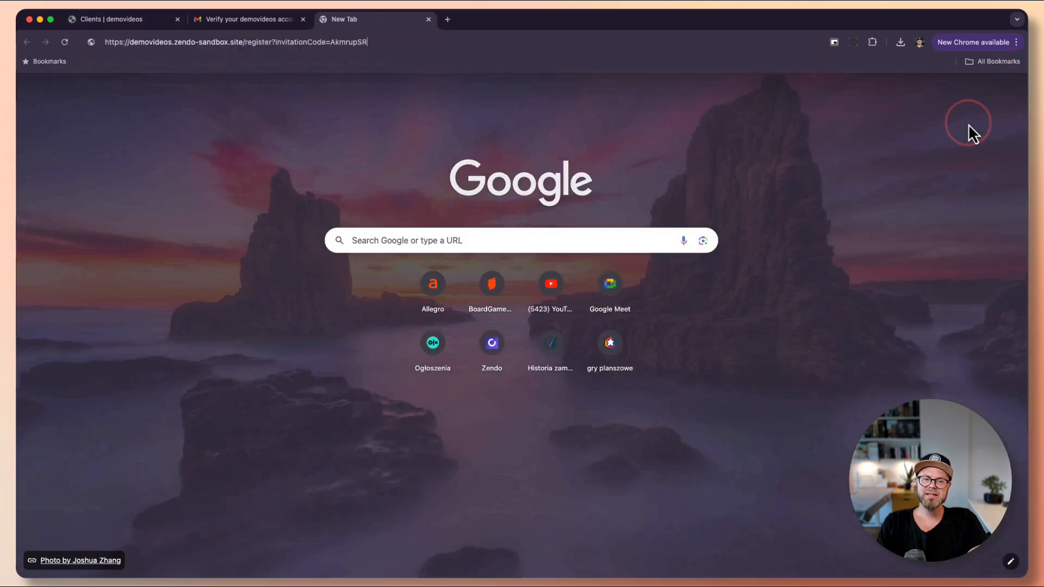
click(233, 41)
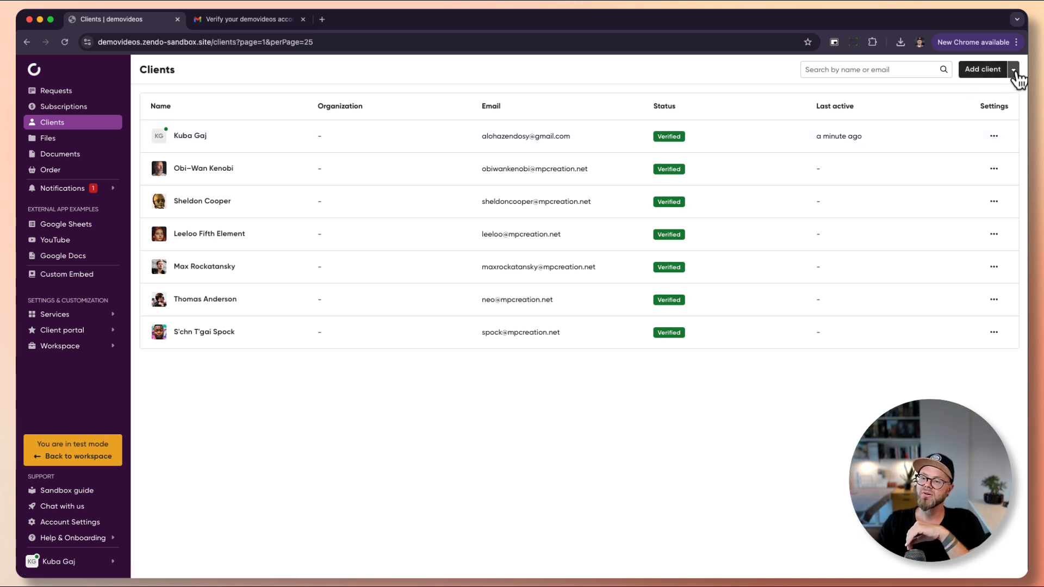
click(1012, 69)
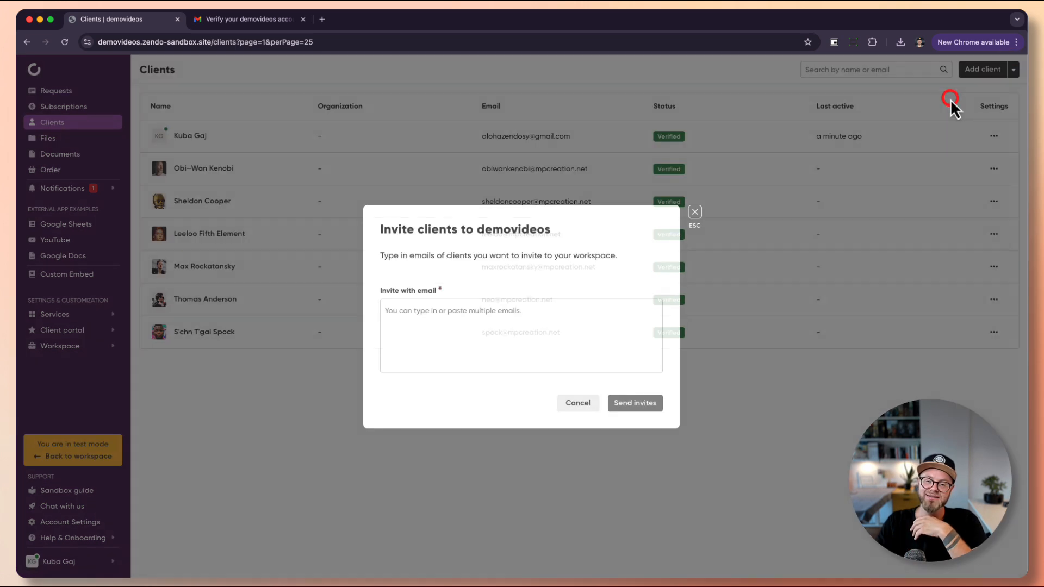
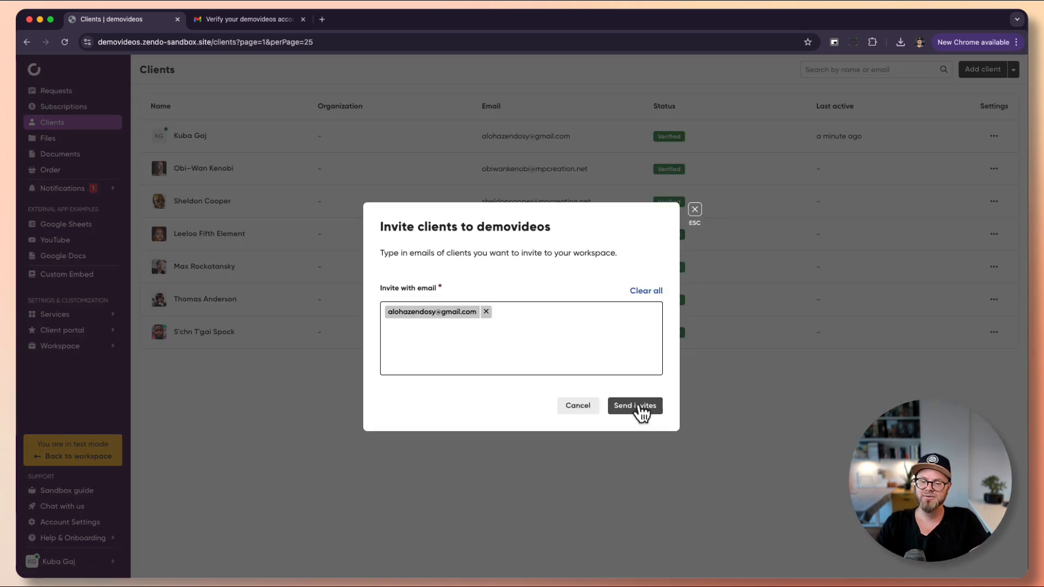
click(633, 406)
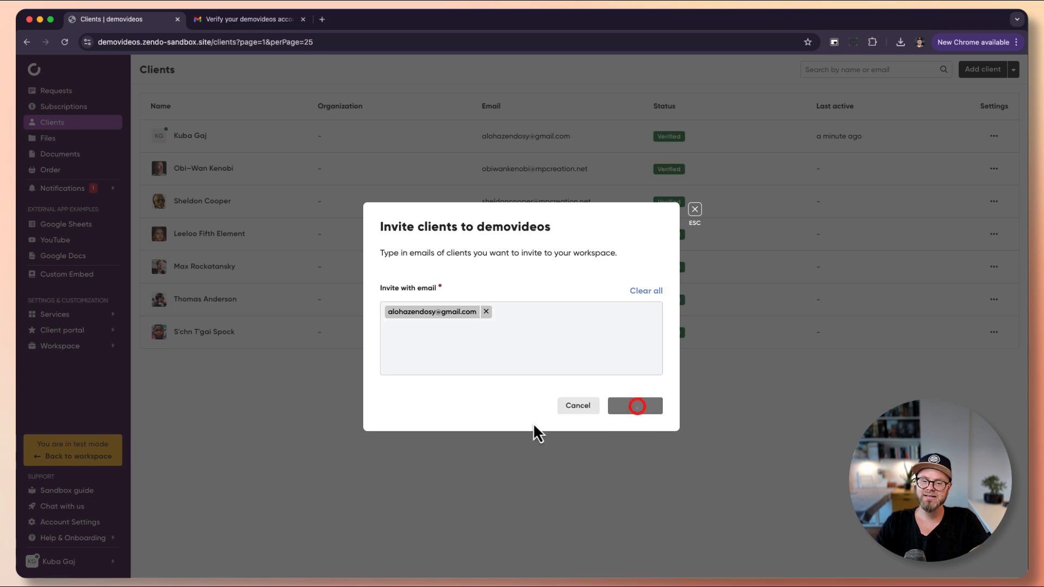
click(633, 406)
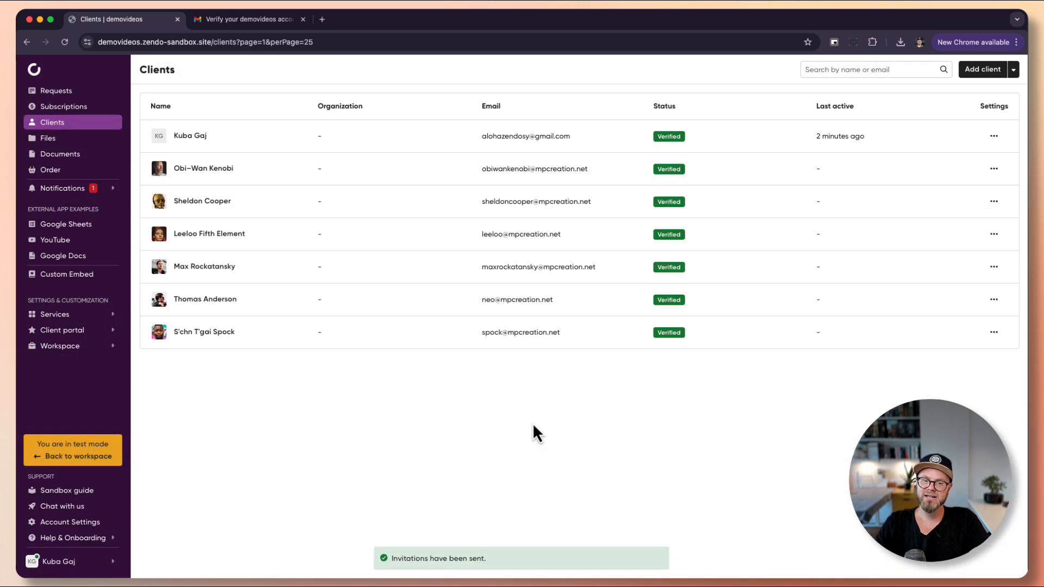
mouse_move(896, 385)
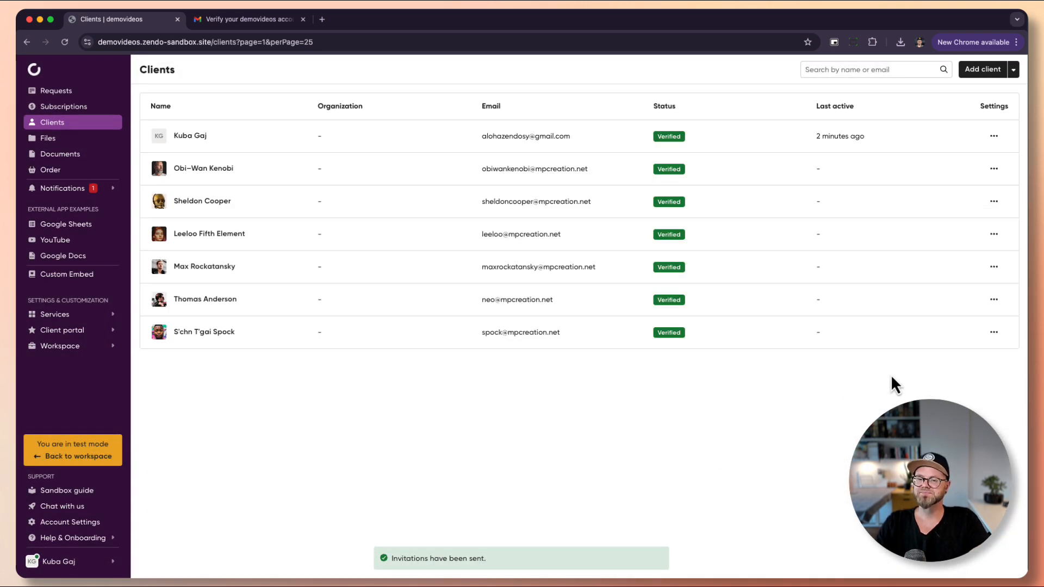
click(1012, 69)
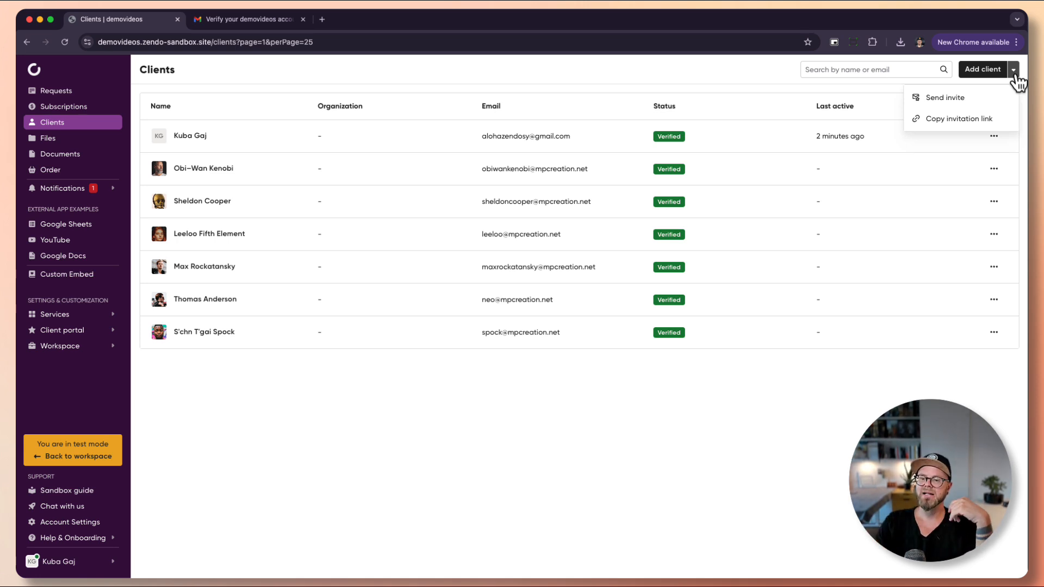
click(994, 137)
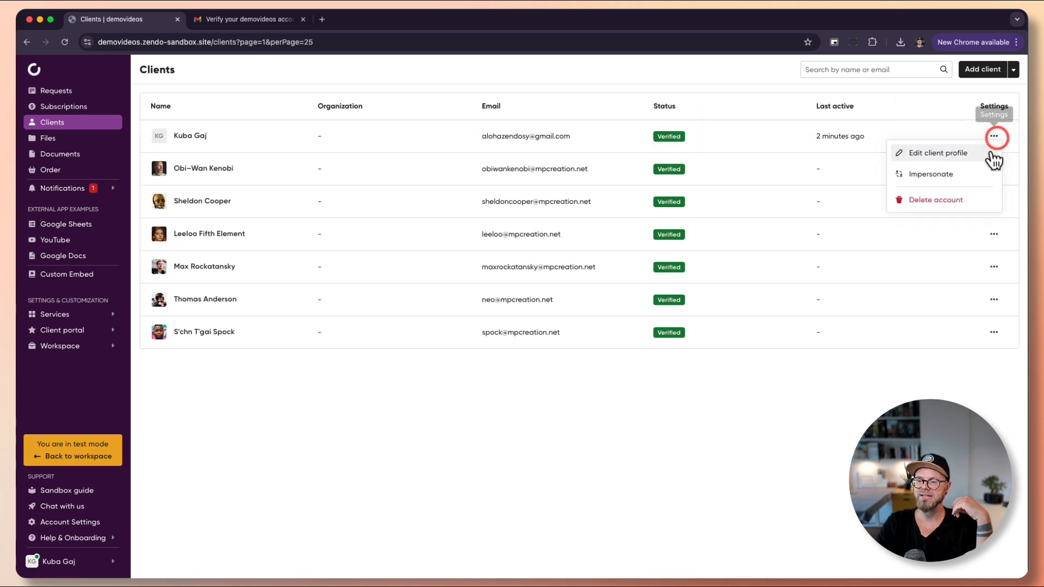
click(937, 153)
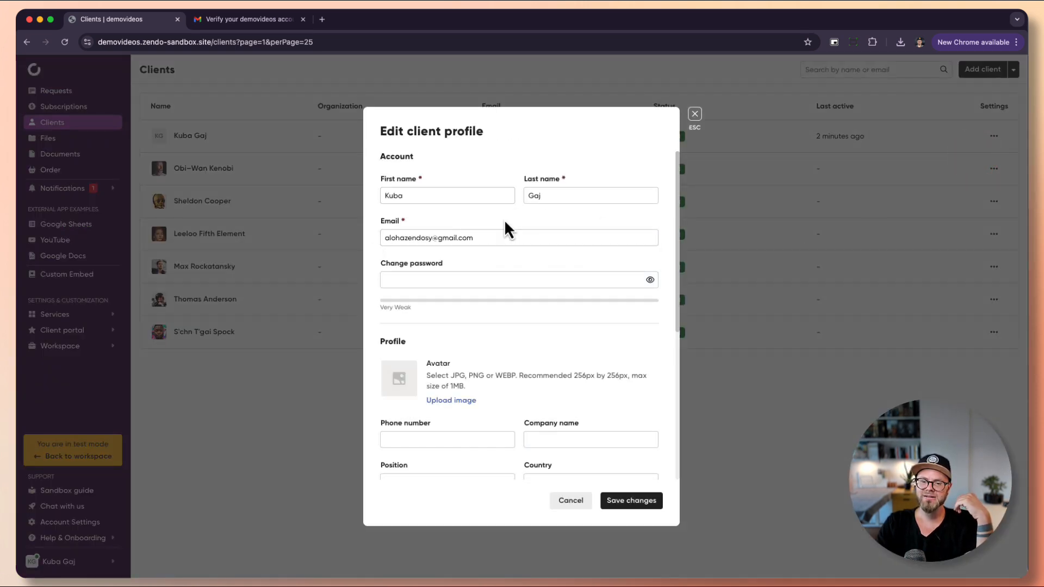
click(519, 279)
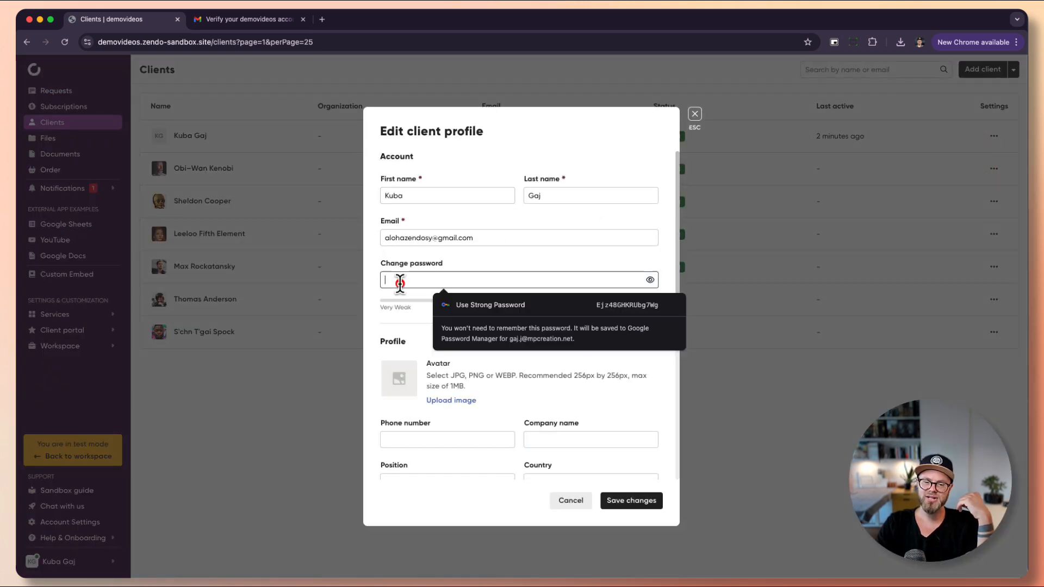
mouse_move(425, 379)
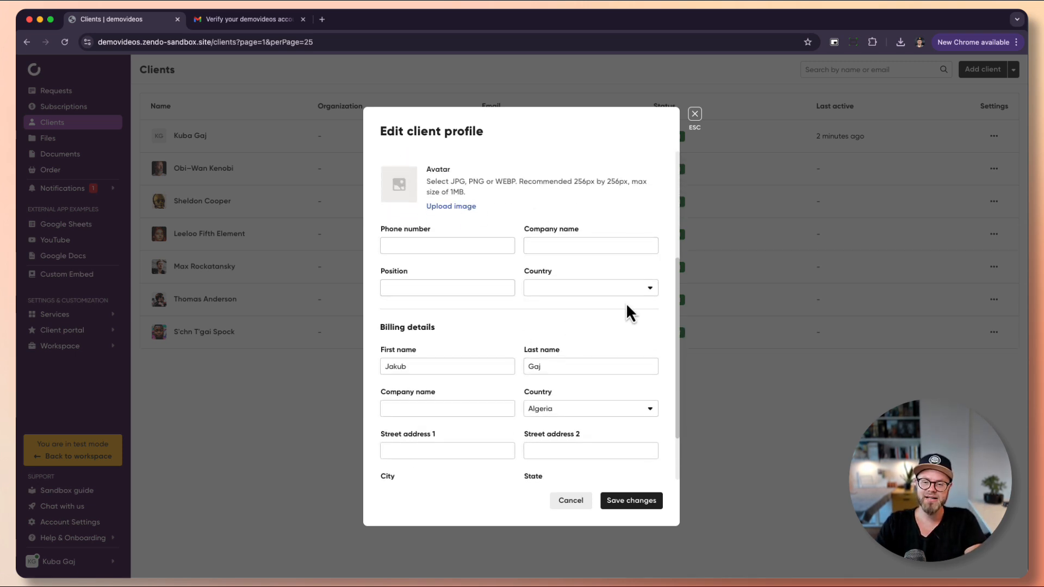
scroll(down, 3)
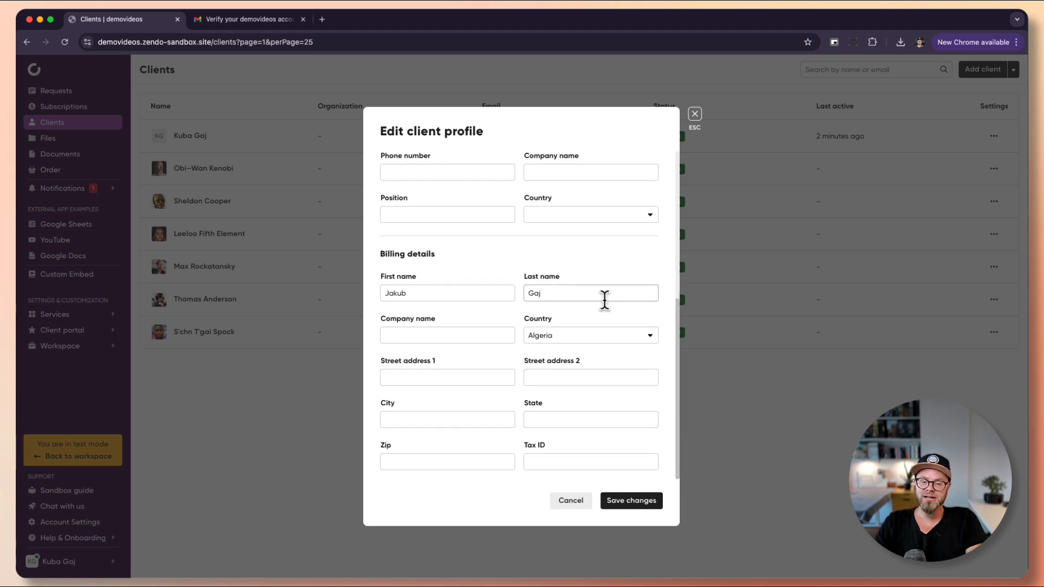
mouse_move(571, 500)
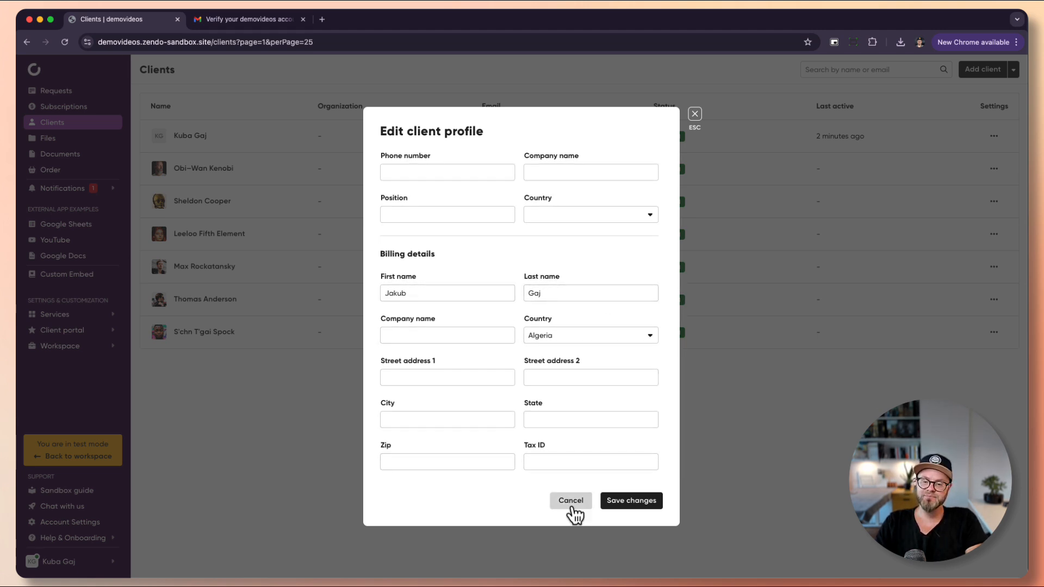
click(569, 500)
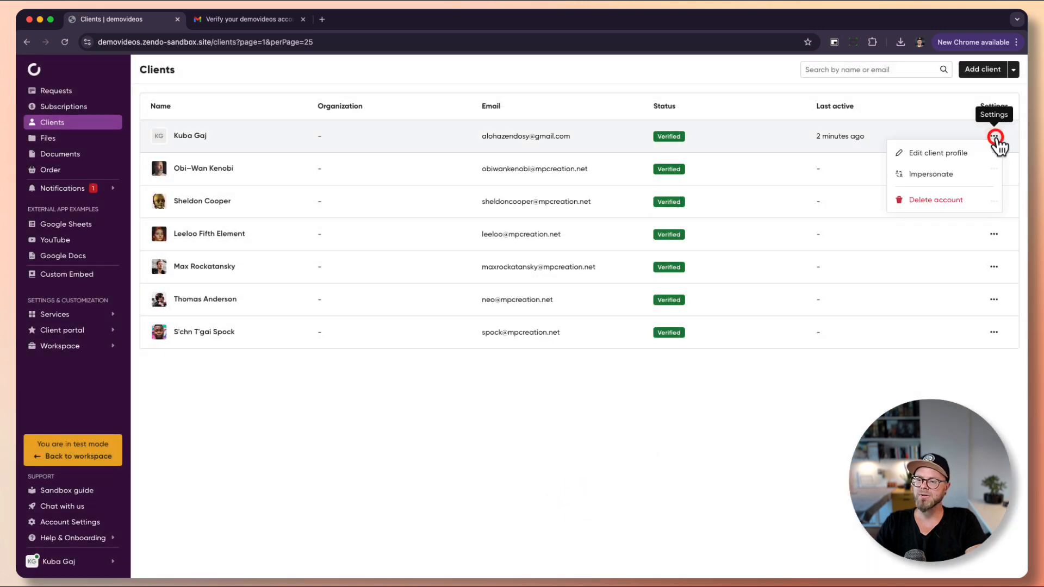
mouse_move(940, 203)
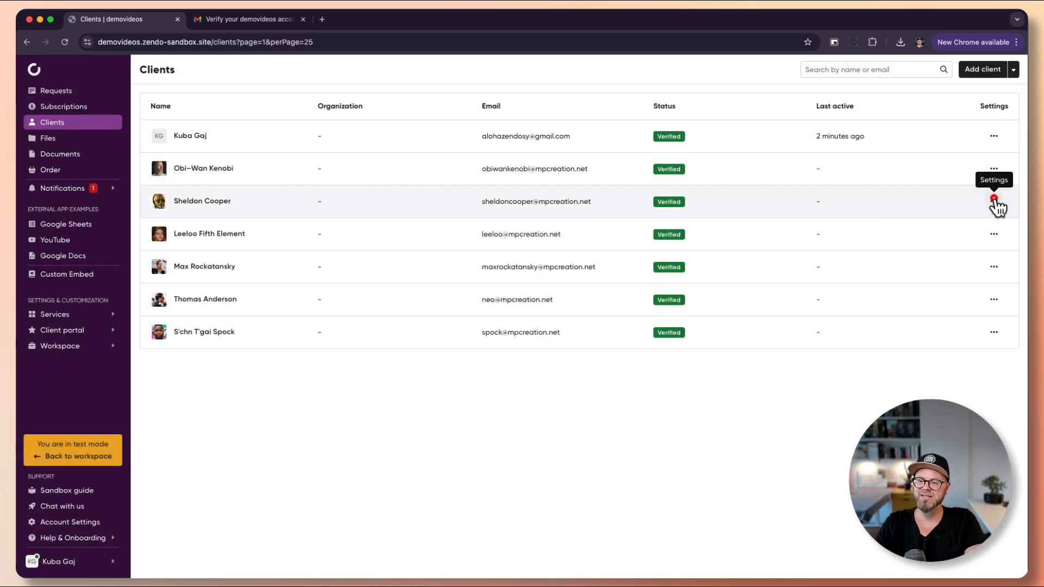
click(993, 202)
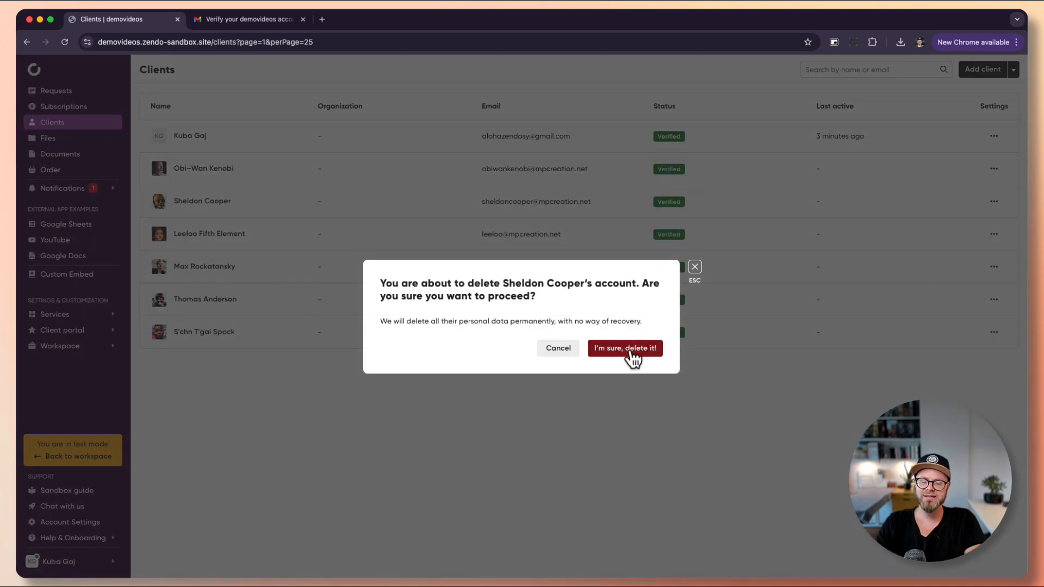
click(625, 348)
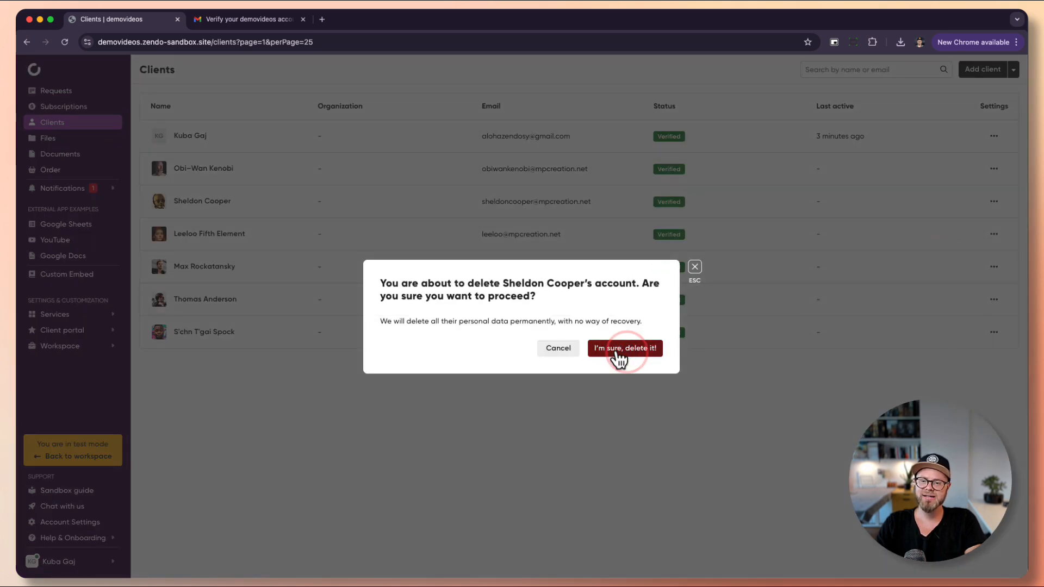
click(625, 348)
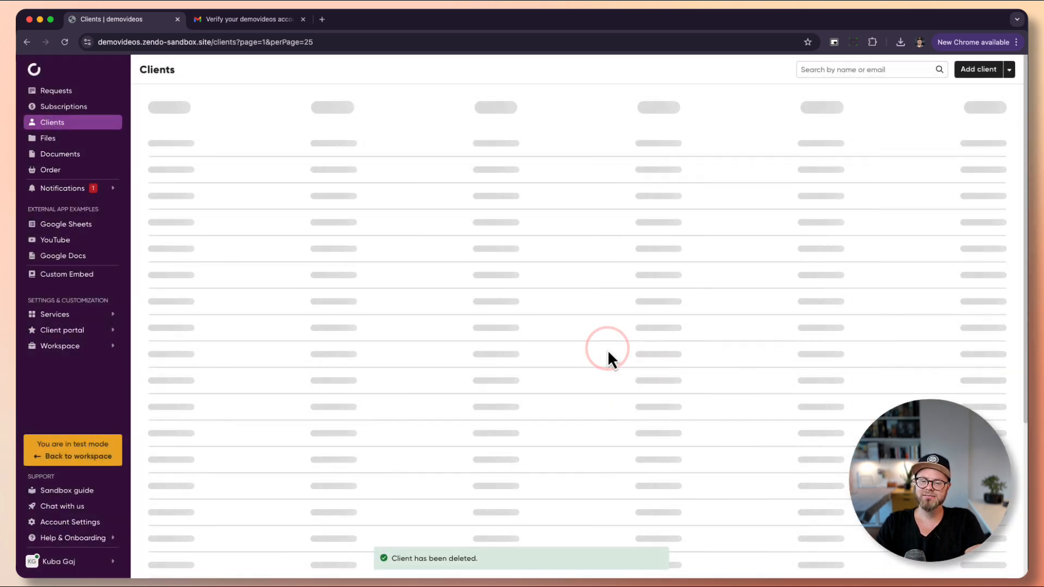
click(993, 133)
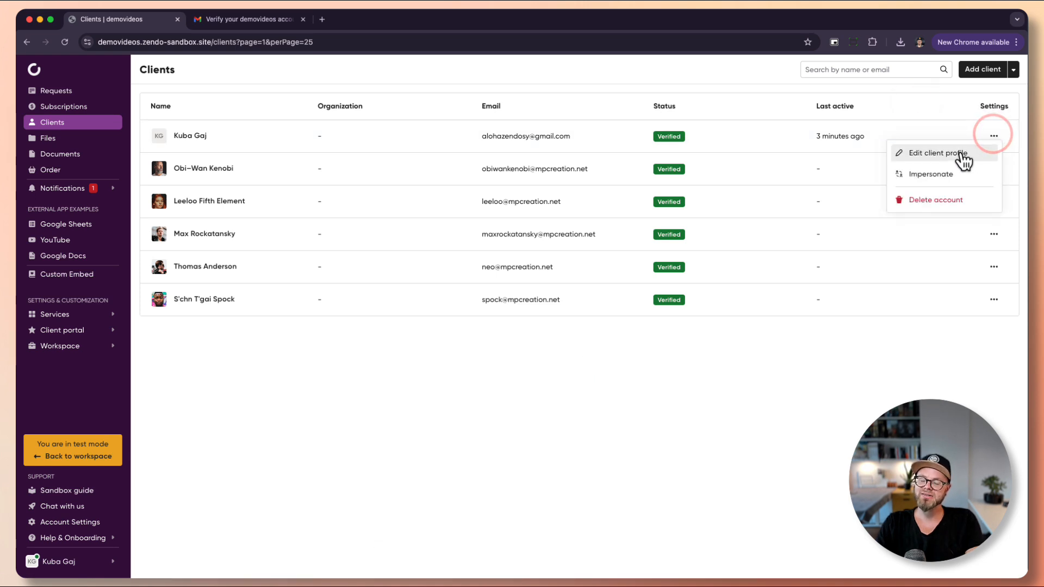
mouse_move(939, 174)
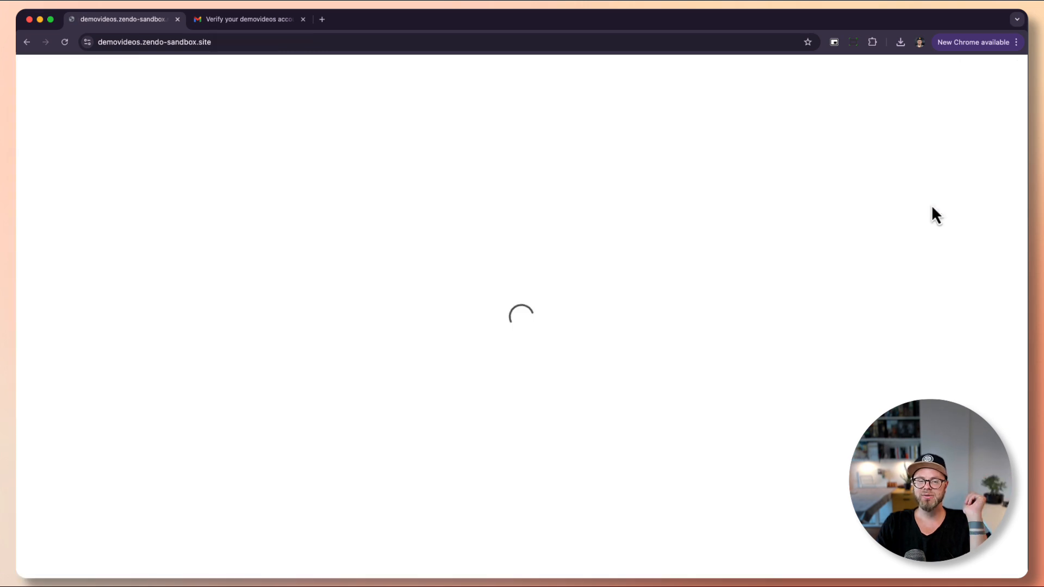
mouse_move(829, 212)
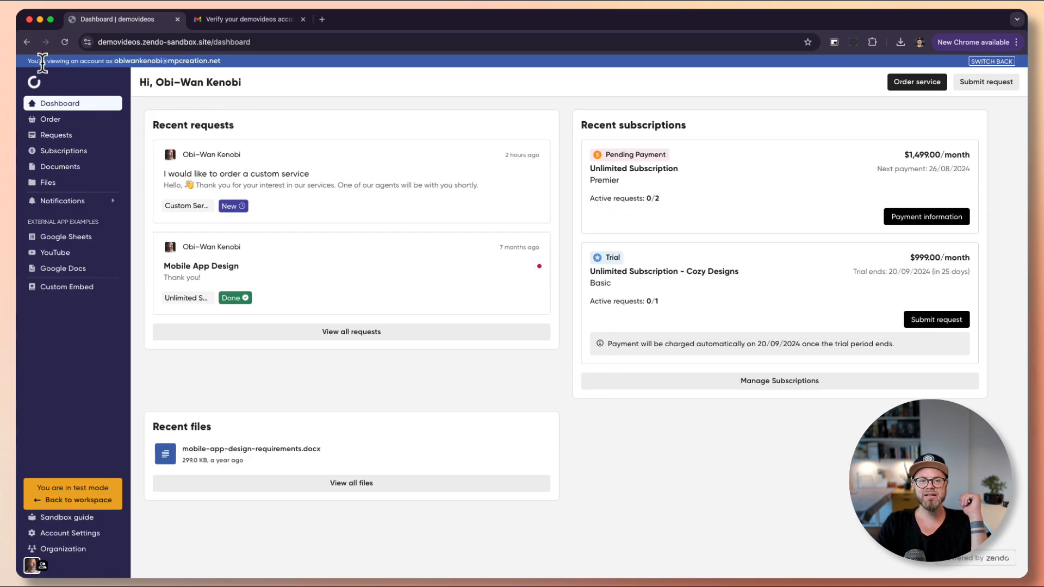
mouse_move(374, 72)
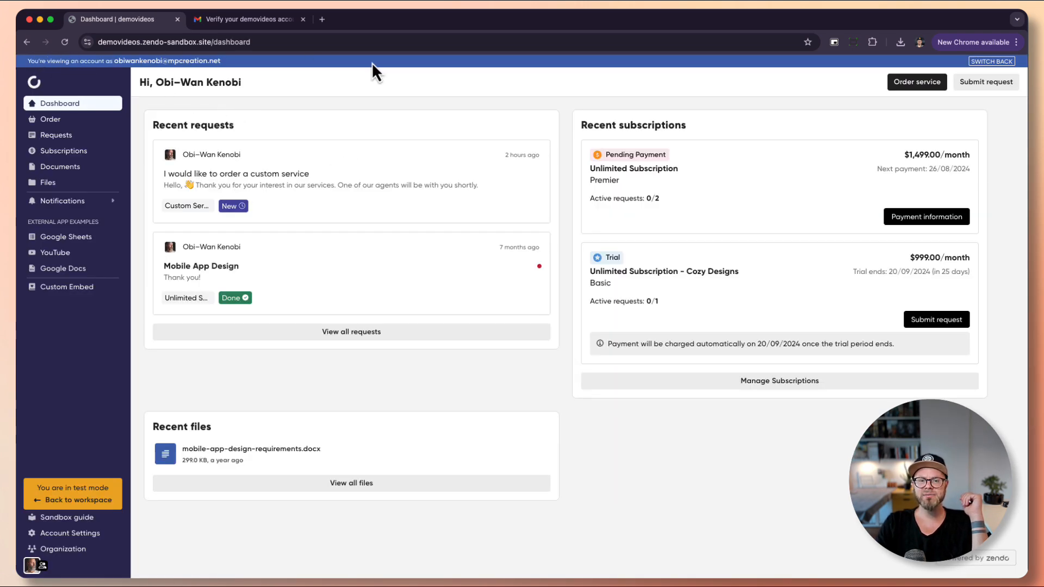
mouse_move(117, 60)
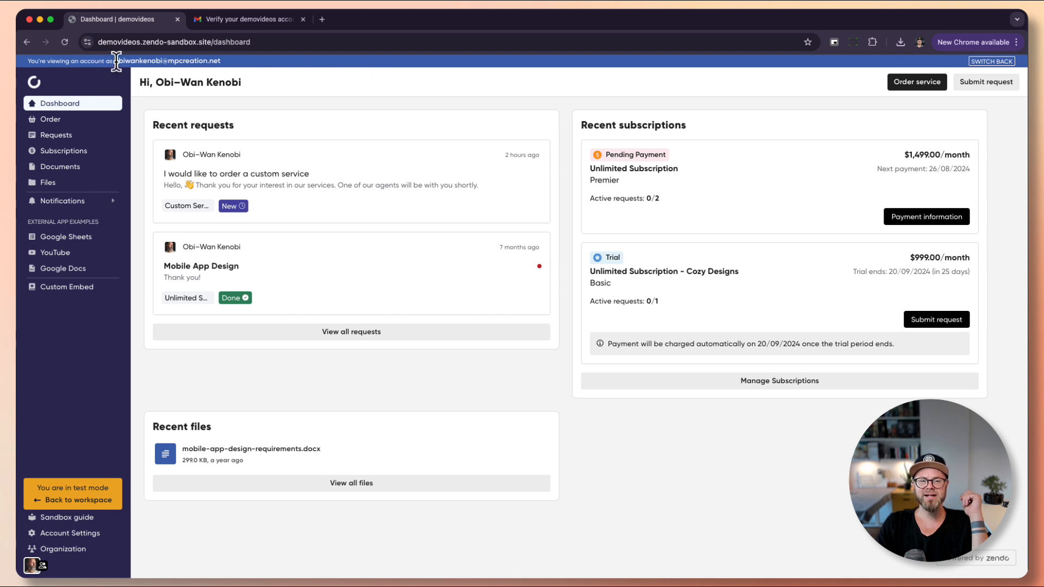
mouse_move(1026, 70)
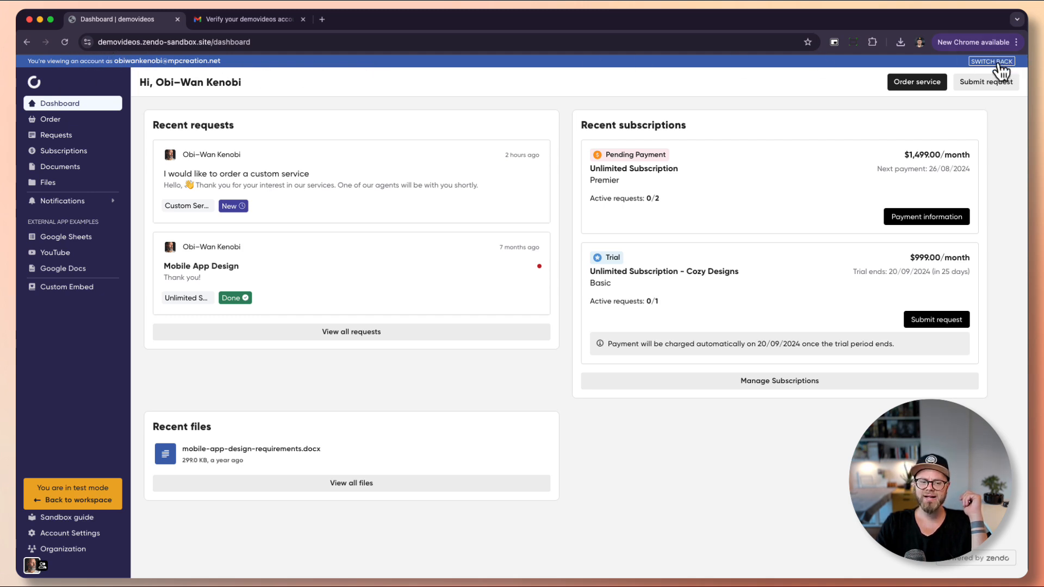
mouse_move(80, 175)
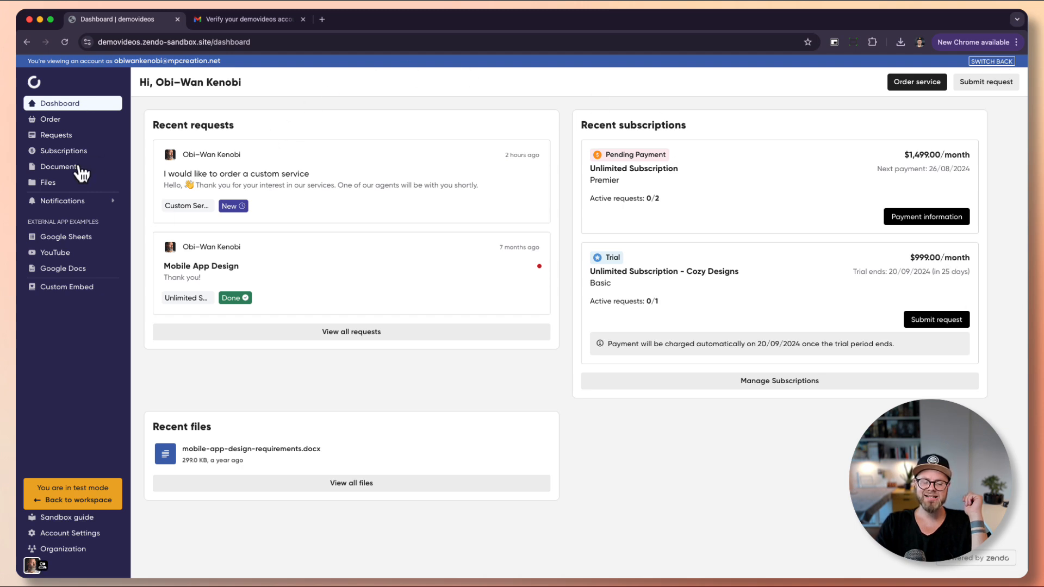
mouse_move(93, 431)
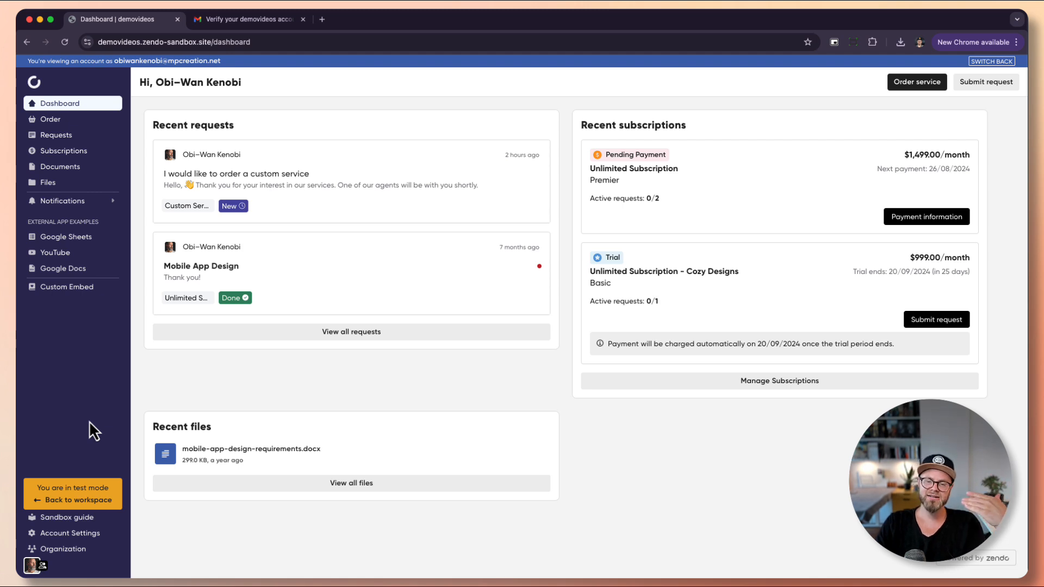
mouse_move(596, 307)
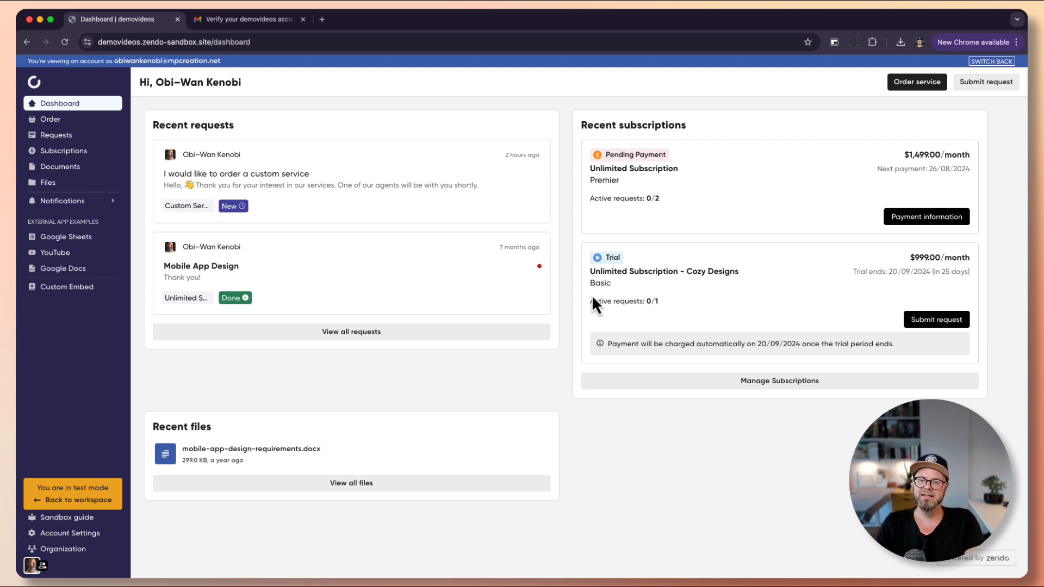
mouse_move(204, 127)
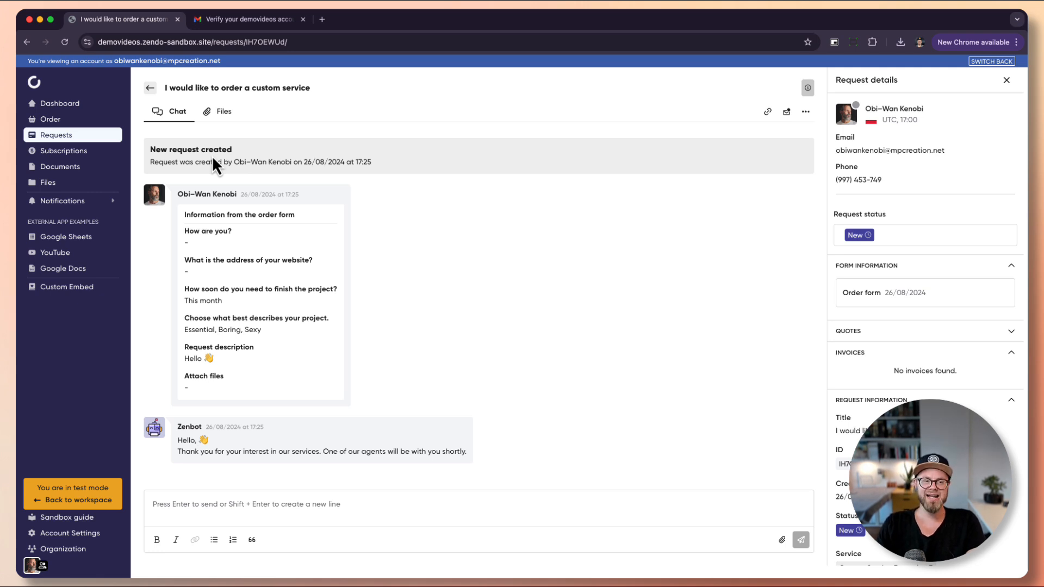
mouse_move(78, 318)
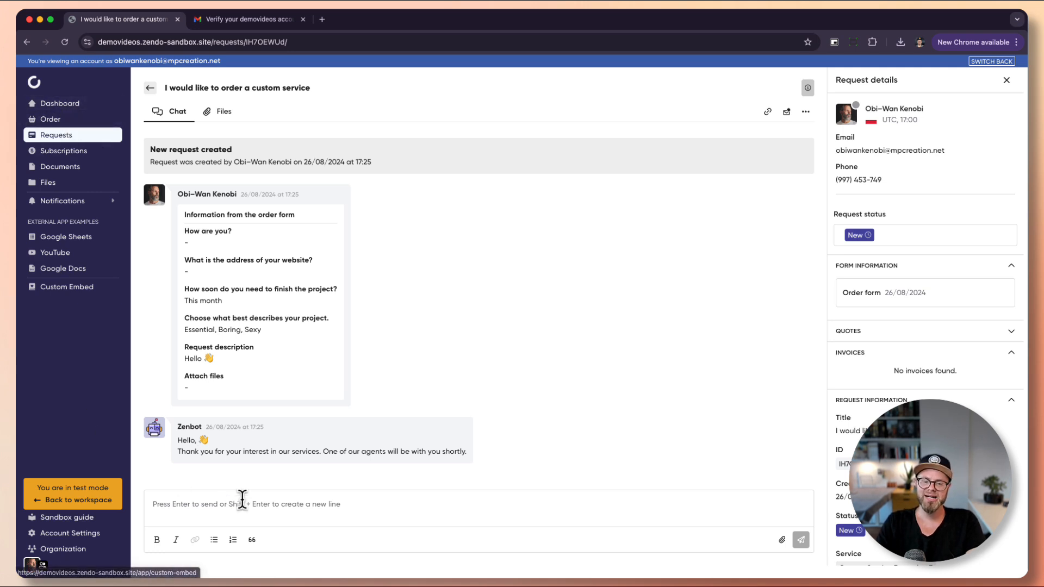
- Open the 'I would like to order a custom service' request from Recent requests
click(466, 506)
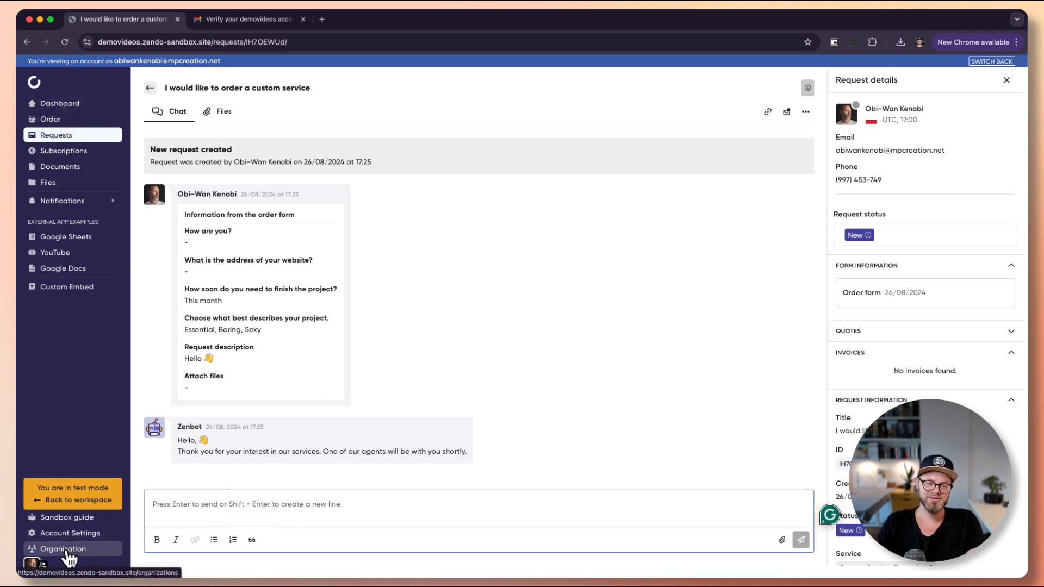
- Go to Obi-Wan Kenobi's Organization page and start creating an organization
click(63, 548)
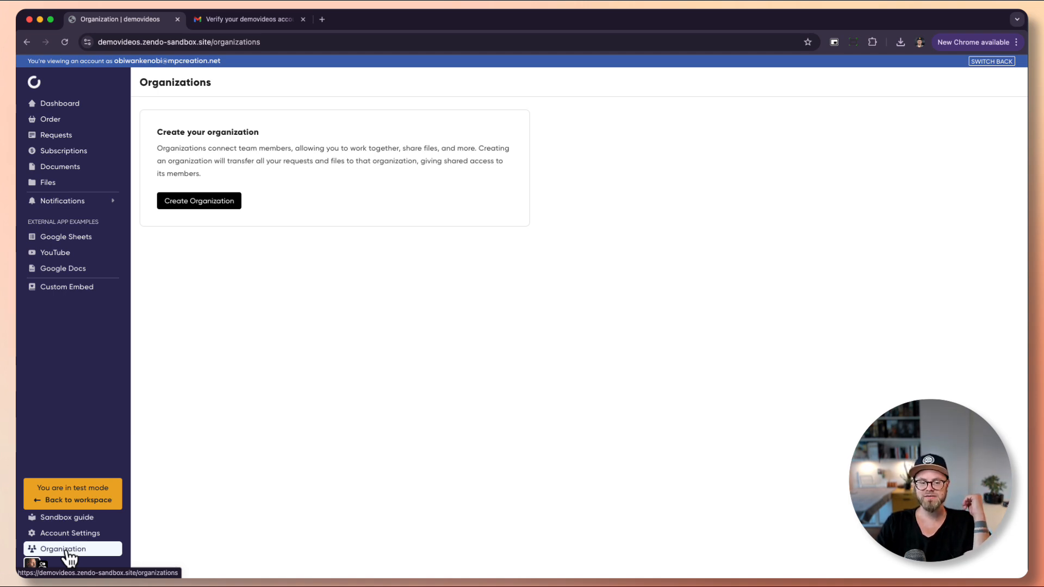
mouse_move(176, 419)
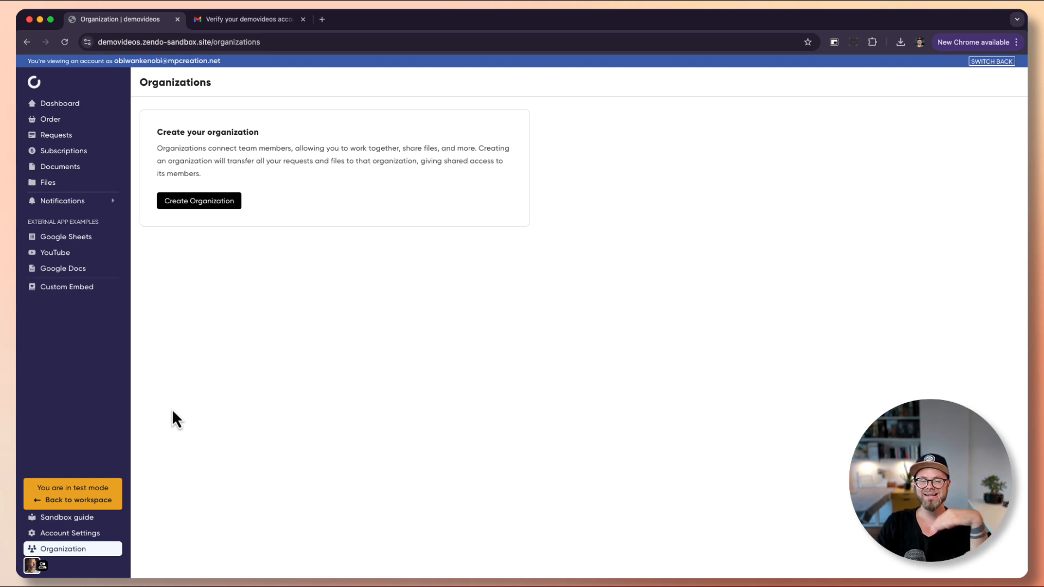
mouse_move(176, 244)
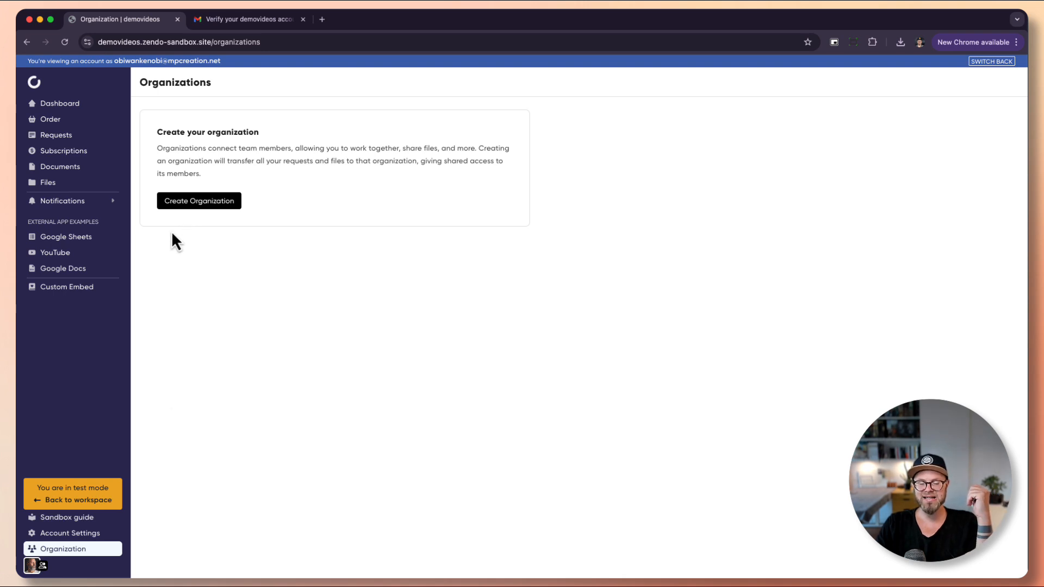
click(199, 200)
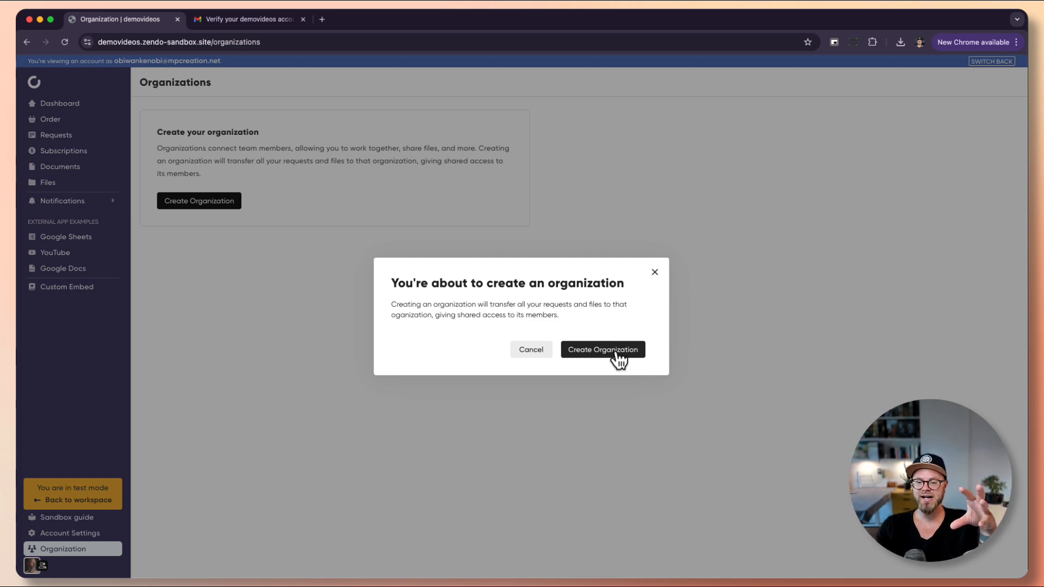
- Confirm creating 'Obi-Wan Kenobi Team' and start uploading a custom logo image
click(602, 350)
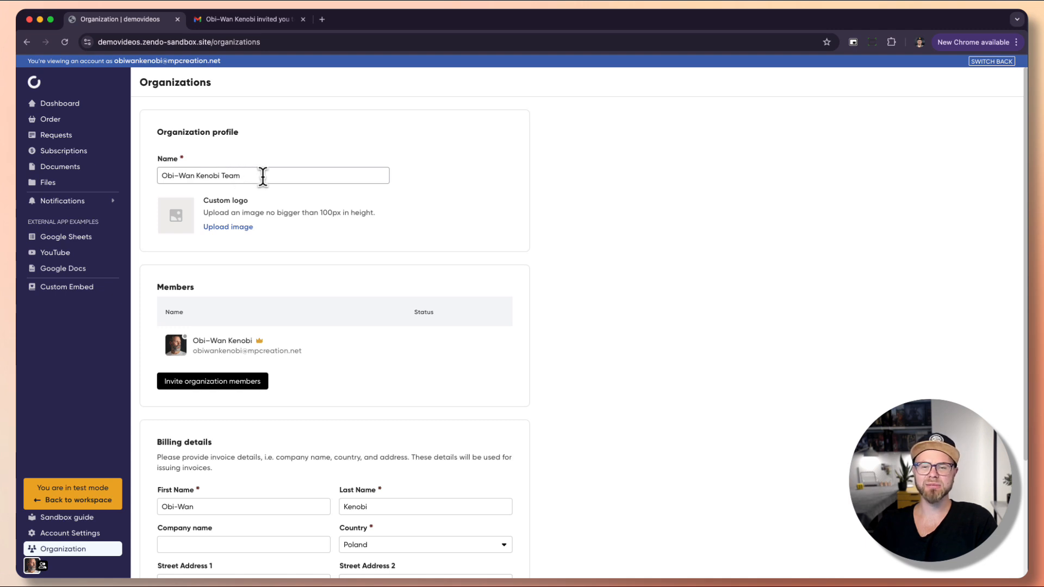
mouse_move(259, 238)
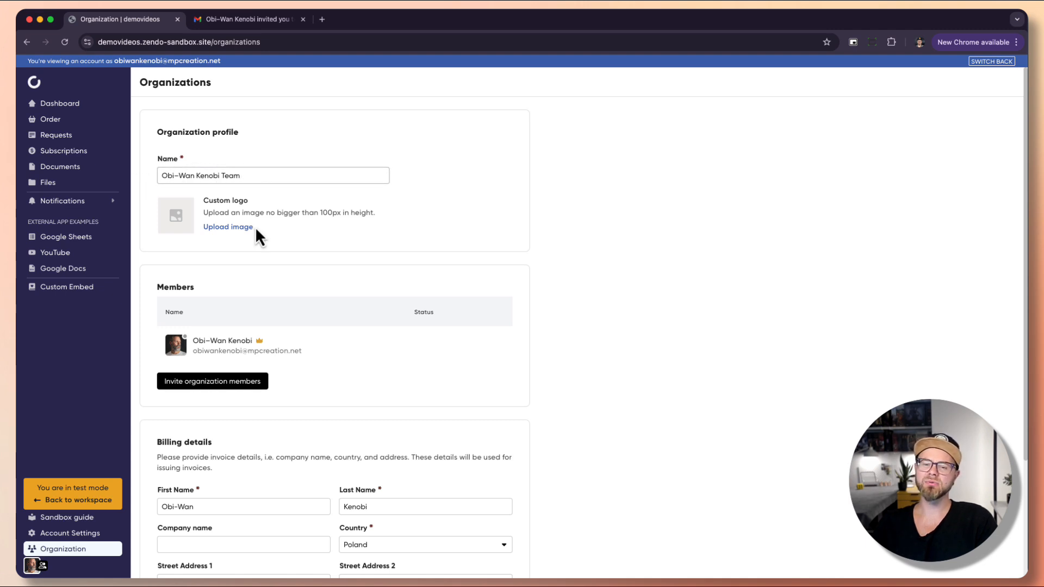
mouse_move(288, 251)
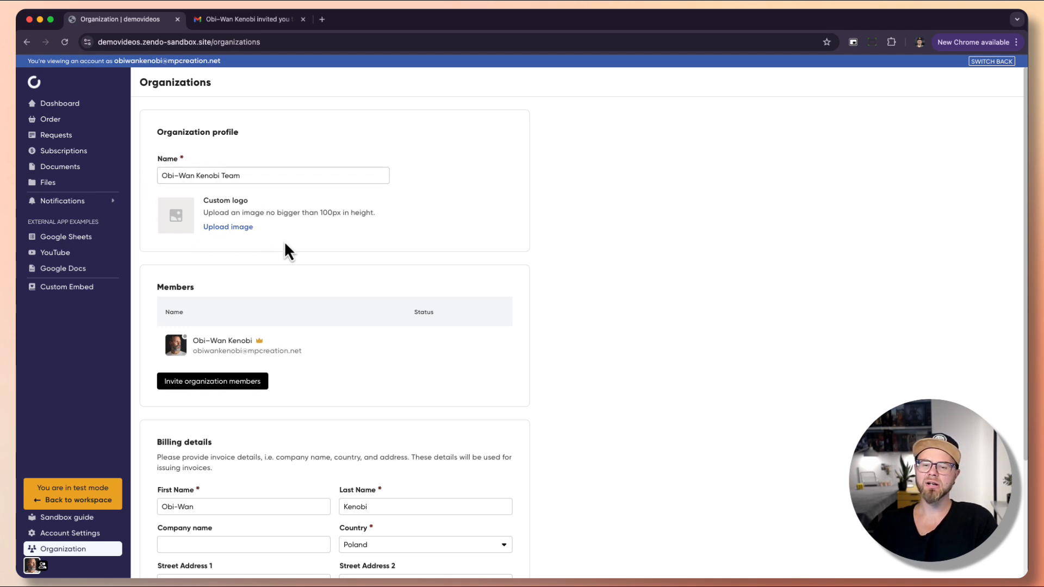
click(228, 226)
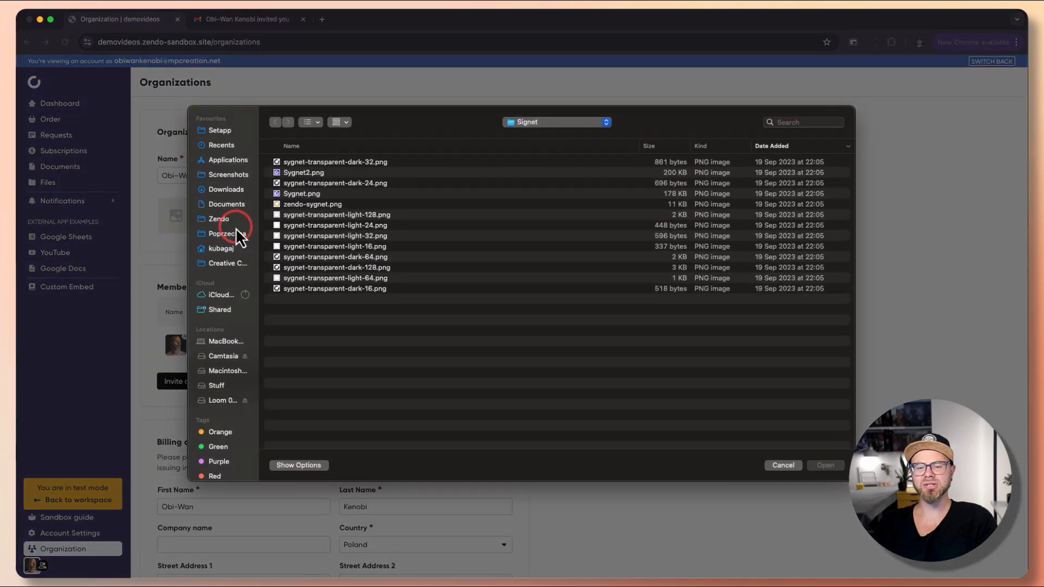
mouse_move(299, 185)
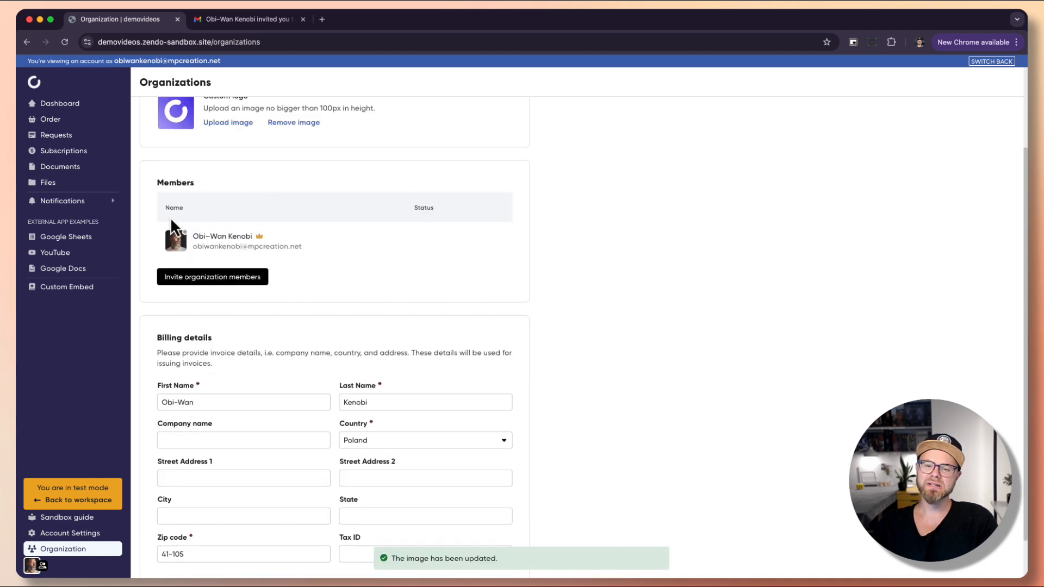
mouse_move(226, 277)
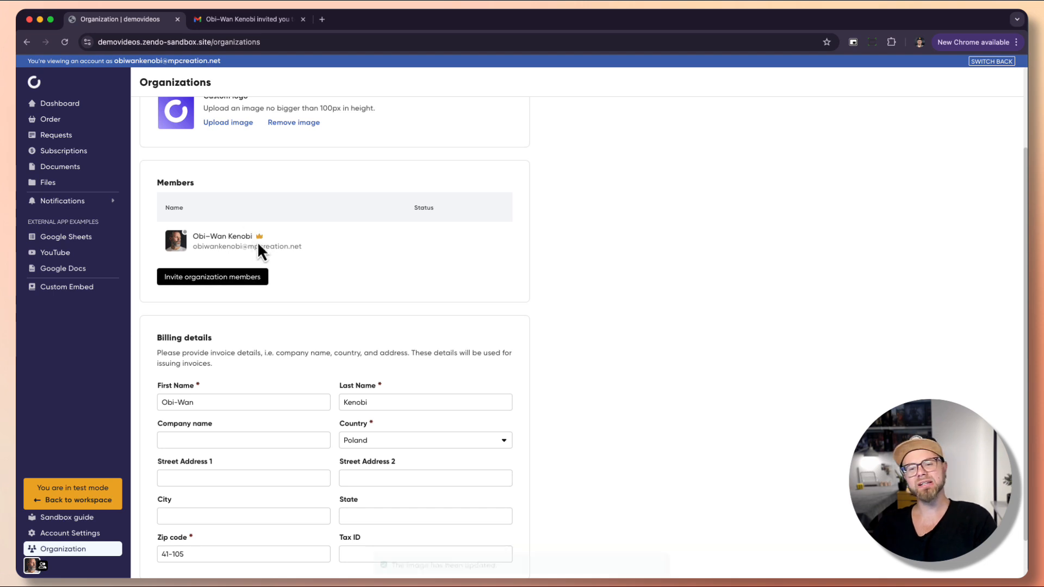
mouse_move(264, 250)
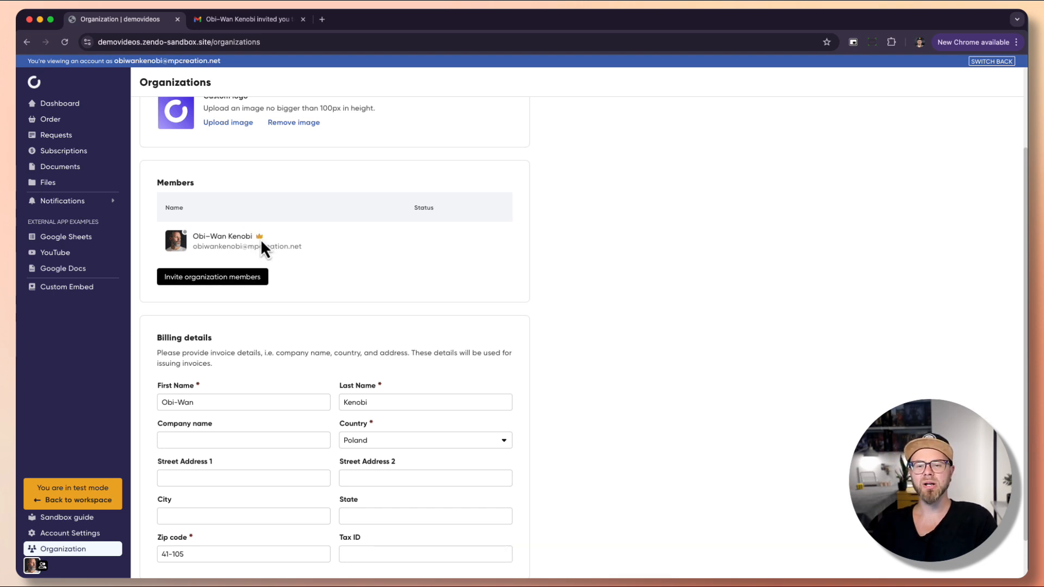
click(213, 276)
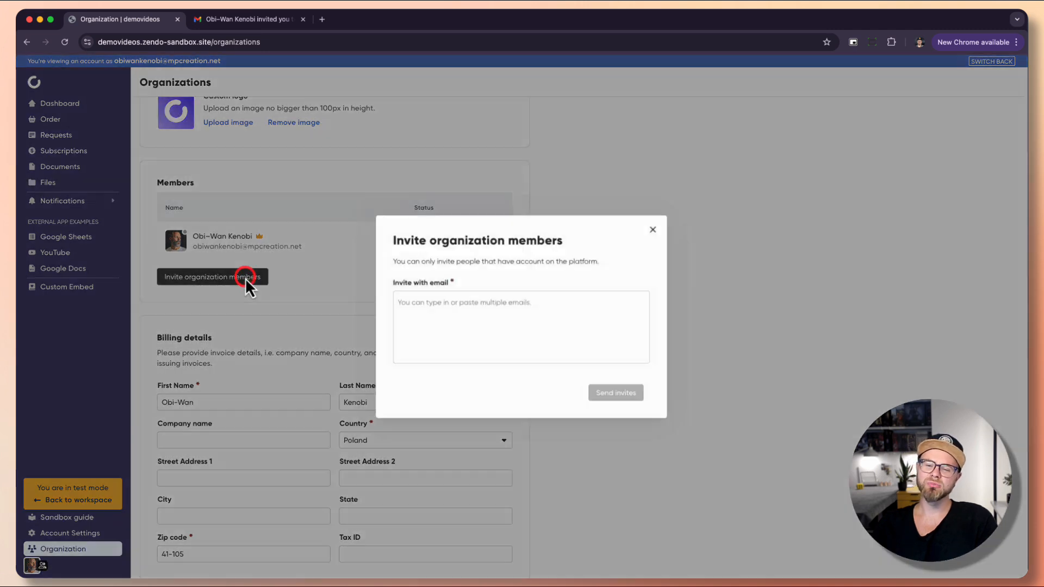
click(521, 327)
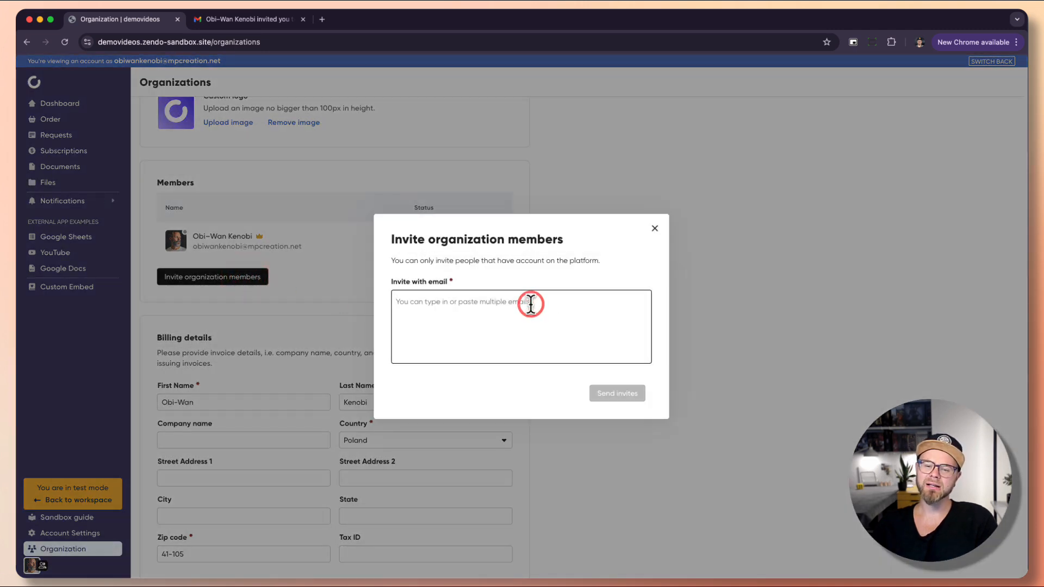
mouse_move(415, 305)
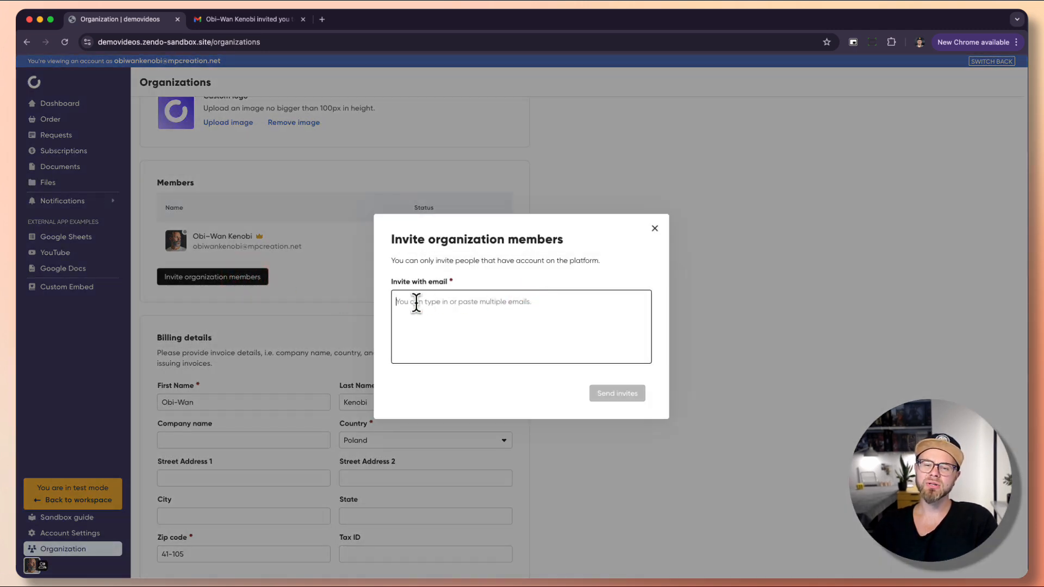
mouse_move(556, 312)
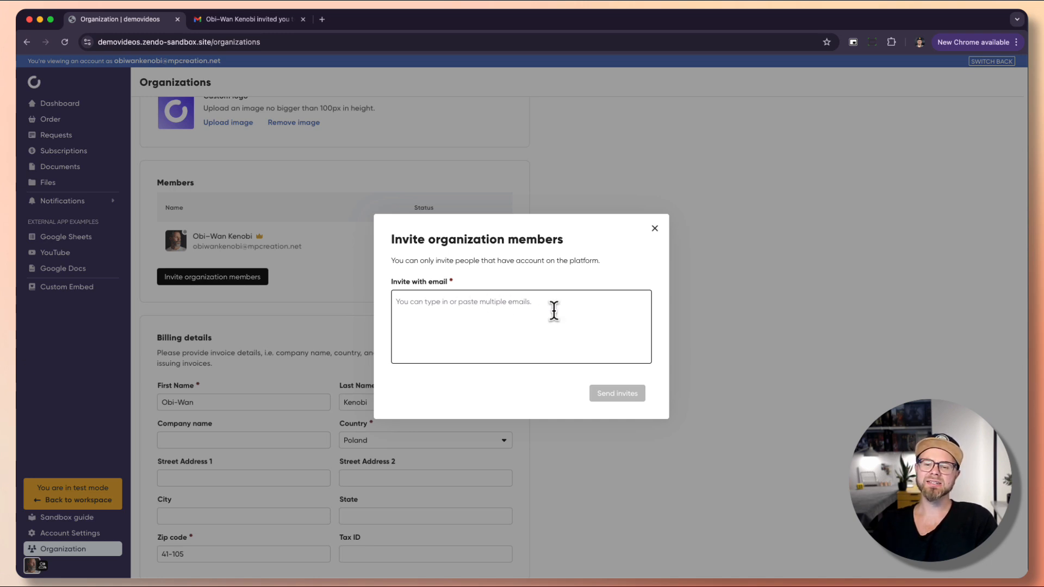
click(521, 327)
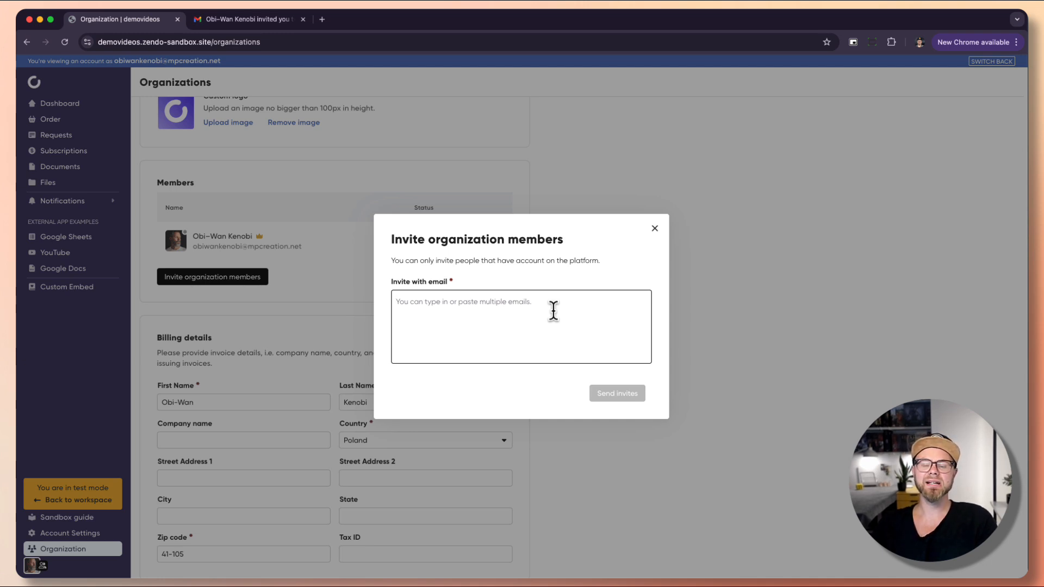
click(522, 326)
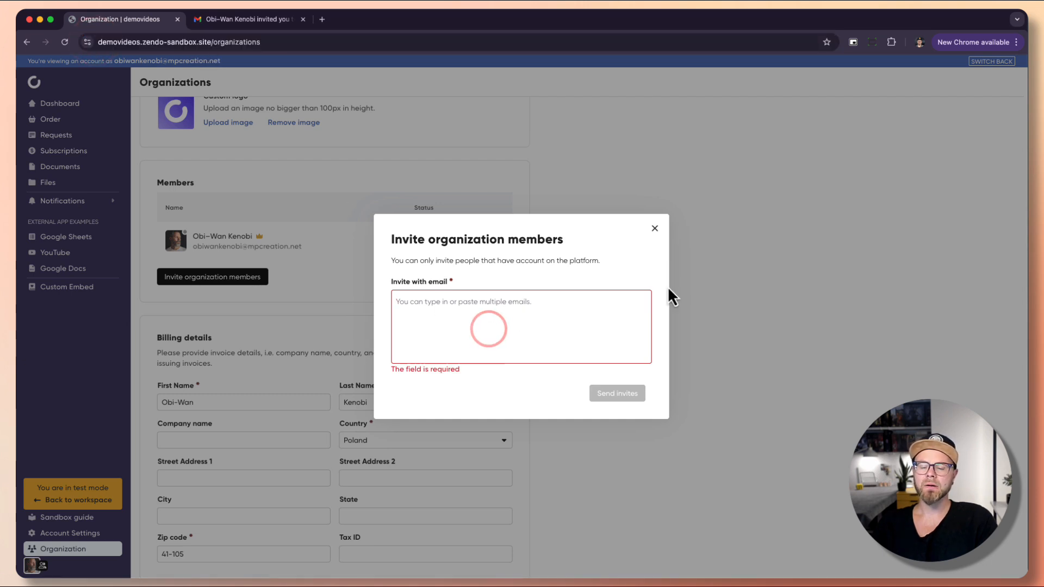
click(654, 228)
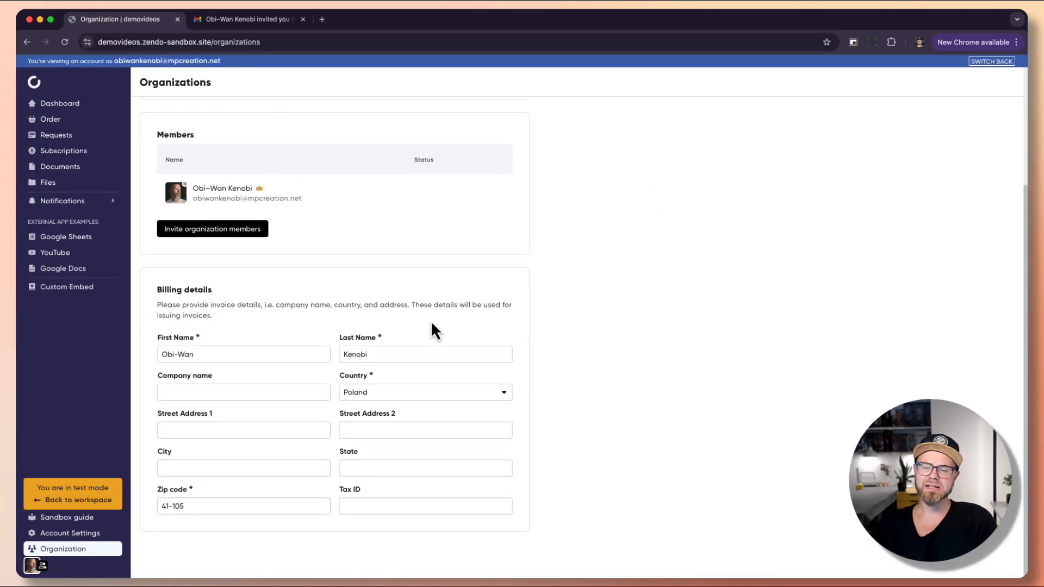
click(243, 354)
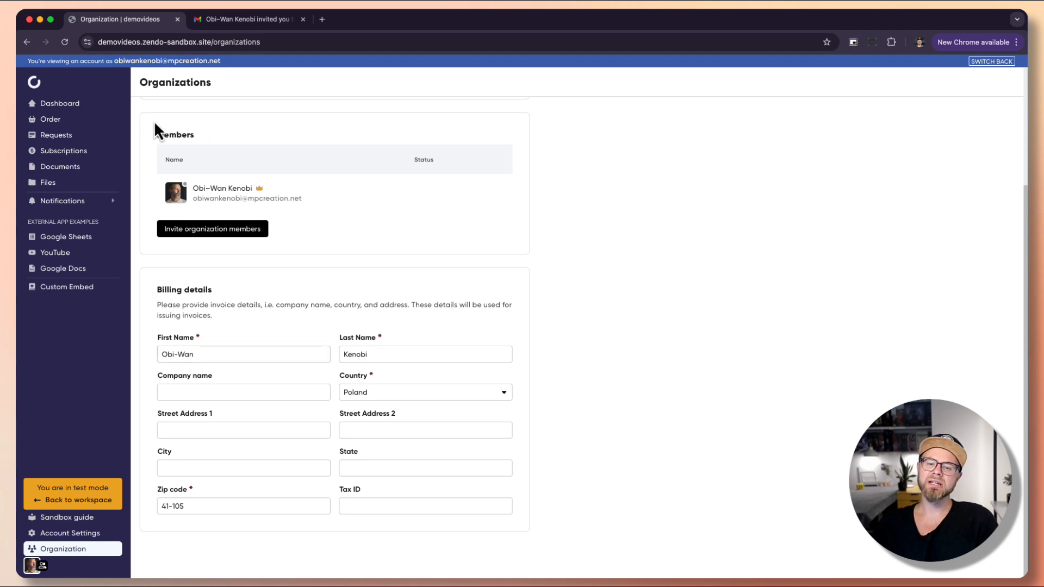
mouse_move(352, 285)
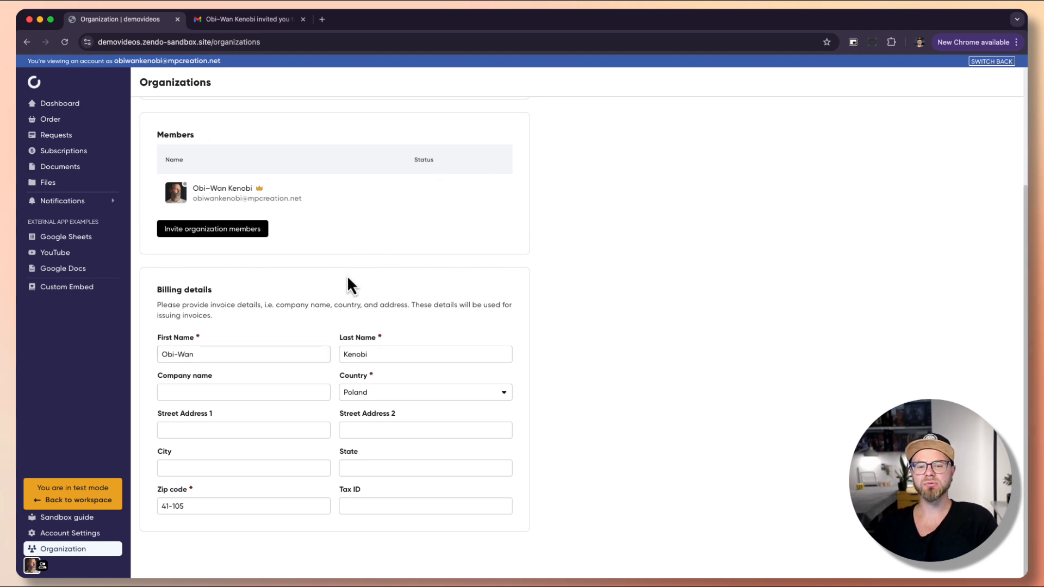
mouse_move(360, 492)
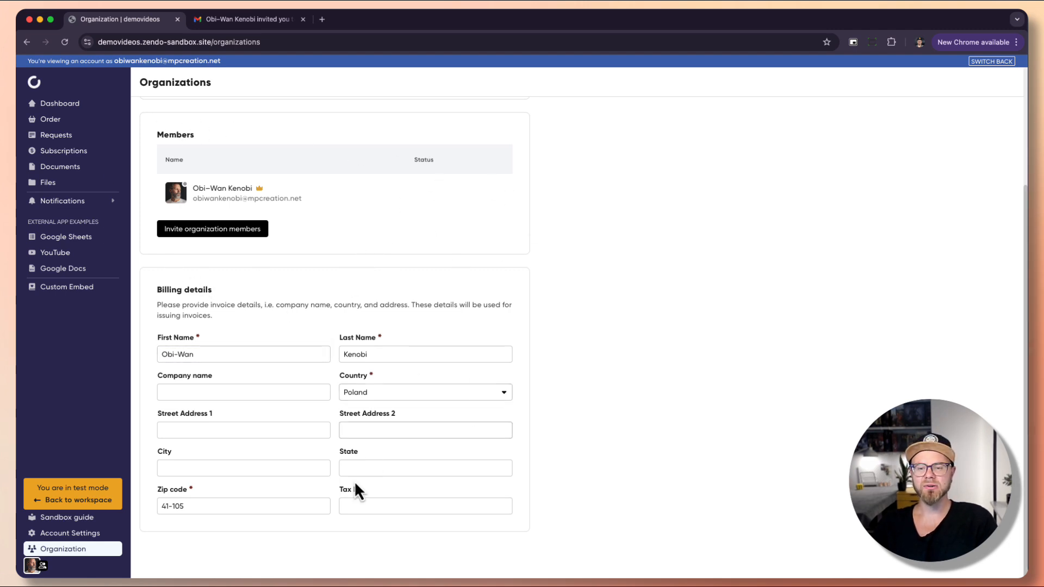
scroll(up, 3)
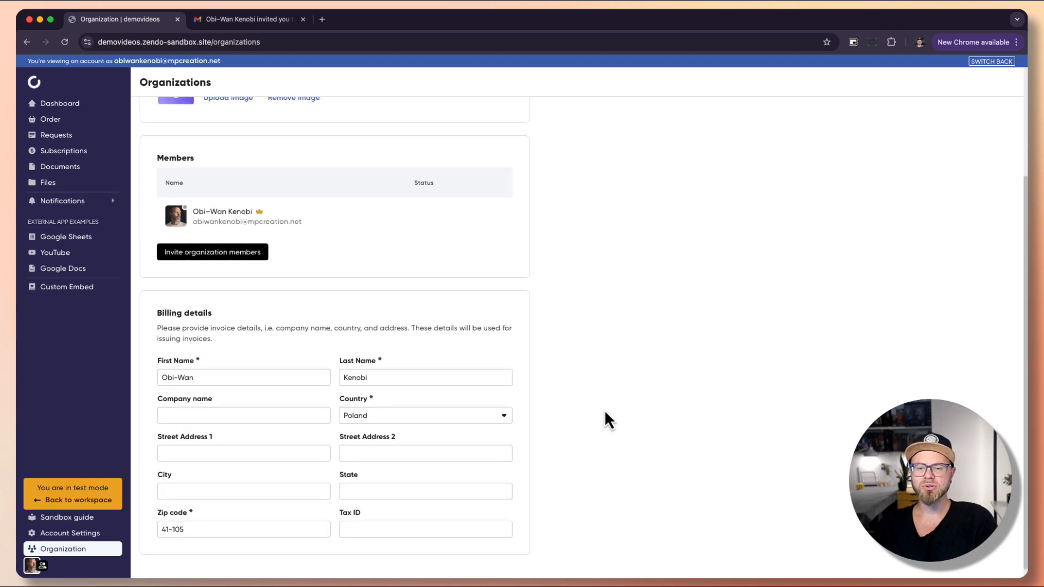
scroll(up, 3)
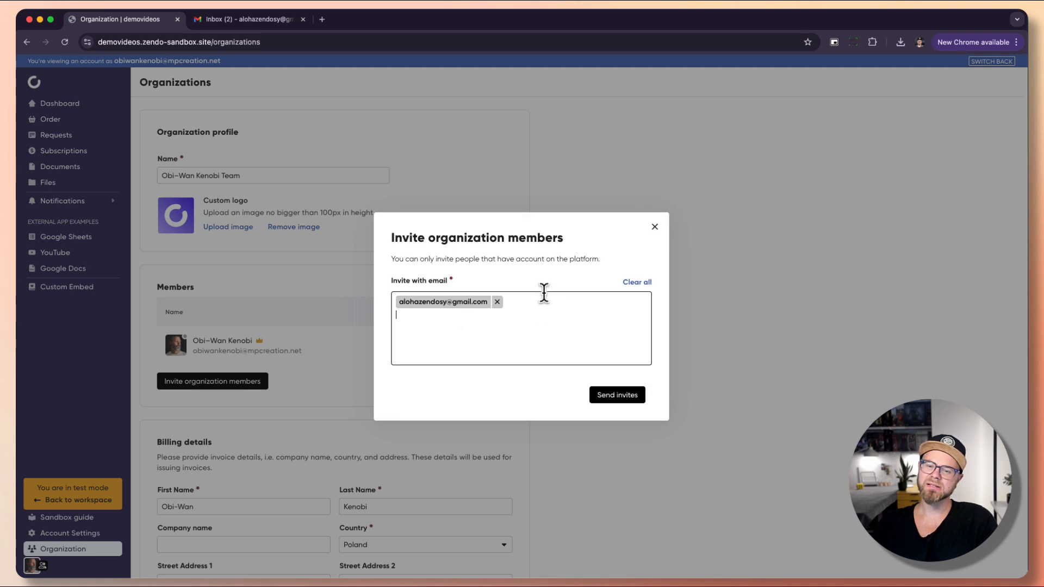
click(617, 394)
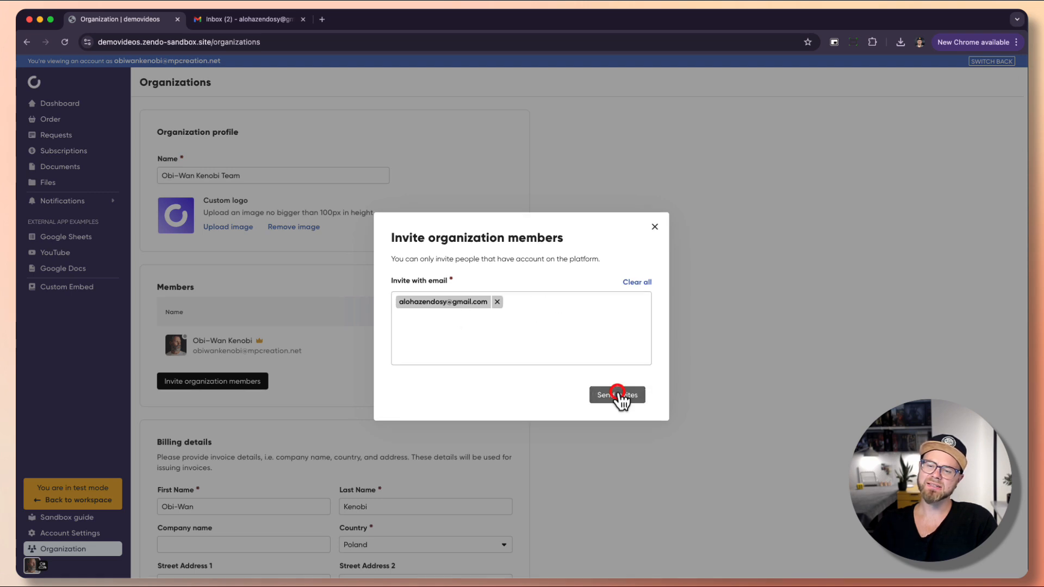
click(617, 394)
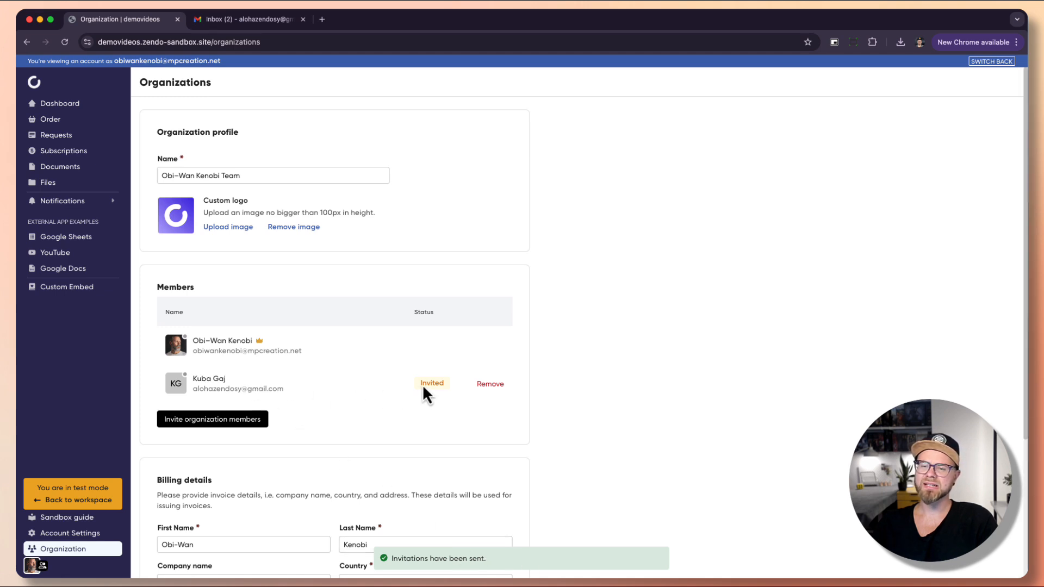
mouse_move(448, 392)
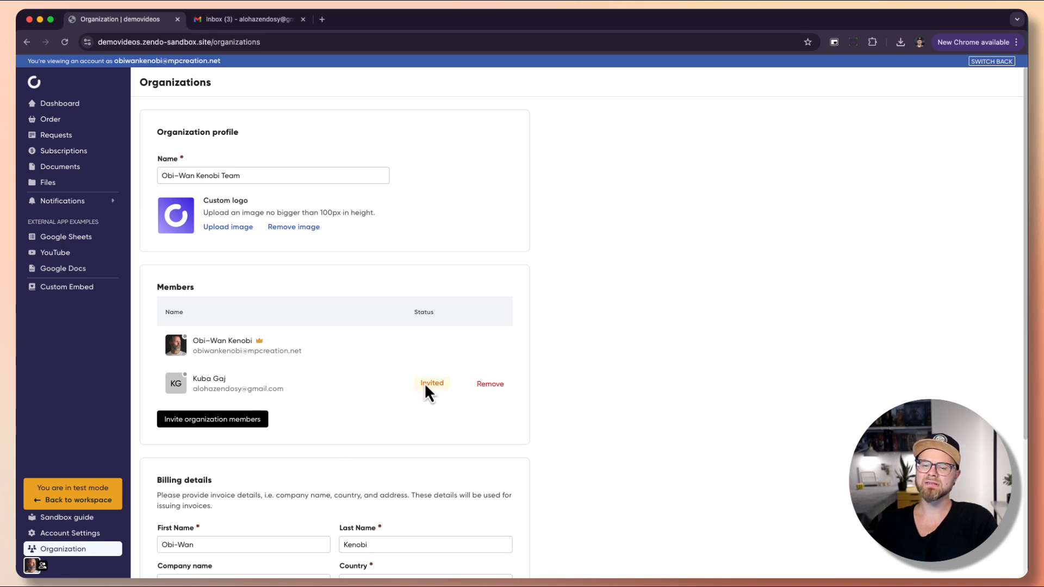
mouse_move(273, 172)
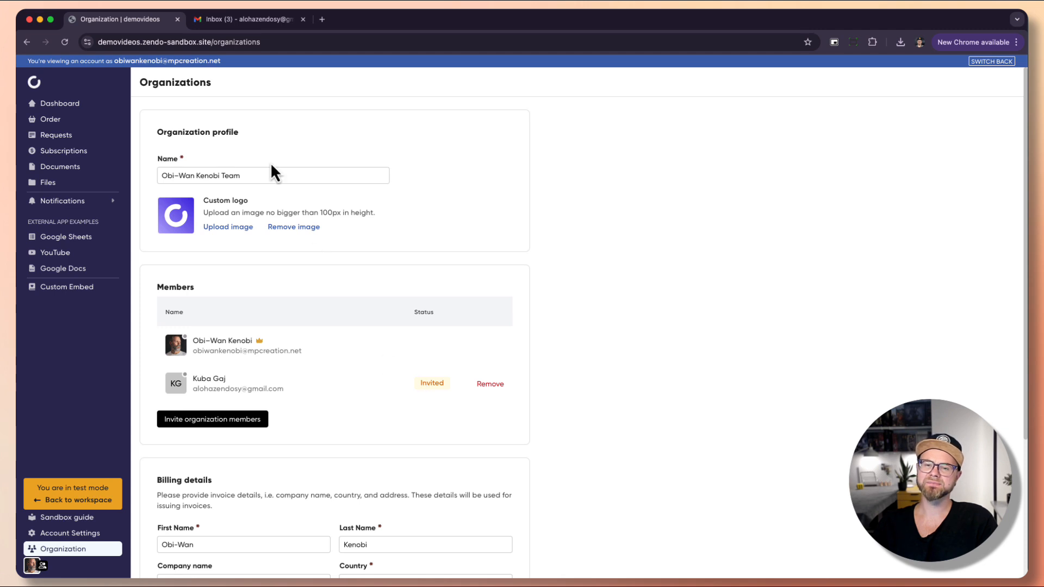
- In Gmail, open the team invitation email and bring up the Go to dashboard link options
click(246, 19)
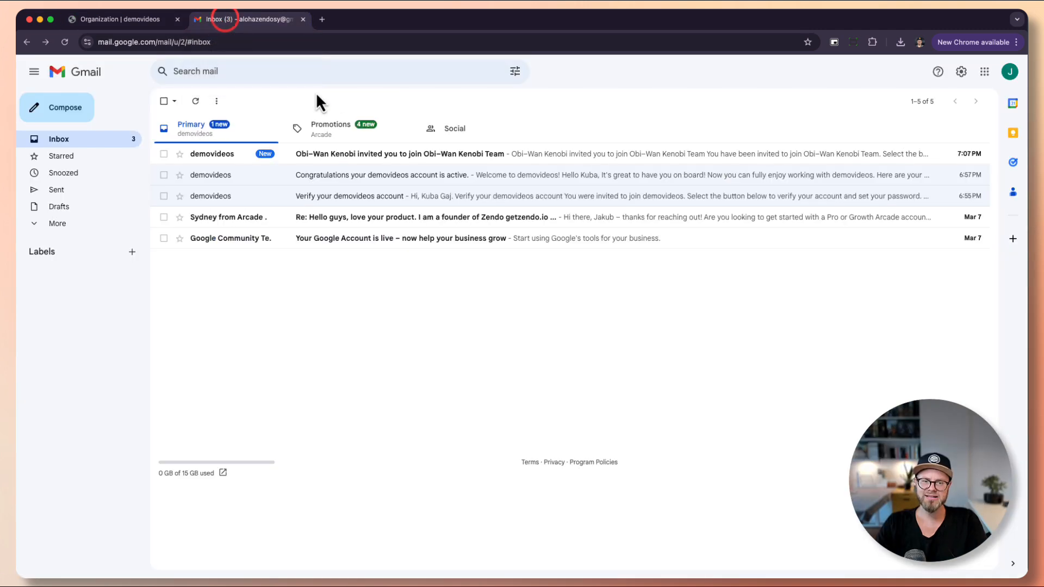
mouse_move(396, 163)
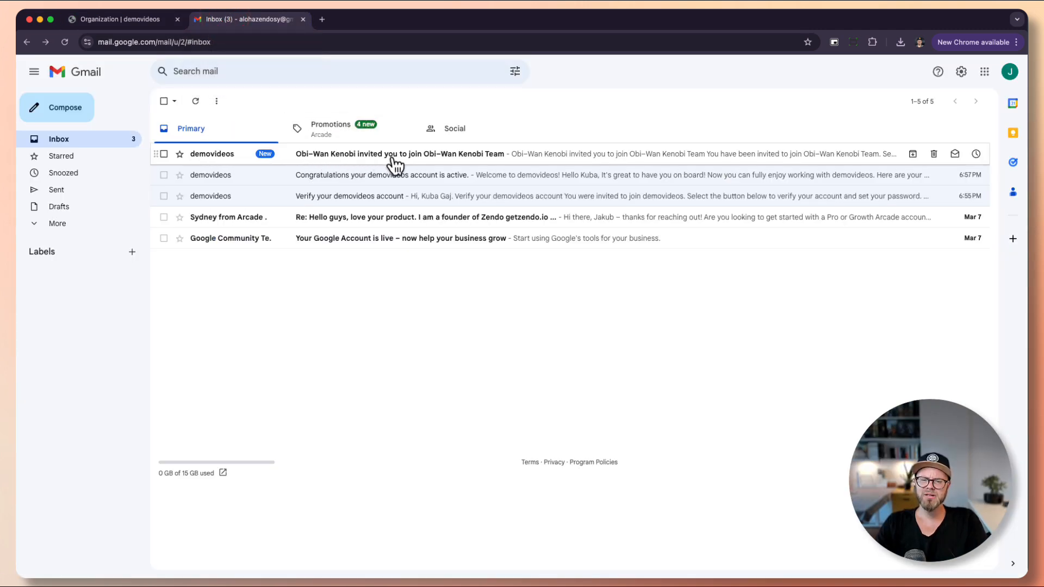
click(401, 154)
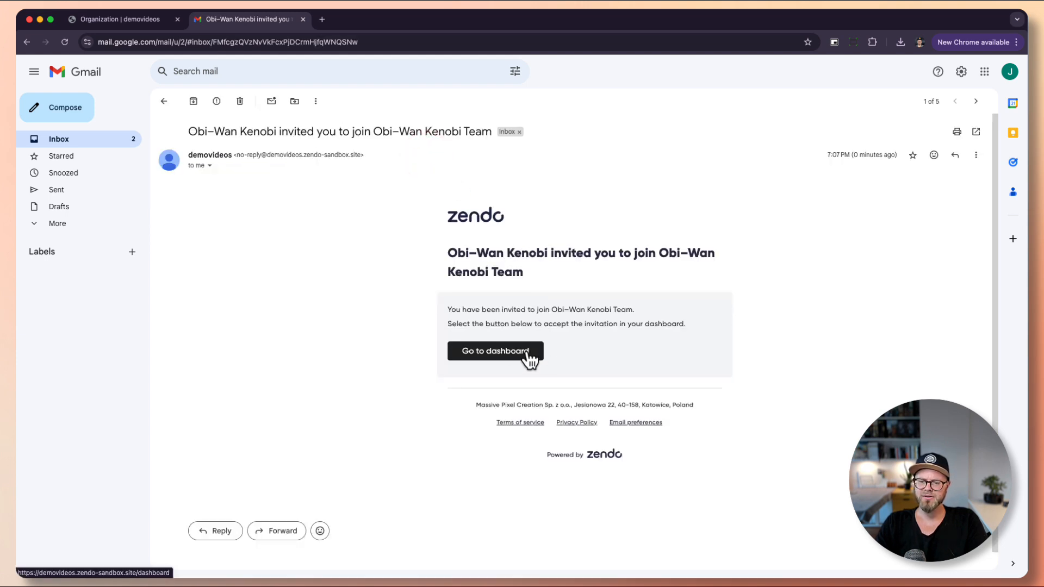
right_click(495, 351)
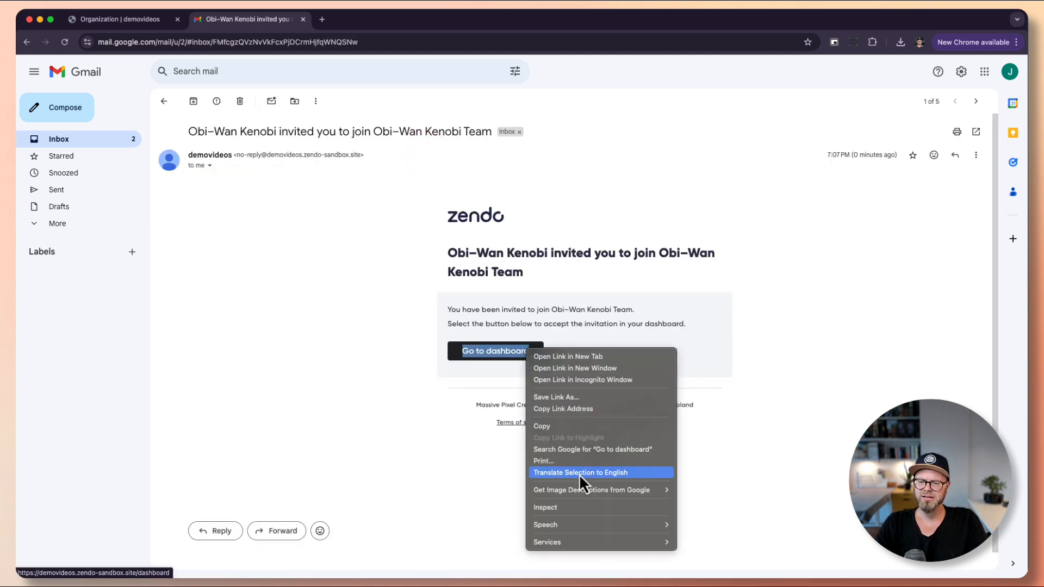
mouse_move(573, 416)
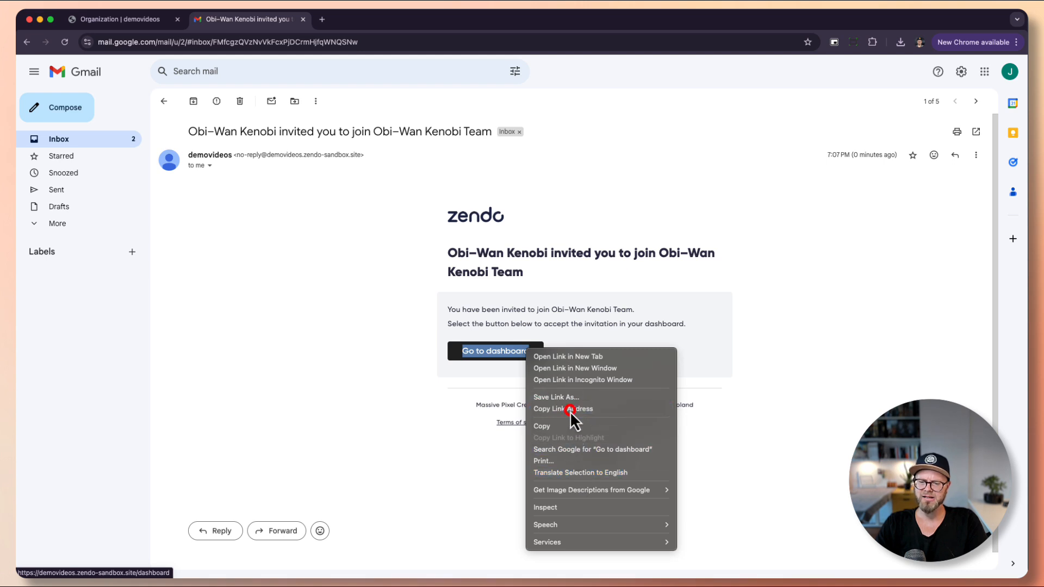
click(582, 380)
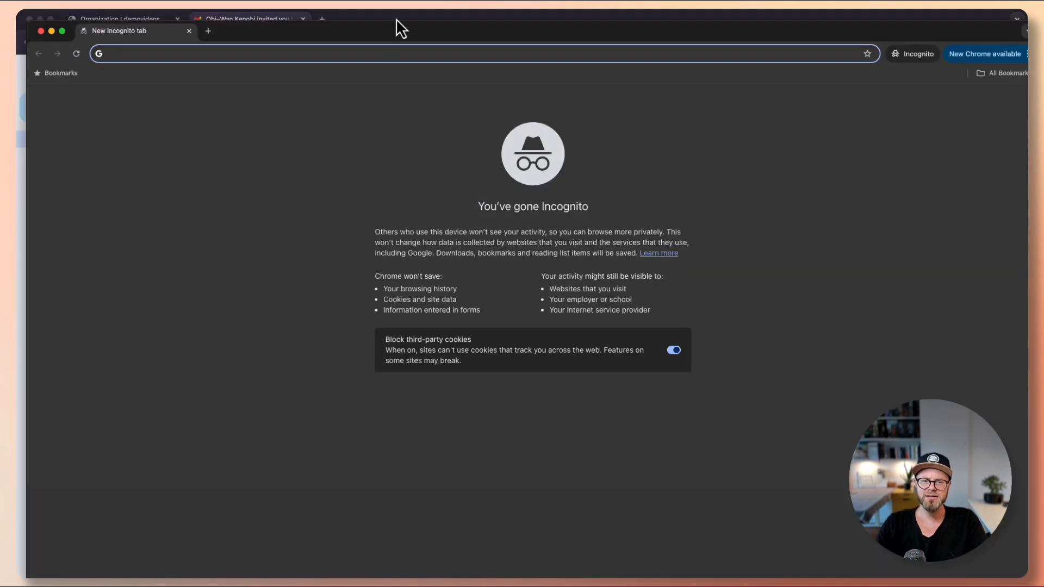
text(https://demovideos.zendo-sandbox.site/dashboard)
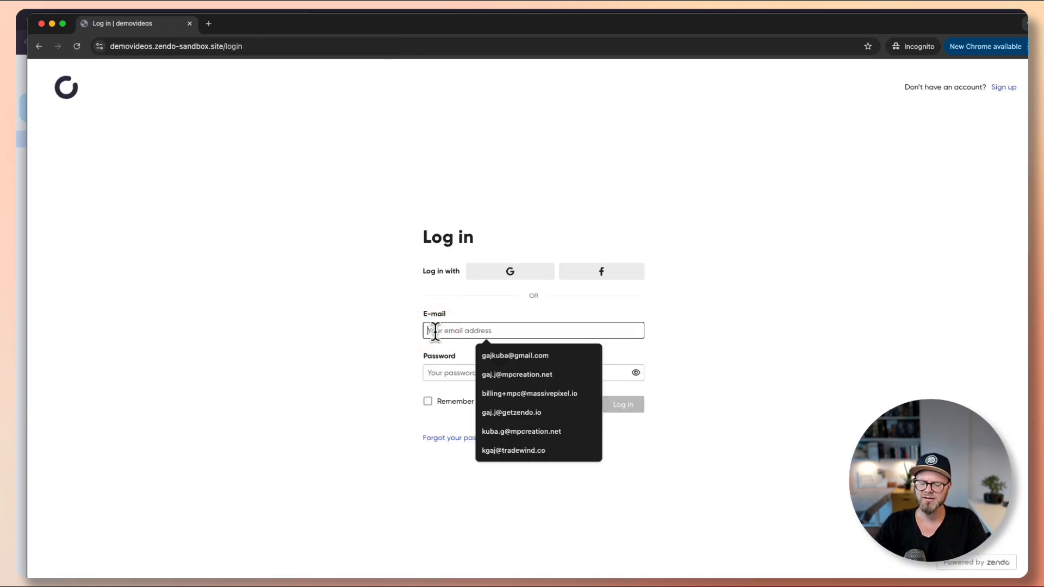
text(https://demovideos.zendo-sandbox.site/dashboard)
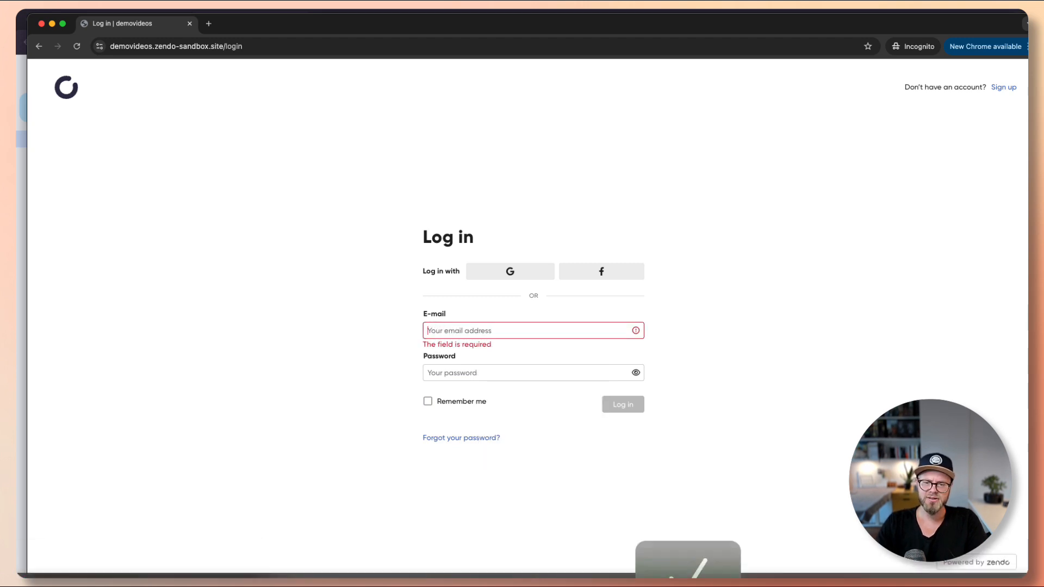
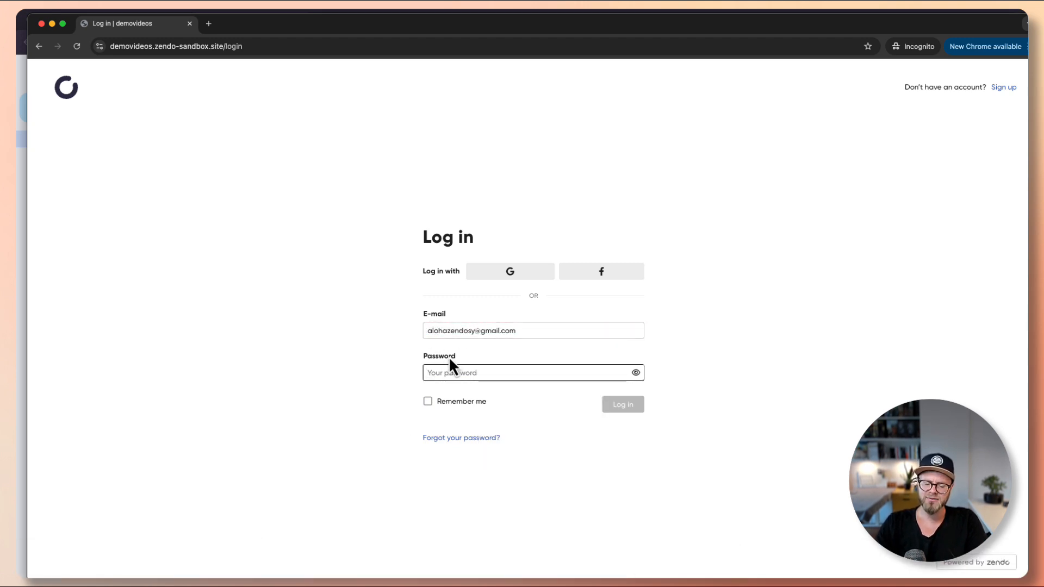
text(password)
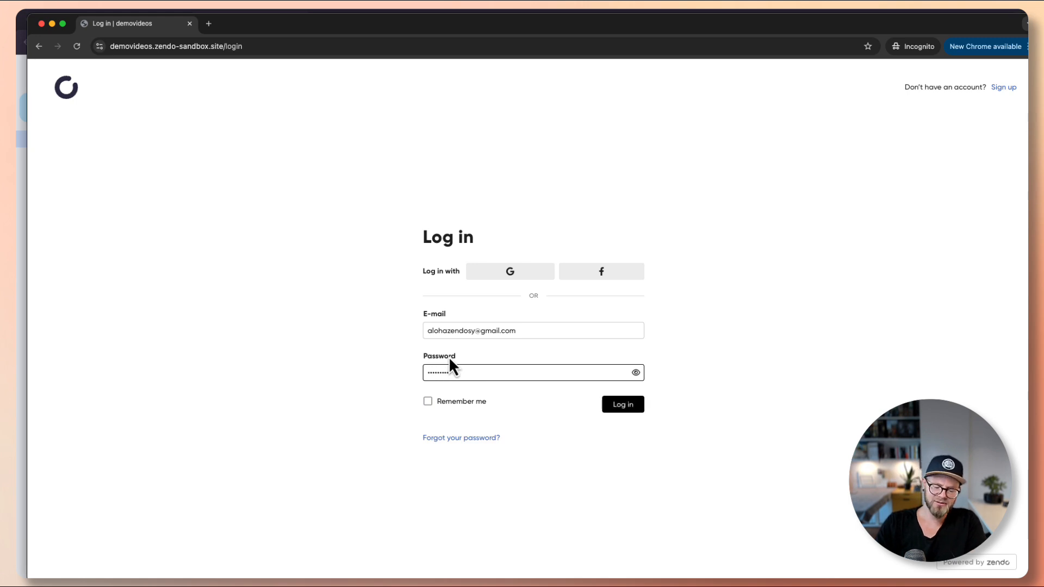
click(622, 404)
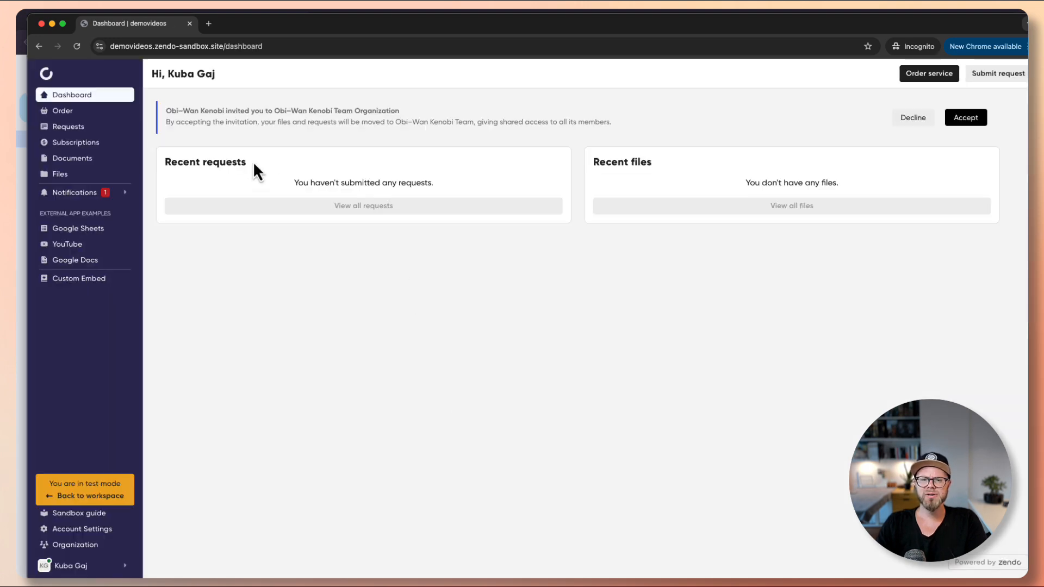
mouse_move(389, 110)
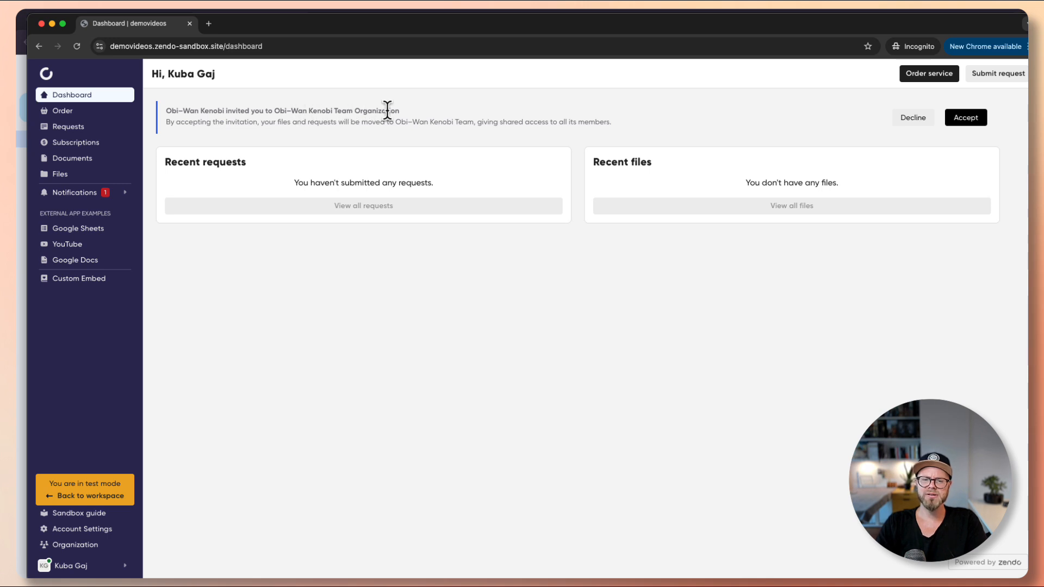
mouse_move(966, 118)
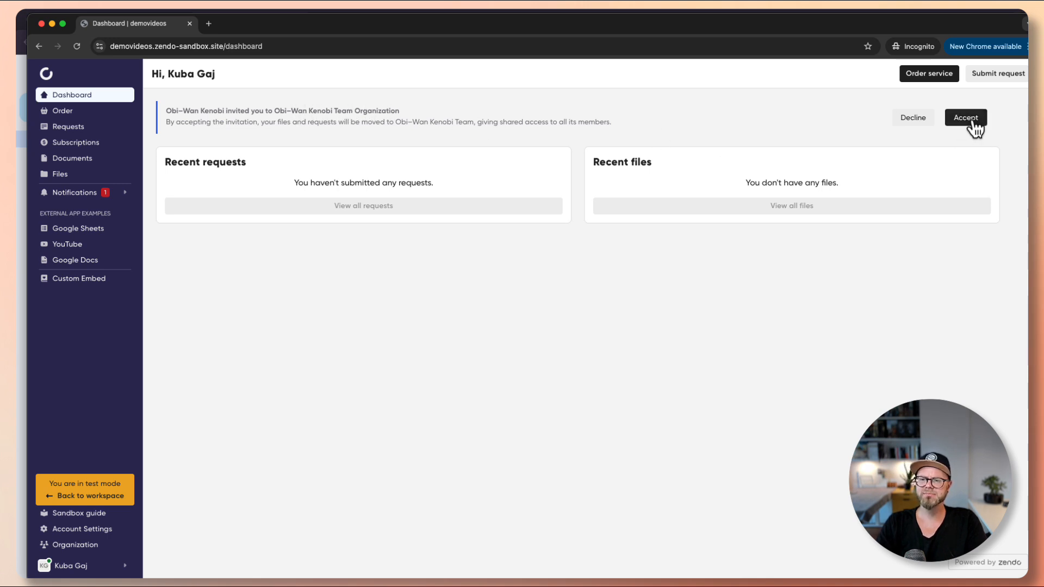
- Accept the Obi-Wan Kenobi Team invitation and open the Mobile App Design request
click(965, 117)
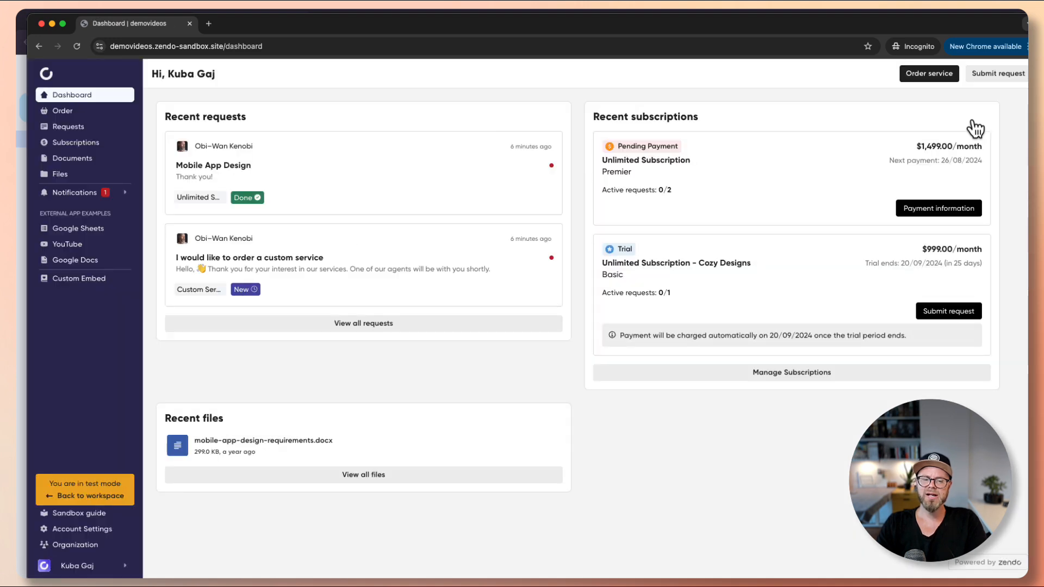
mouse_move(190, 155)
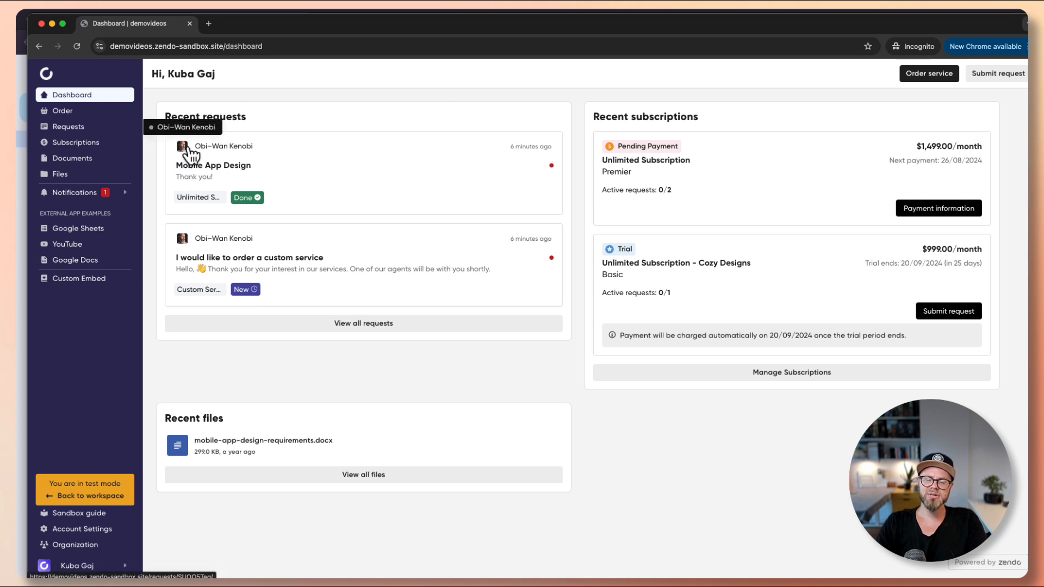
mouse_move(192, 110)
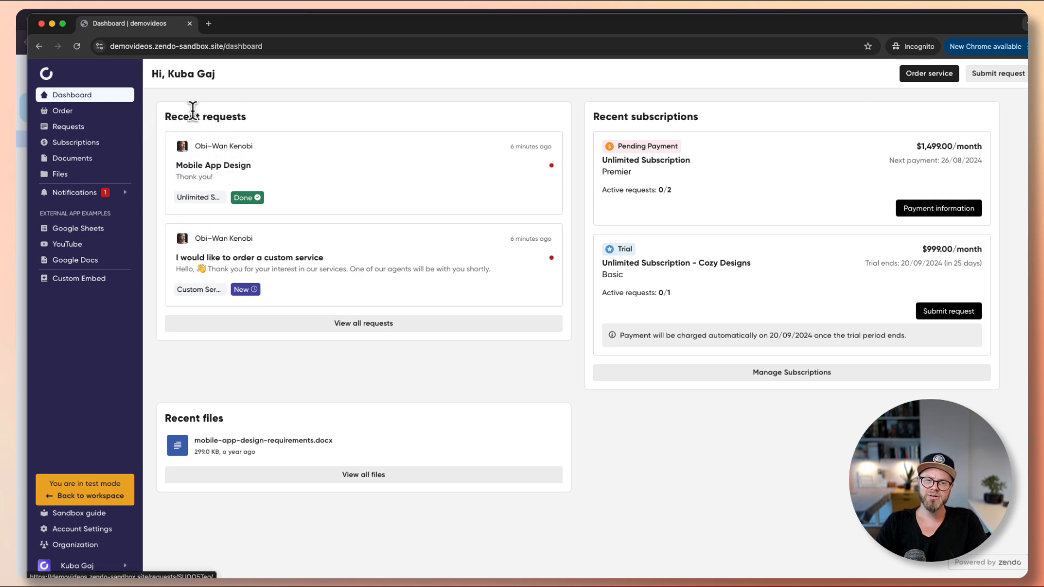
mouse_move(214, 270)
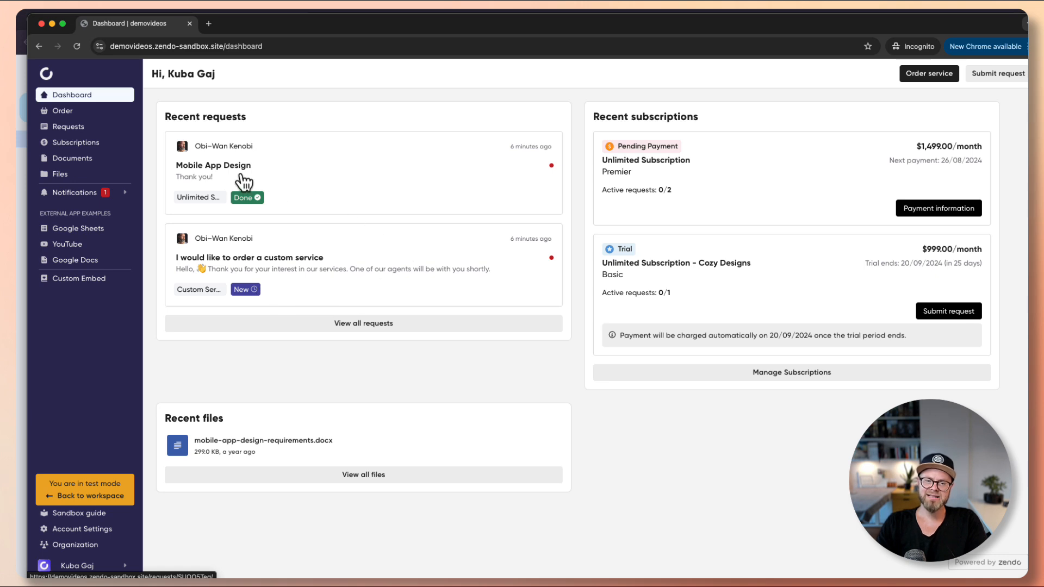
mouse_move(175, 96)
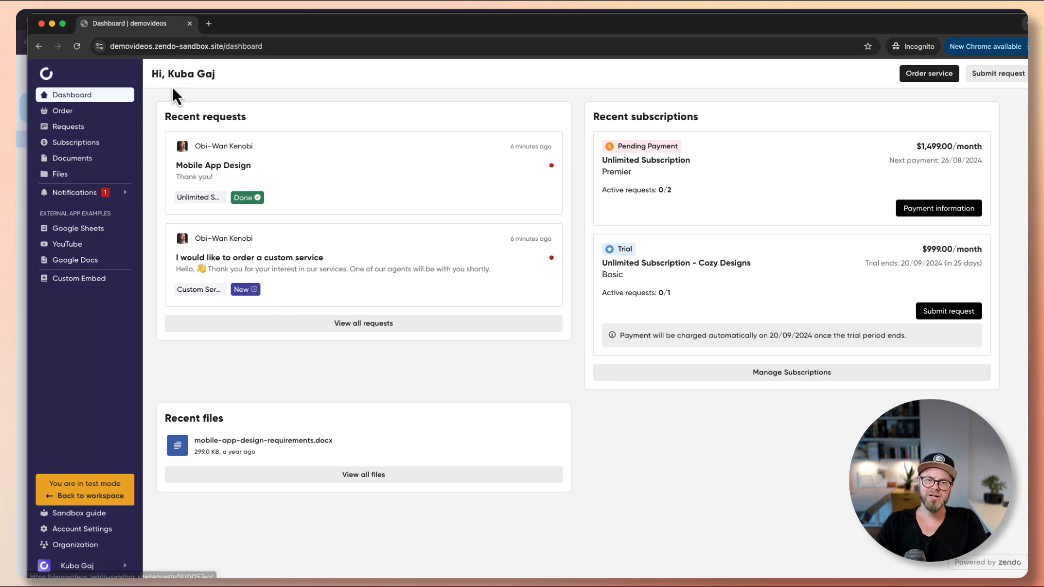
mouse_move(235, 157)
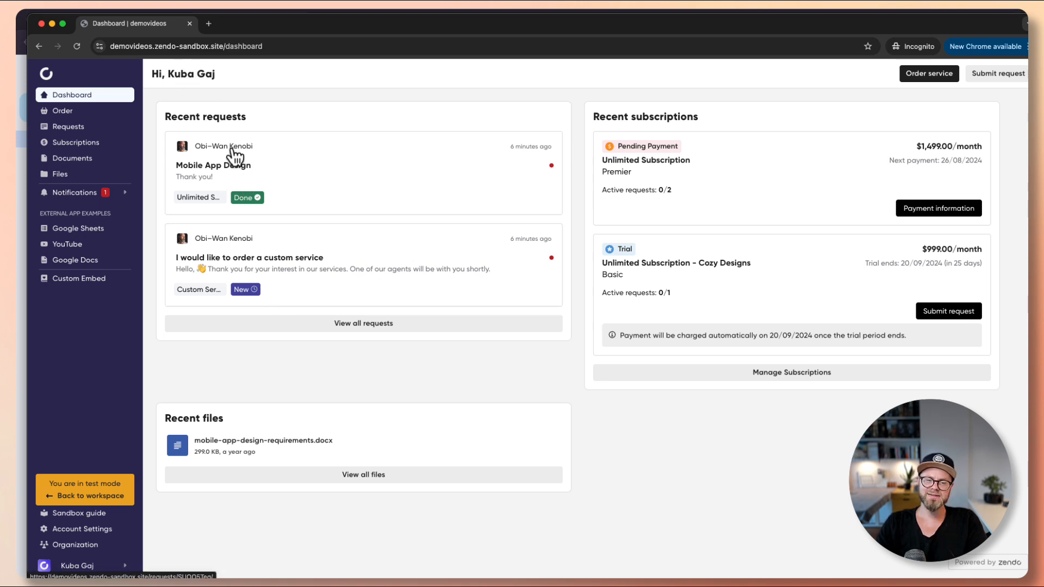
click(213, 165)
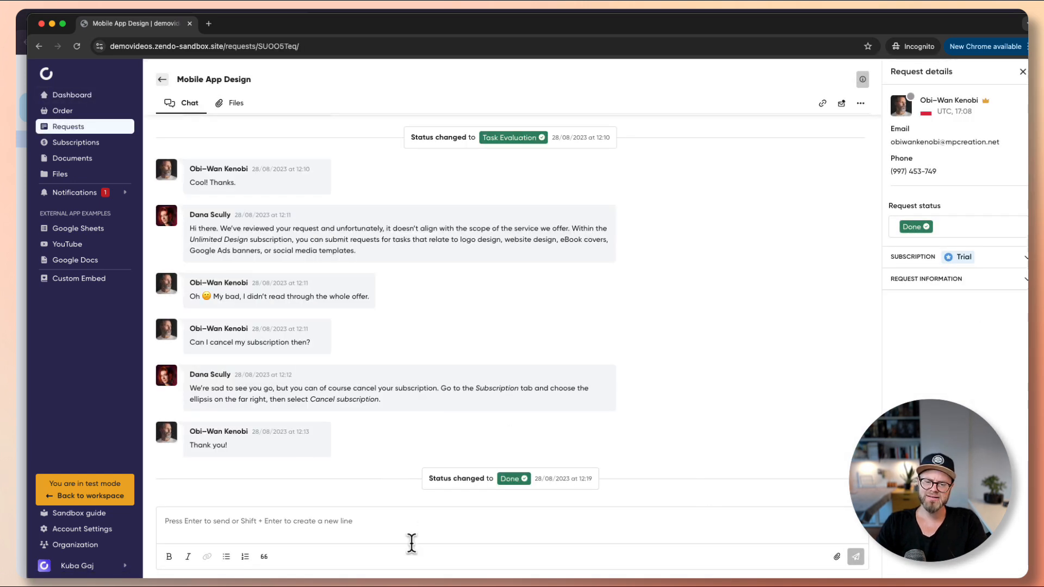
- Post 'Hello 👋' in the Mobile App Design chat and scroll through the conversation
text(Hell)
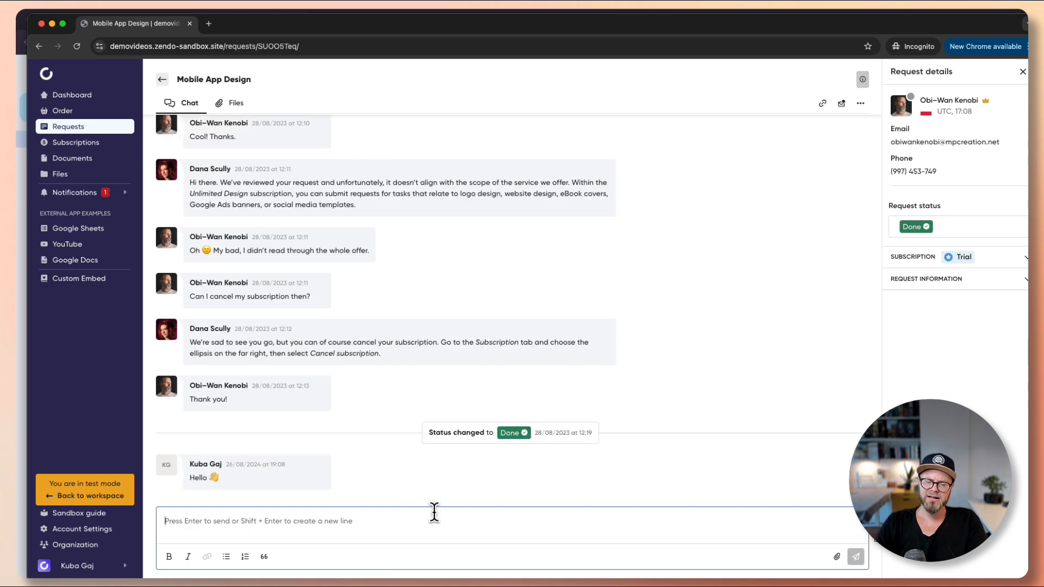
mouse_move(190, 389)
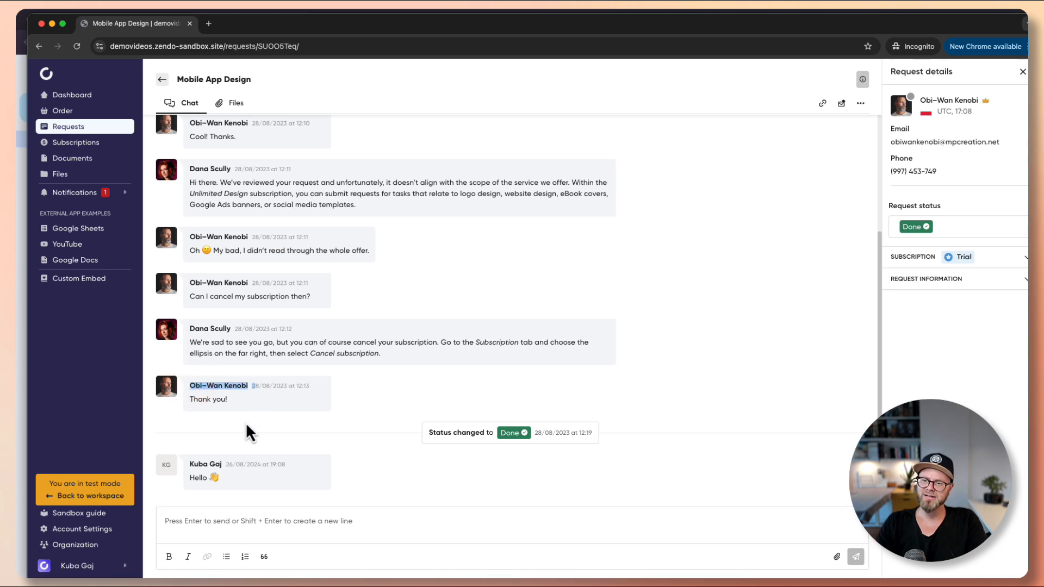
mouse_move(576, 421)
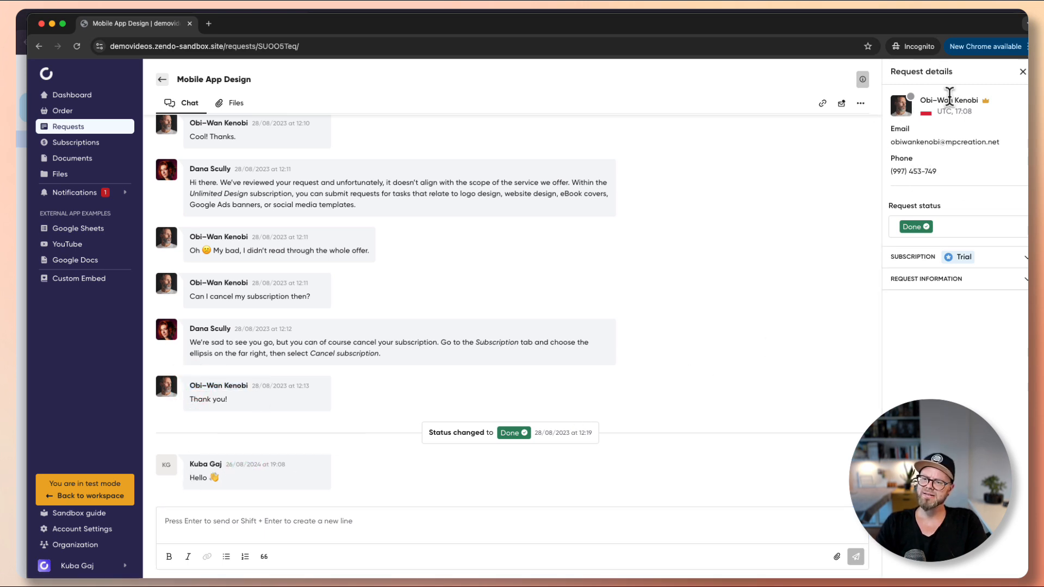
mouse_move(992, 111)
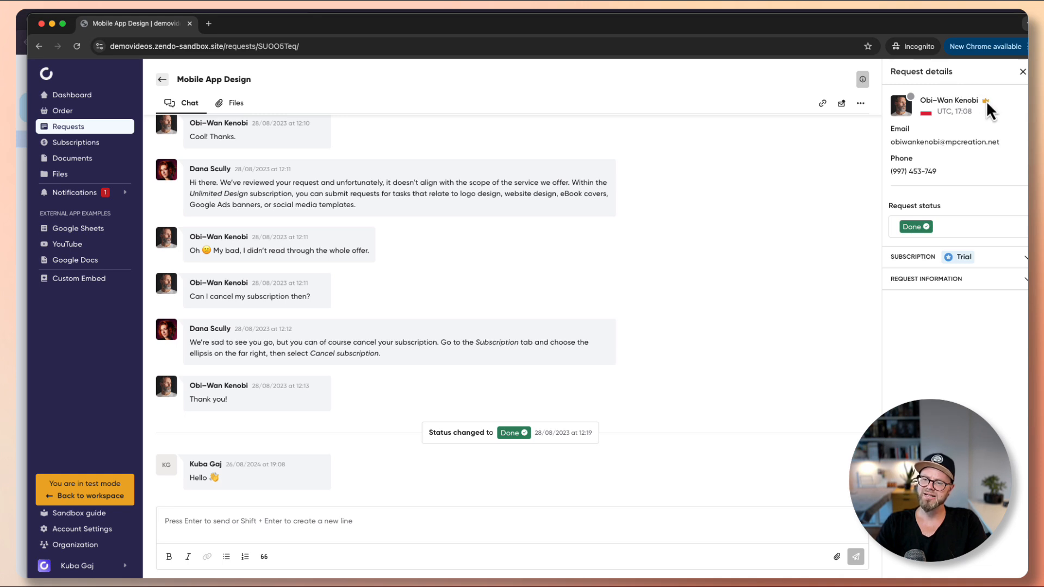
mouse_move(896, 124)
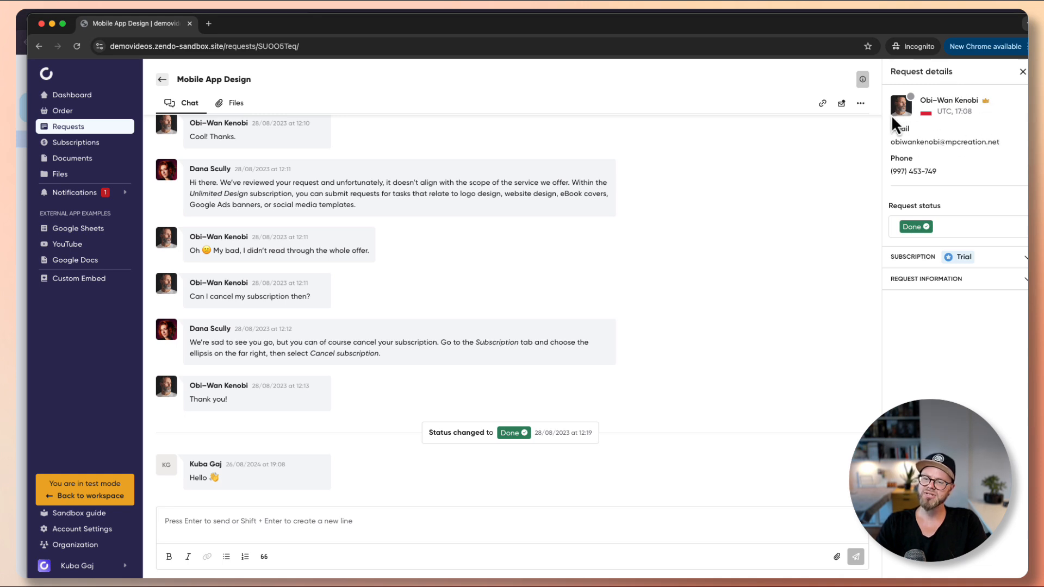
scroll(up, 3)
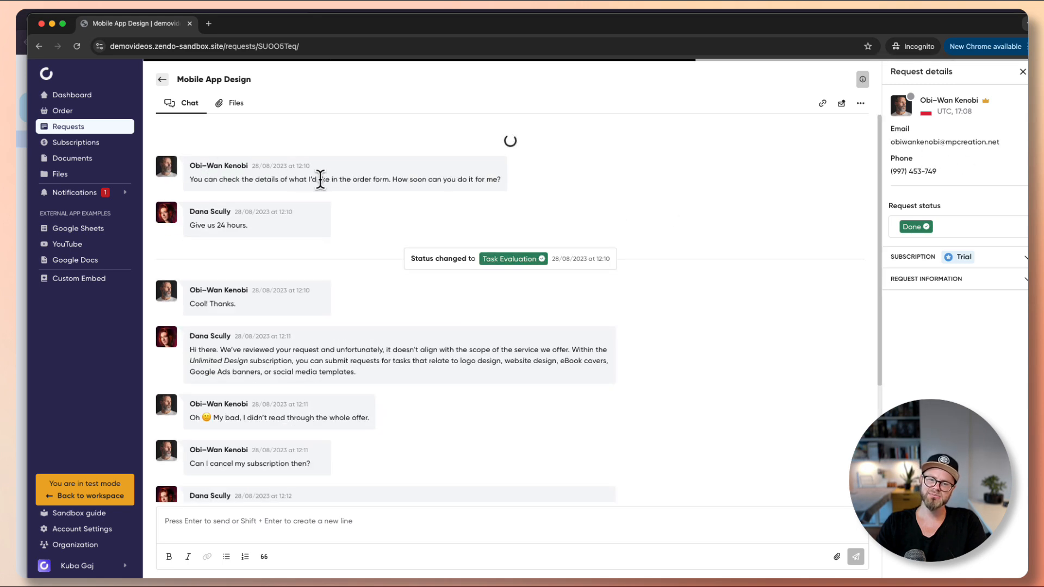
scroll(down, 3)
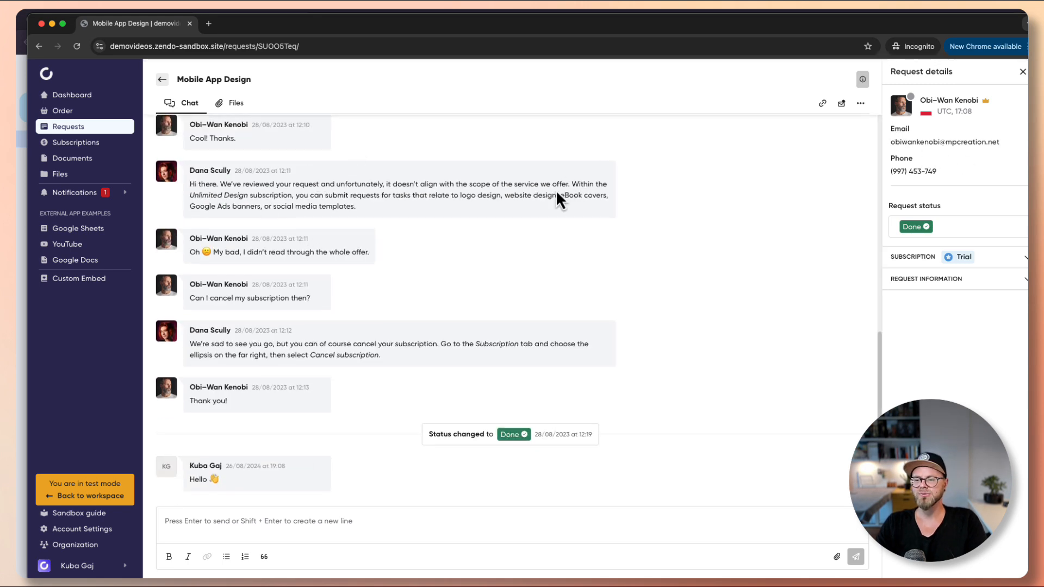
mouse_move(944, 99)
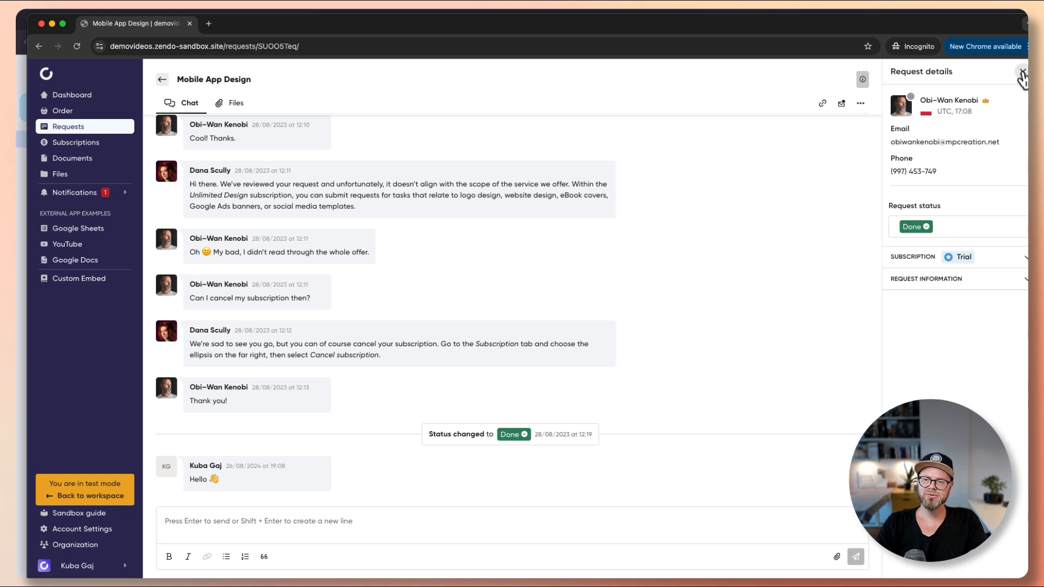
- Return to the main browser window and stop impersonating Obi-Wan Kenobi
click(248, 19)
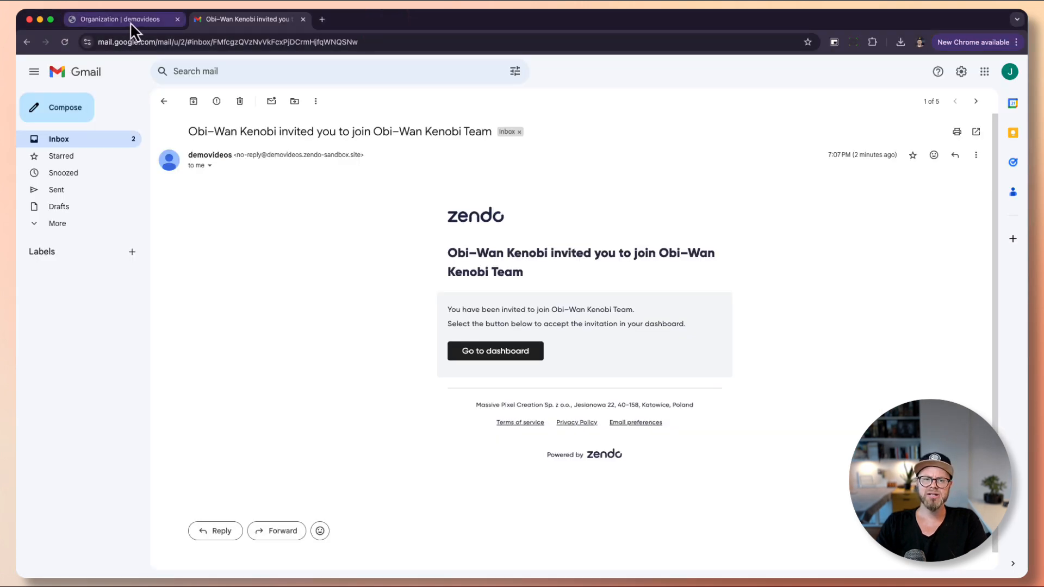
click(124, 18)
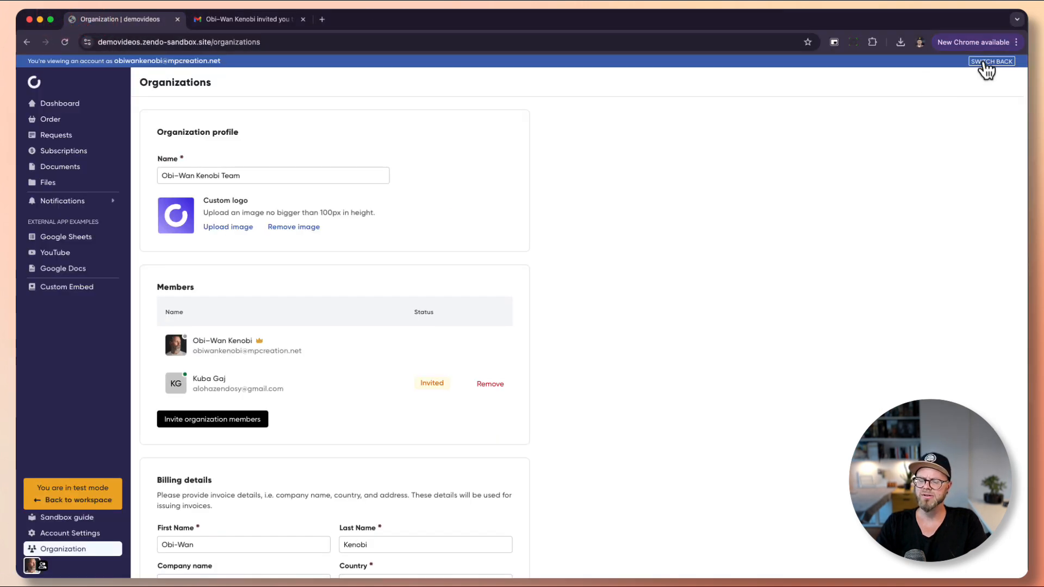
mouse_move(961, 85)
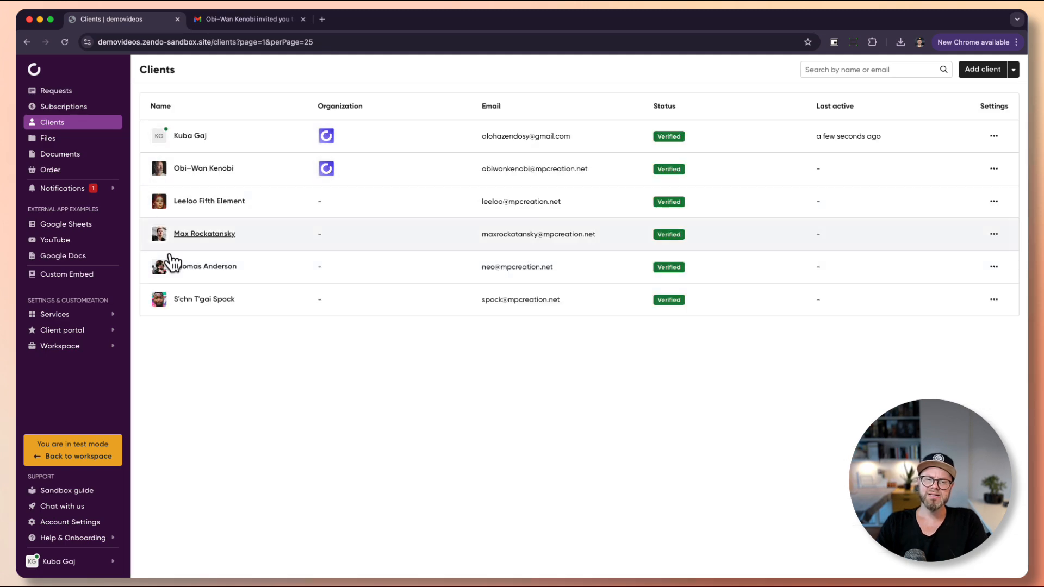
mouse_move(326, 136)
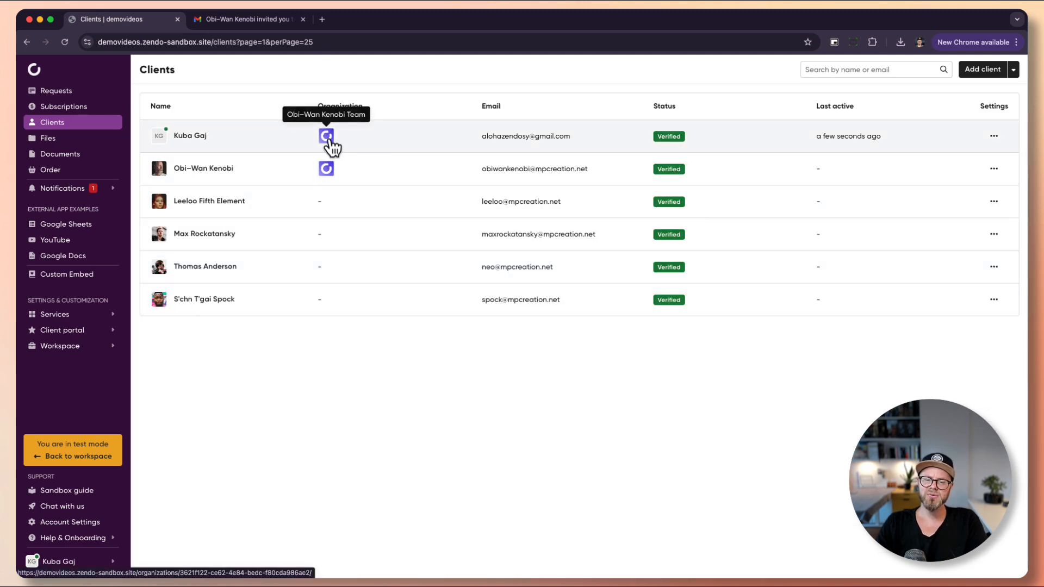
mouse_move(326, 173)
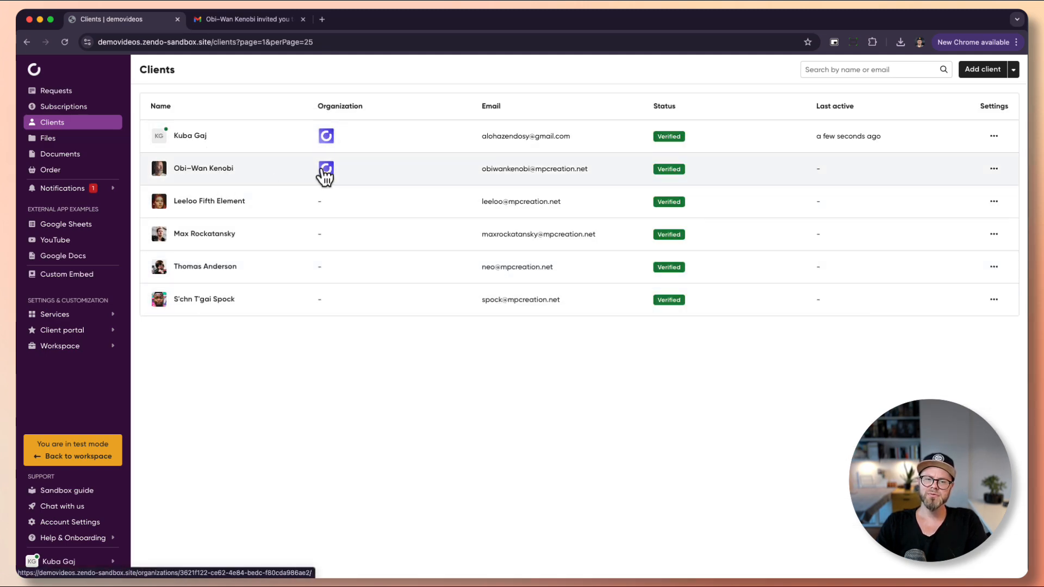
mouse_move(327, 169)
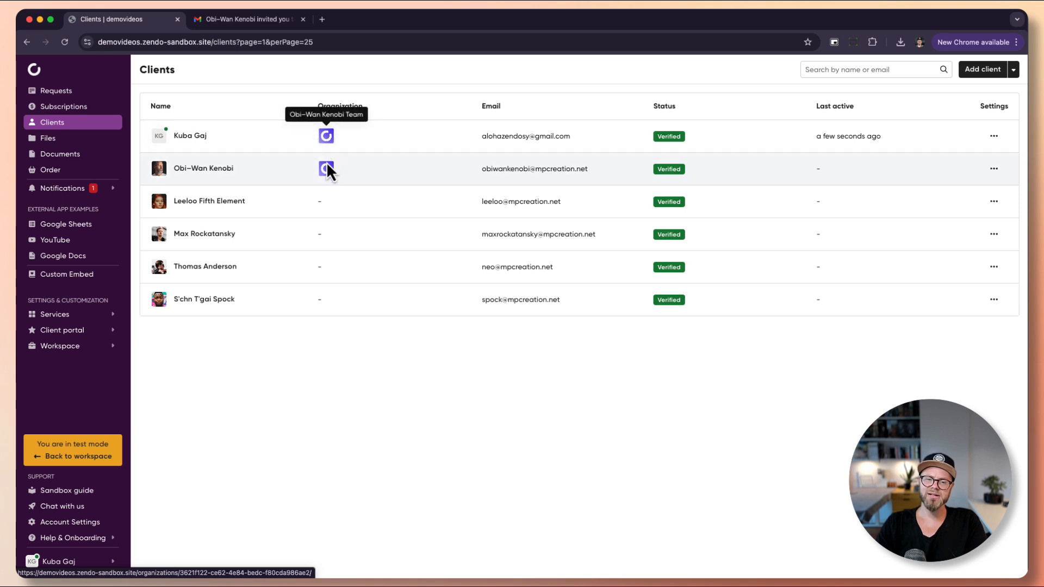
- Open Mobile App Design from the Requests list to see Kuba's Hello and the team organization
click(56, 91)
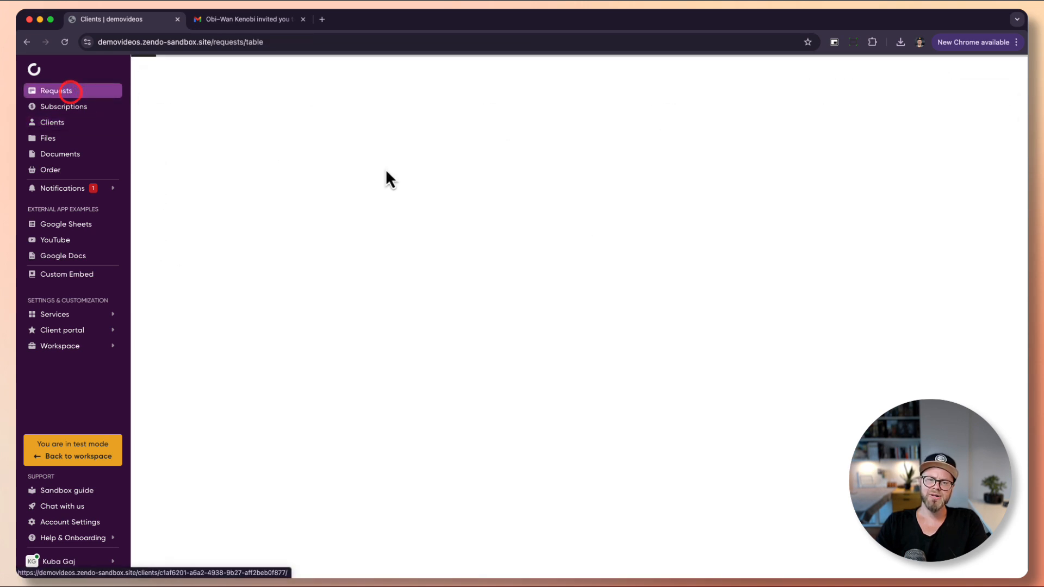
click(56, 91)
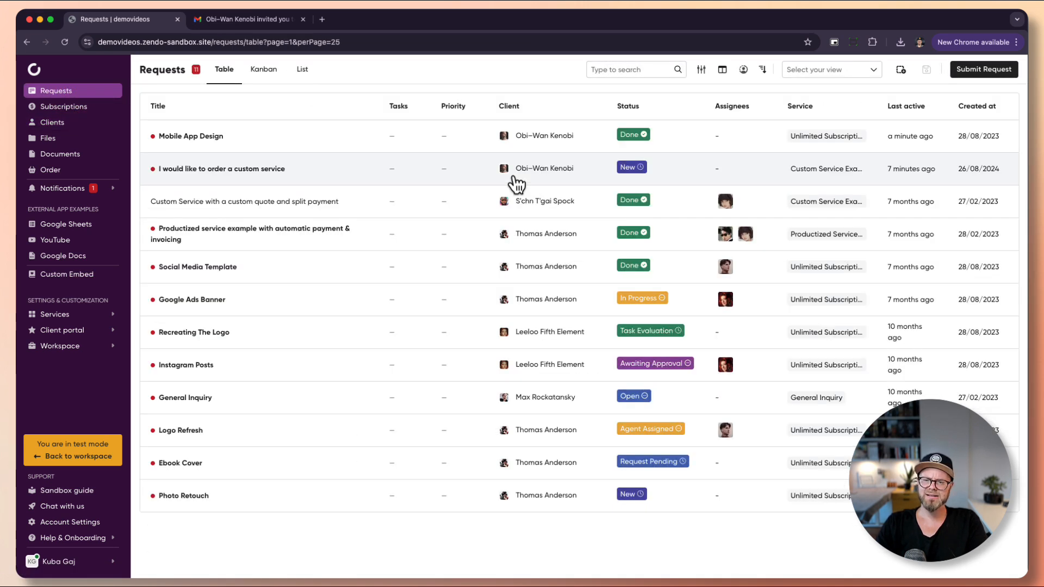
mouse_move(353, 140)
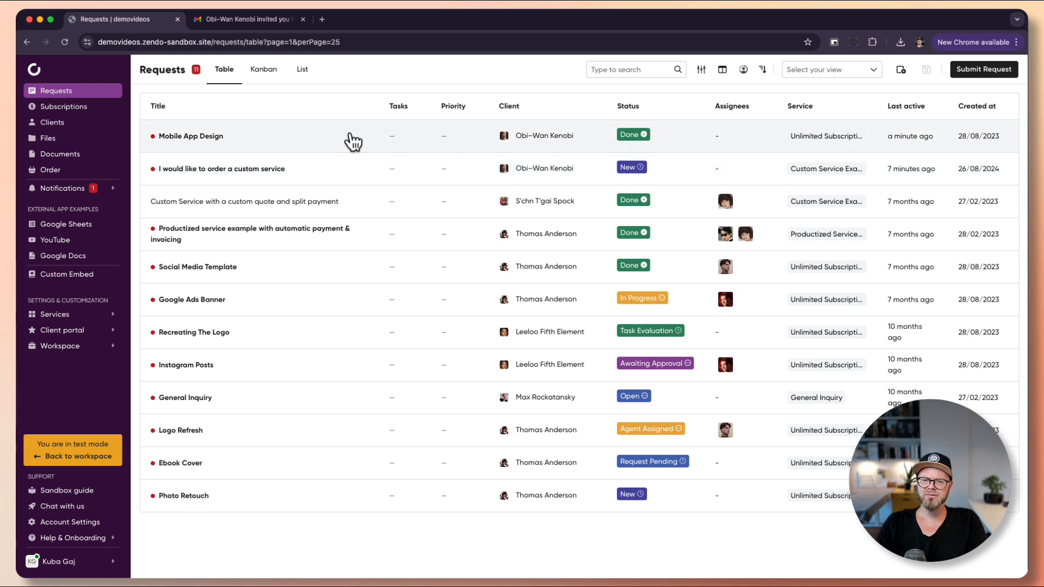
click(190, 137)
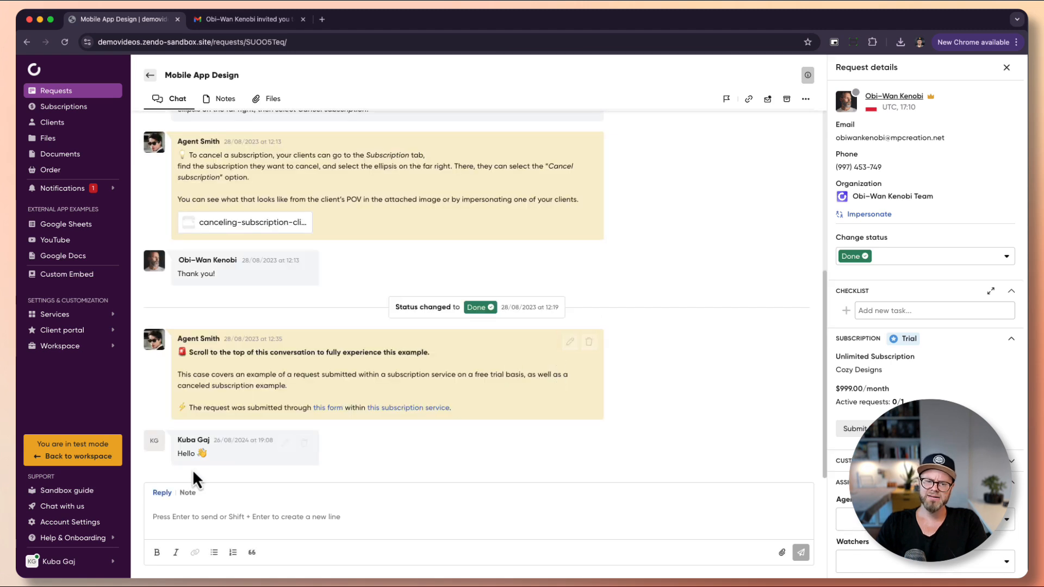
mouse_move(210, 469)
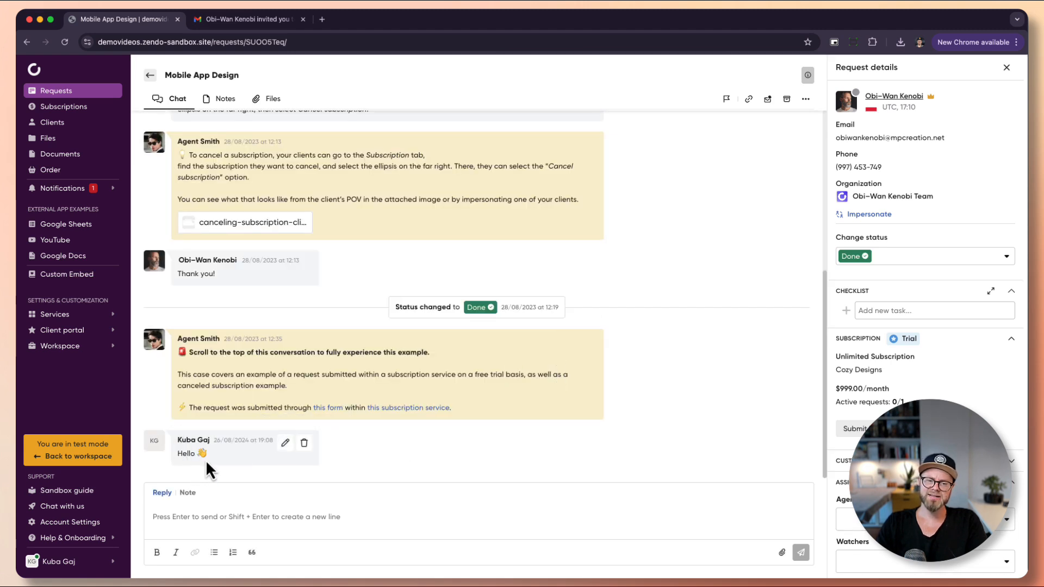
mouse_move(849, 205)
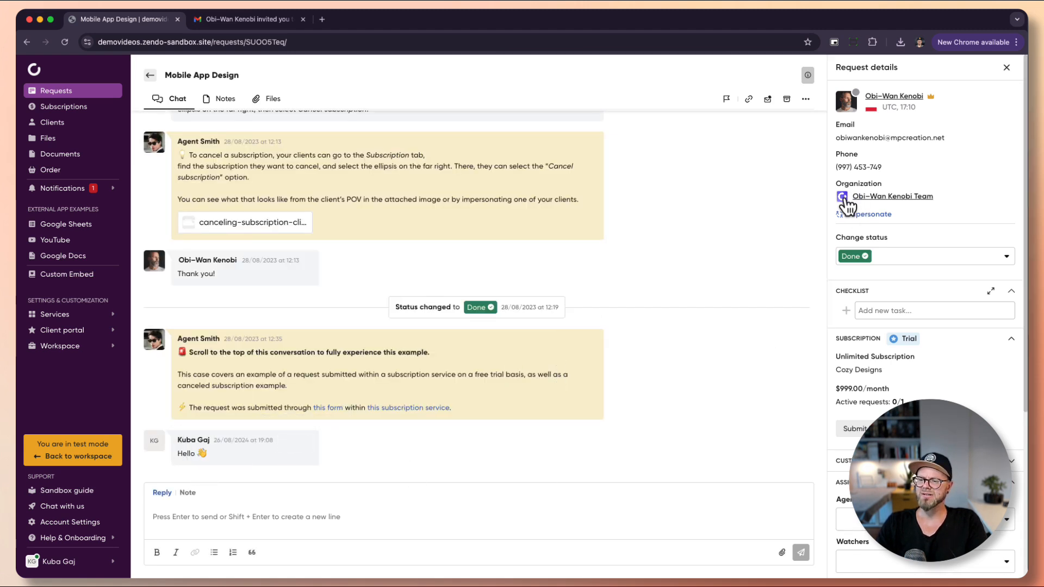
mouse_move(892, 196)
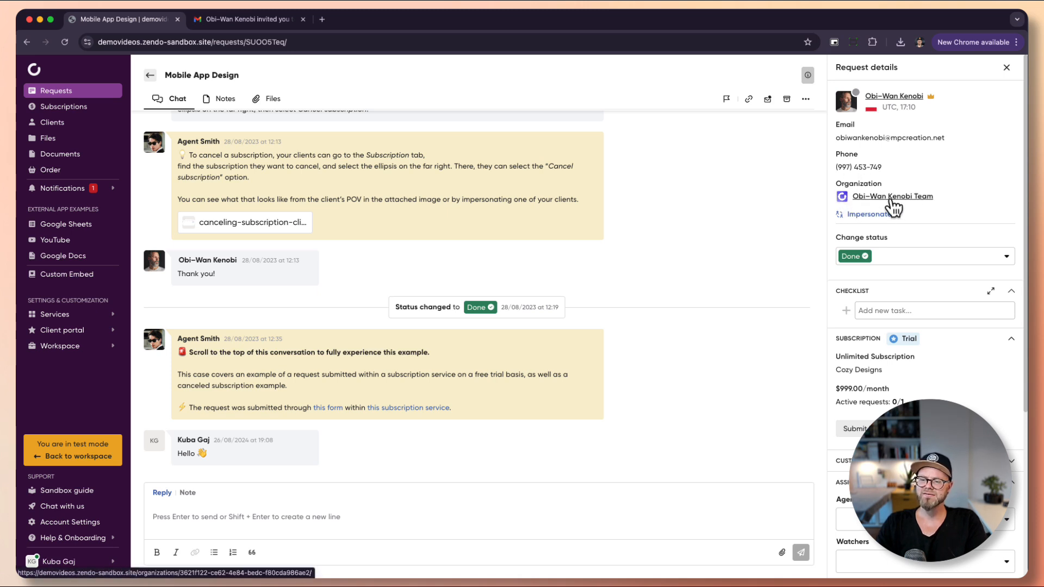
click(890, 196)
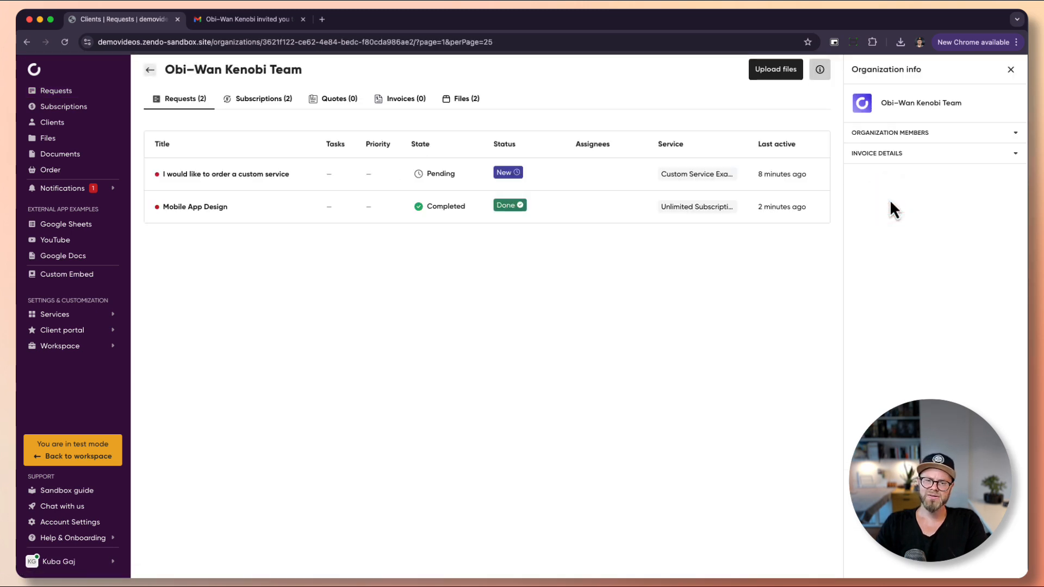
mouse_move(183, 205)
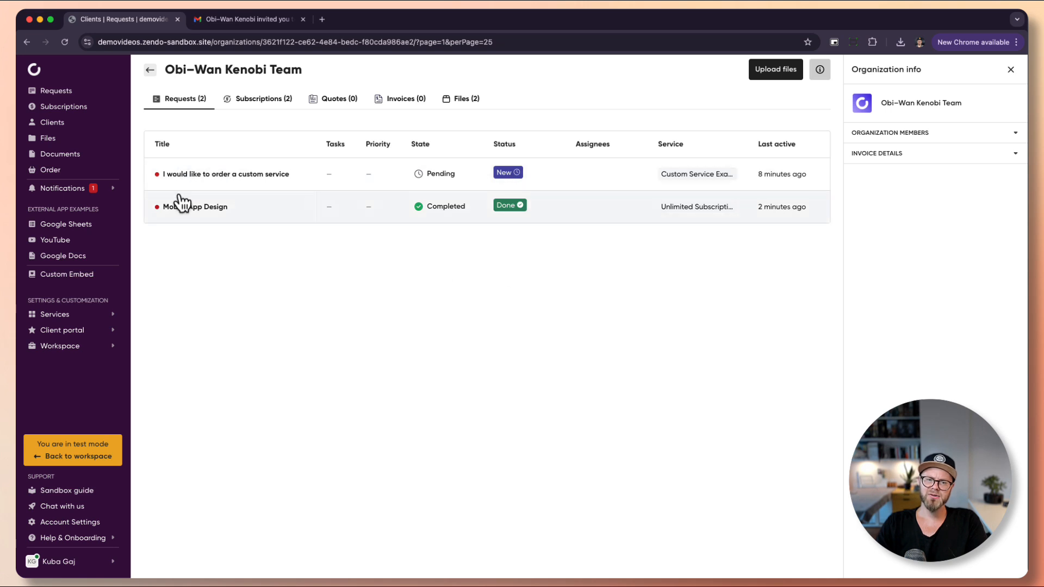
click(262, 98)
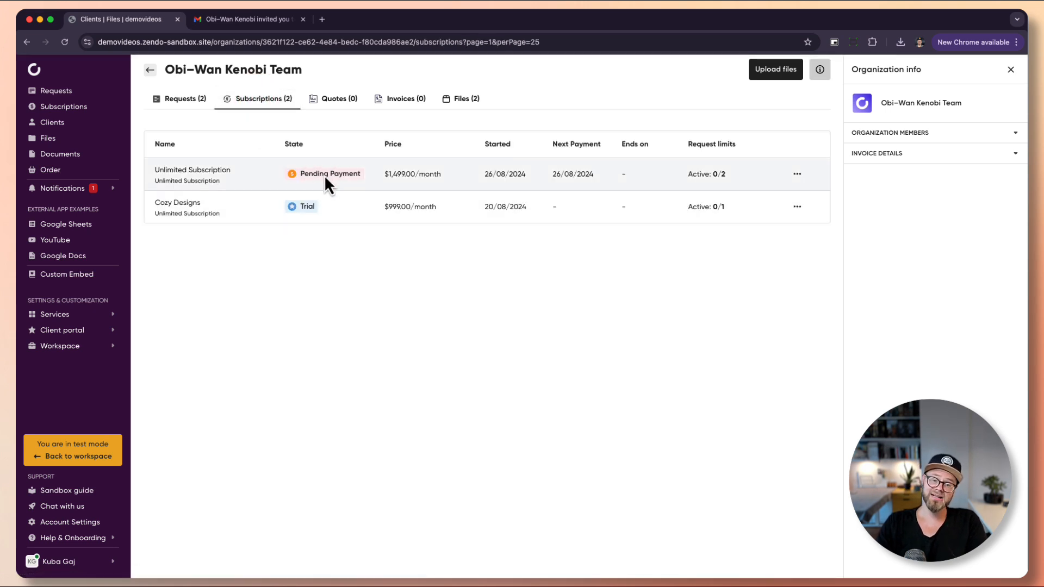
mouse_move(336, 99)
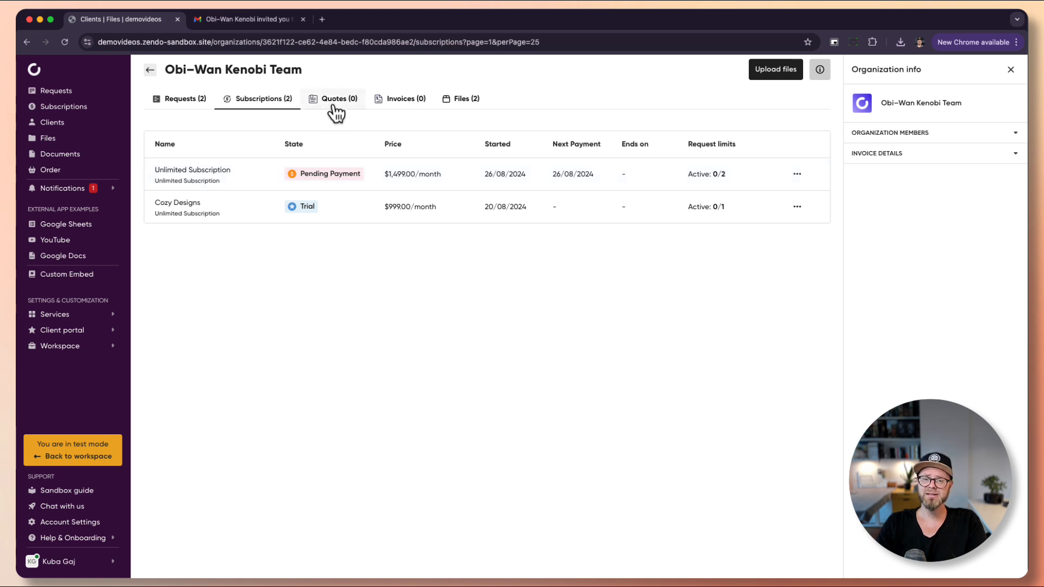
click(461, 99)
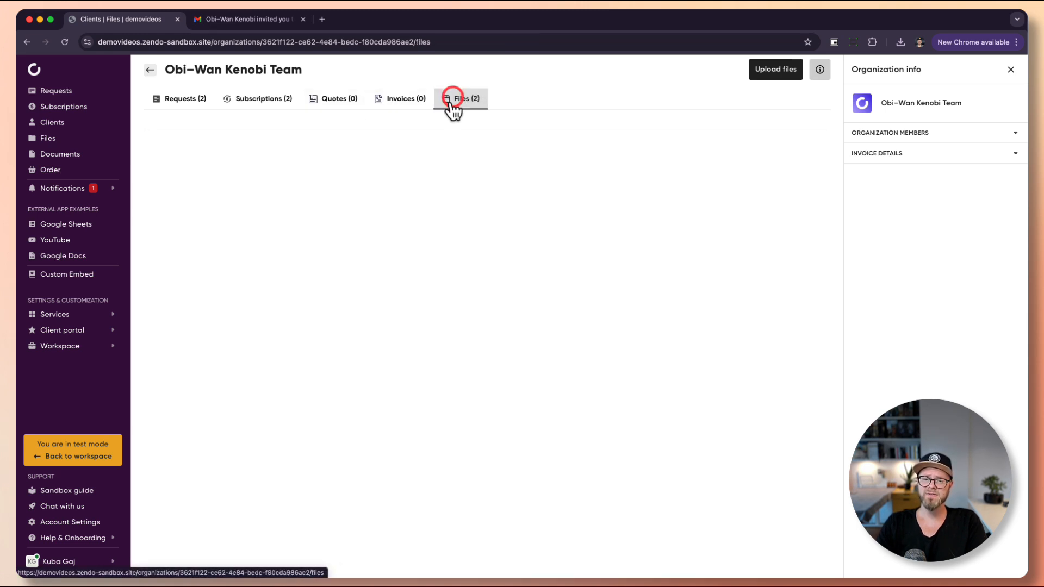
click(461, 98)
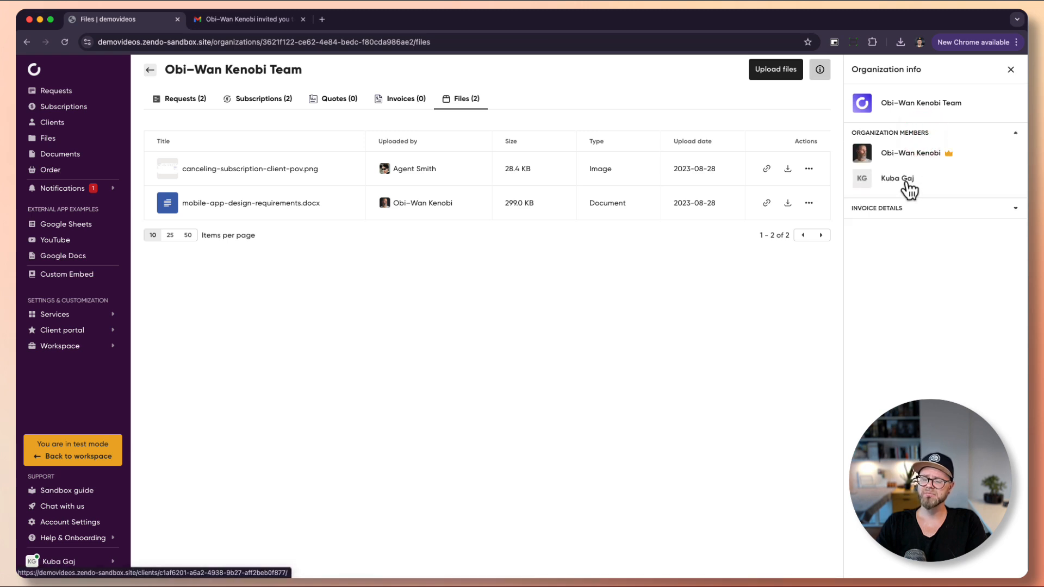
mouse_move(52, 122)
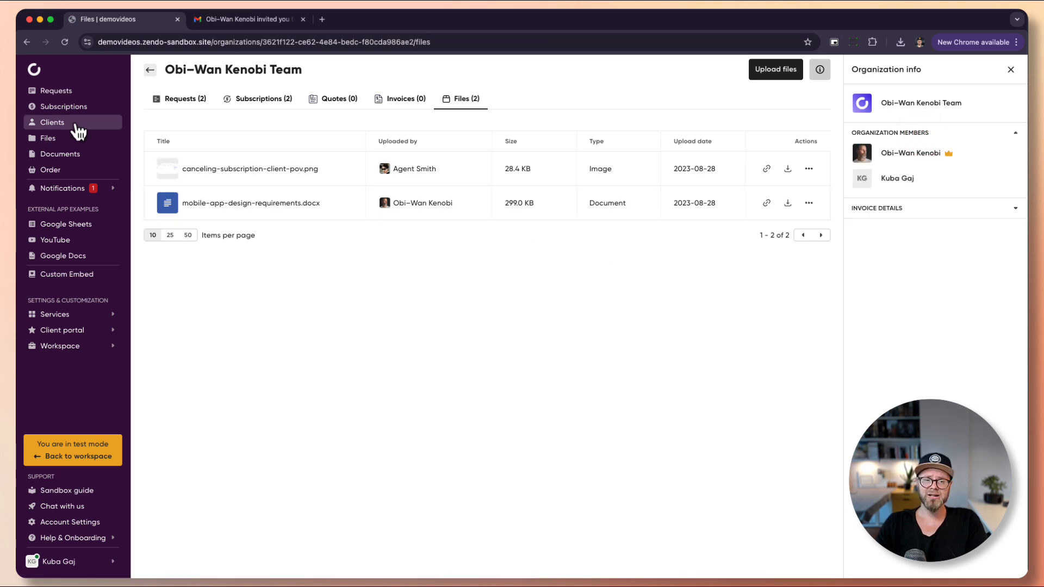
click(52, 122)
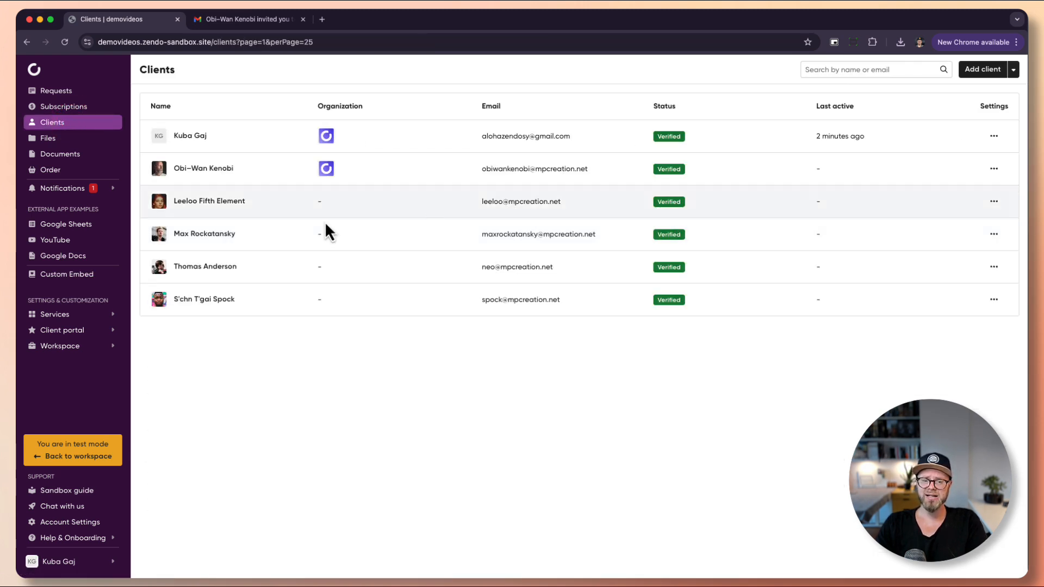
mouse_move(205, 234)
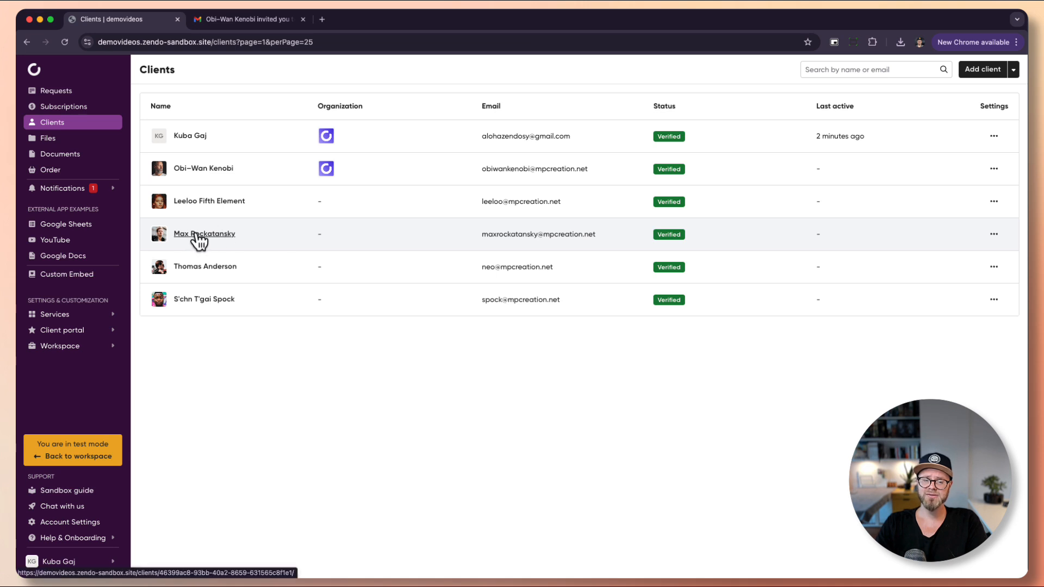
mouse_move(209, 300)
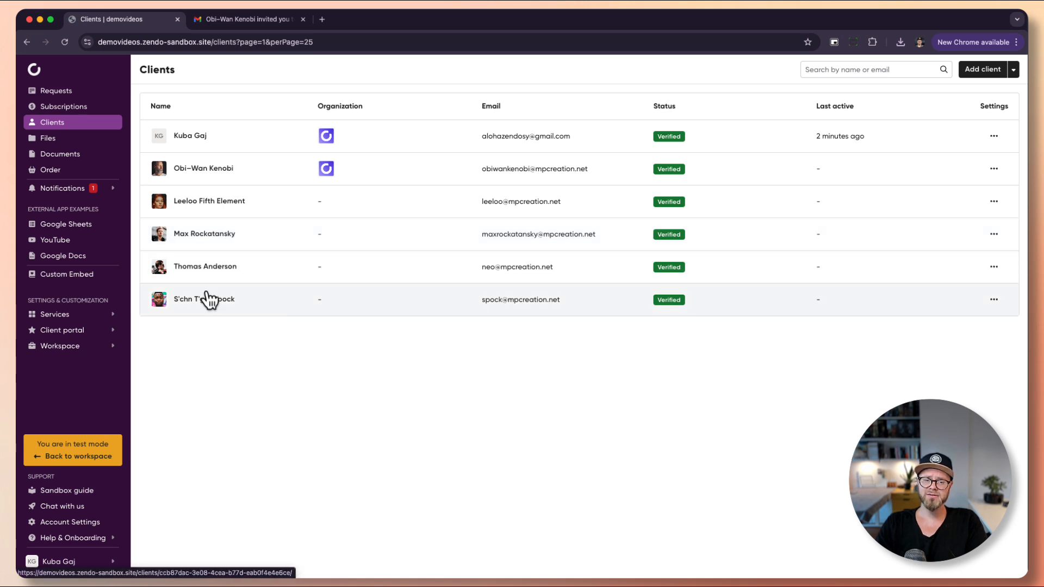
click(205, 234)
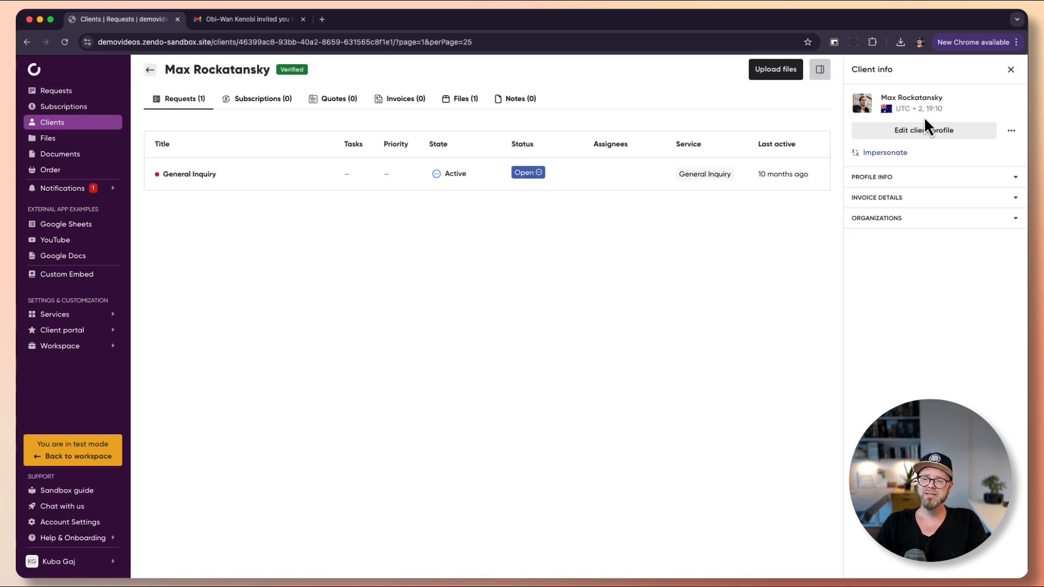
mouse_move(205, 123)
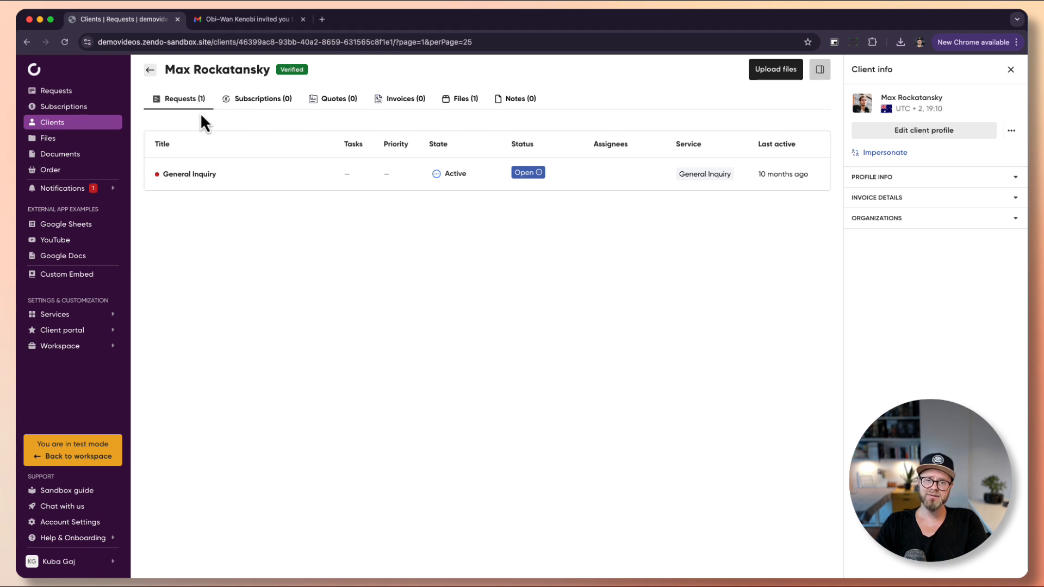
mouse_move(516, 98)
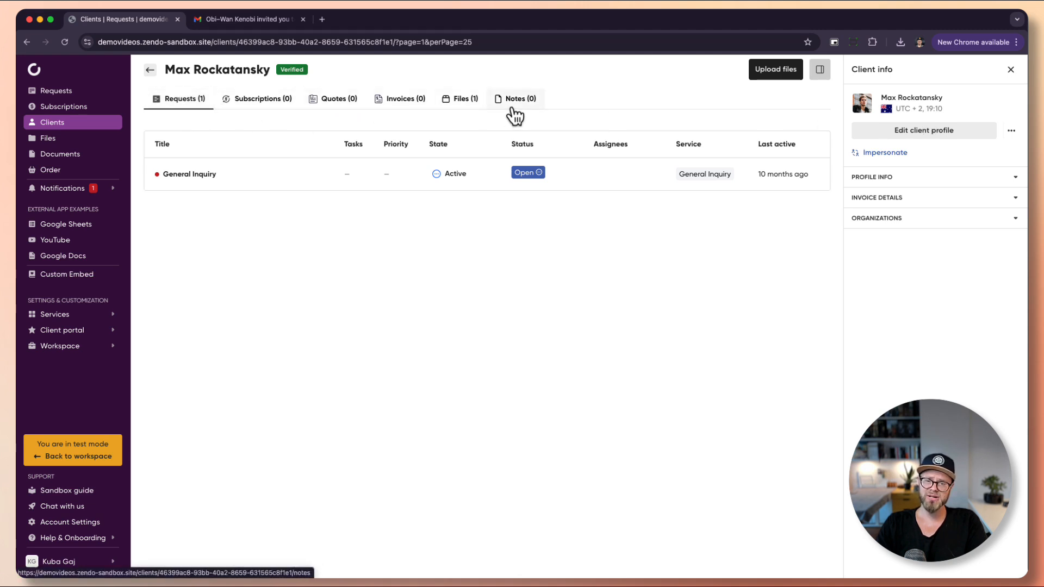
mouse_move(429, 110)
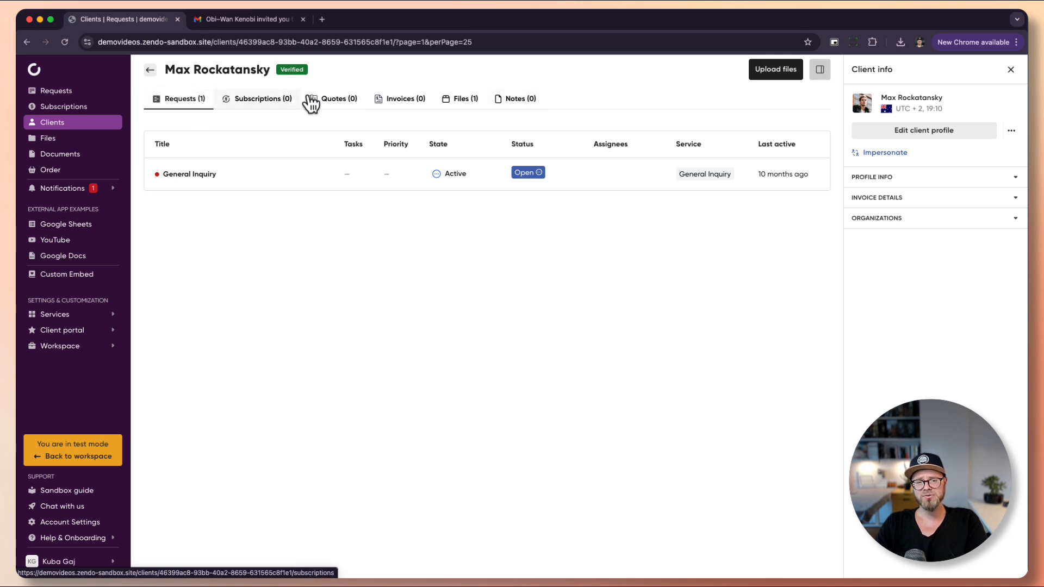
mouse_move(923, 130)
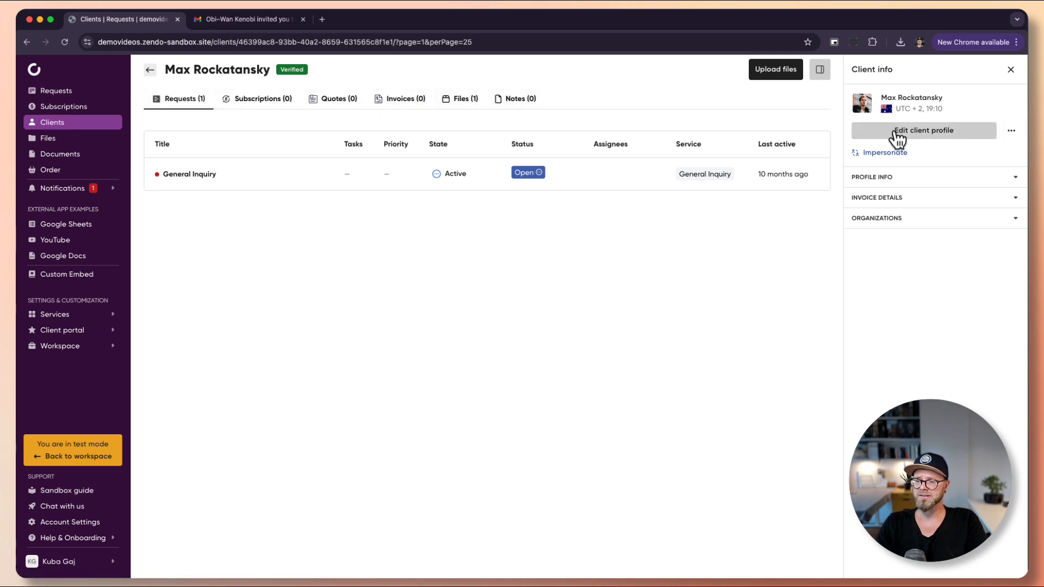
mouse_move(899, 184)
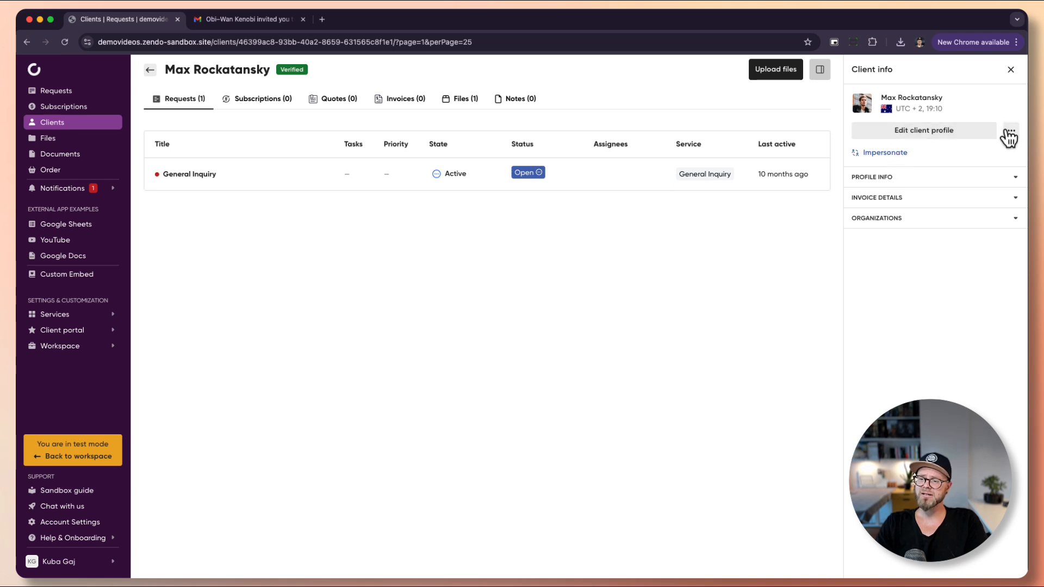
click(923, 130)
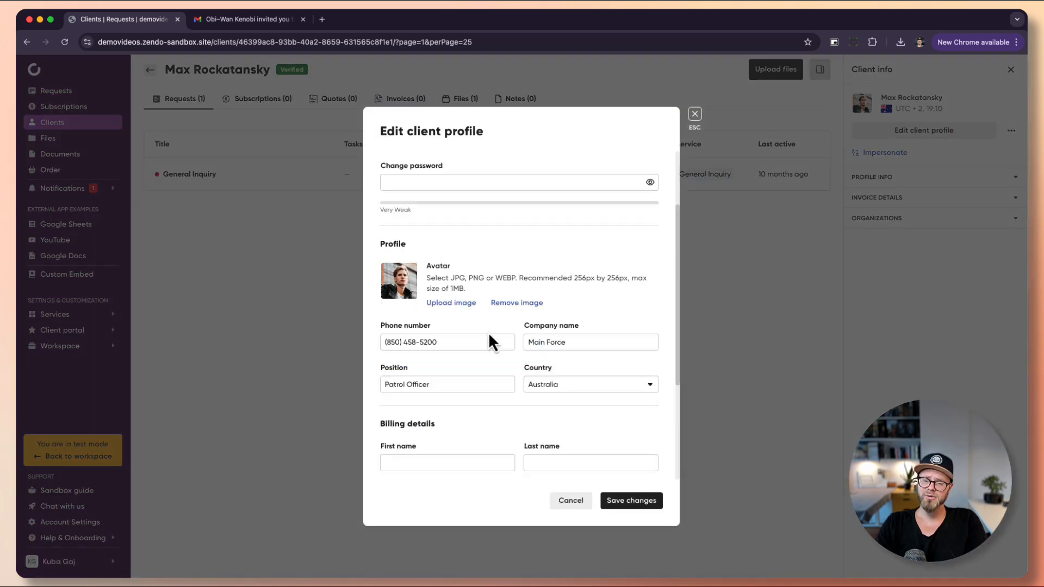